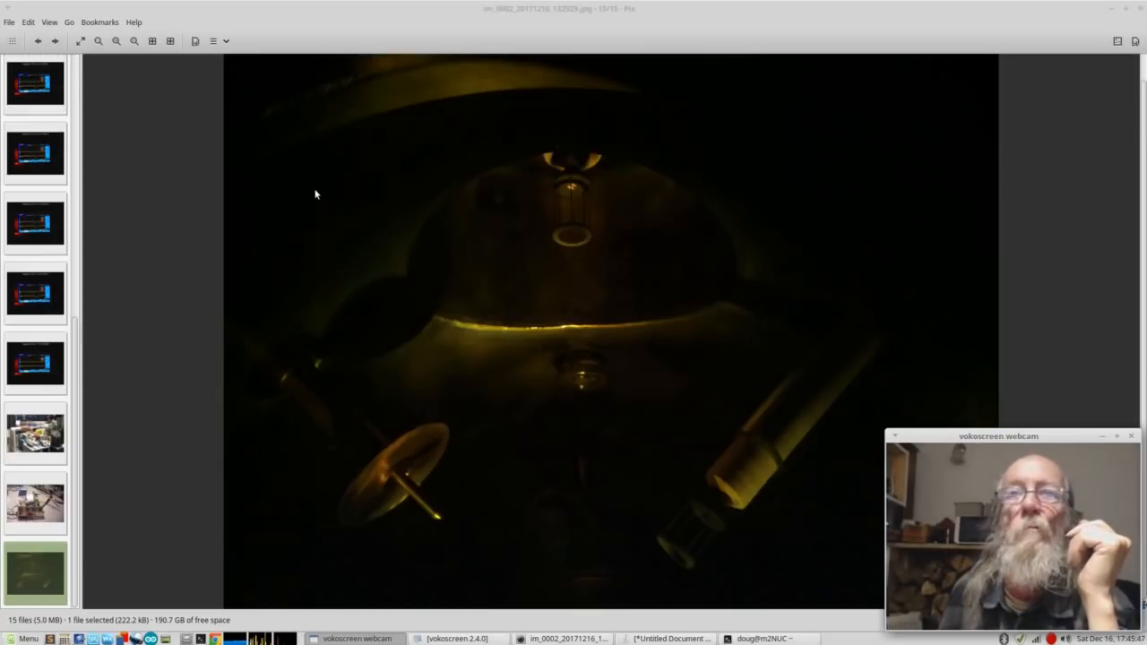
mouse_move(143, 324)
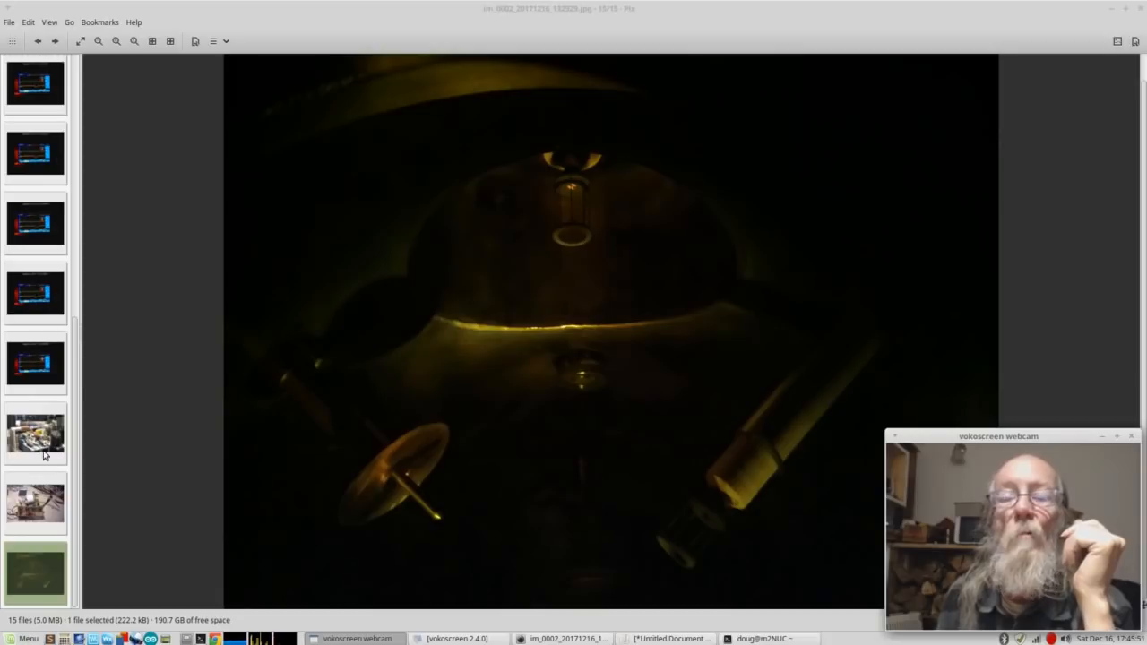
mouse_move(97, 457)
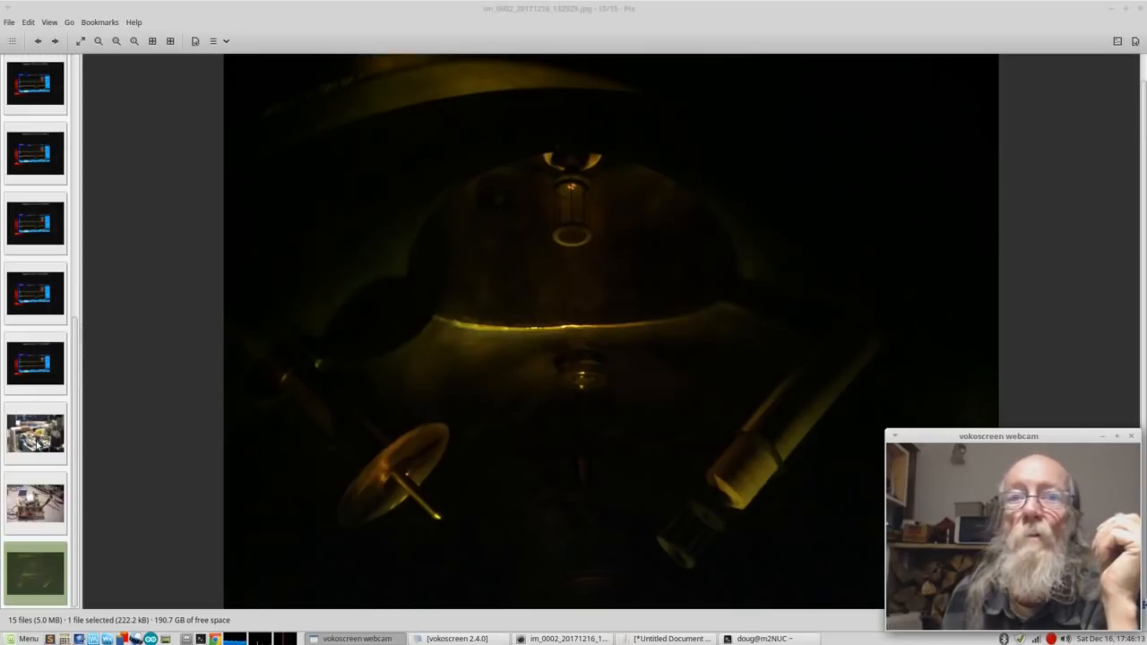
- Open 100_3224.JPG, image 13 of 15, showing the coil-wrapped tube and probes
click(36, 434)
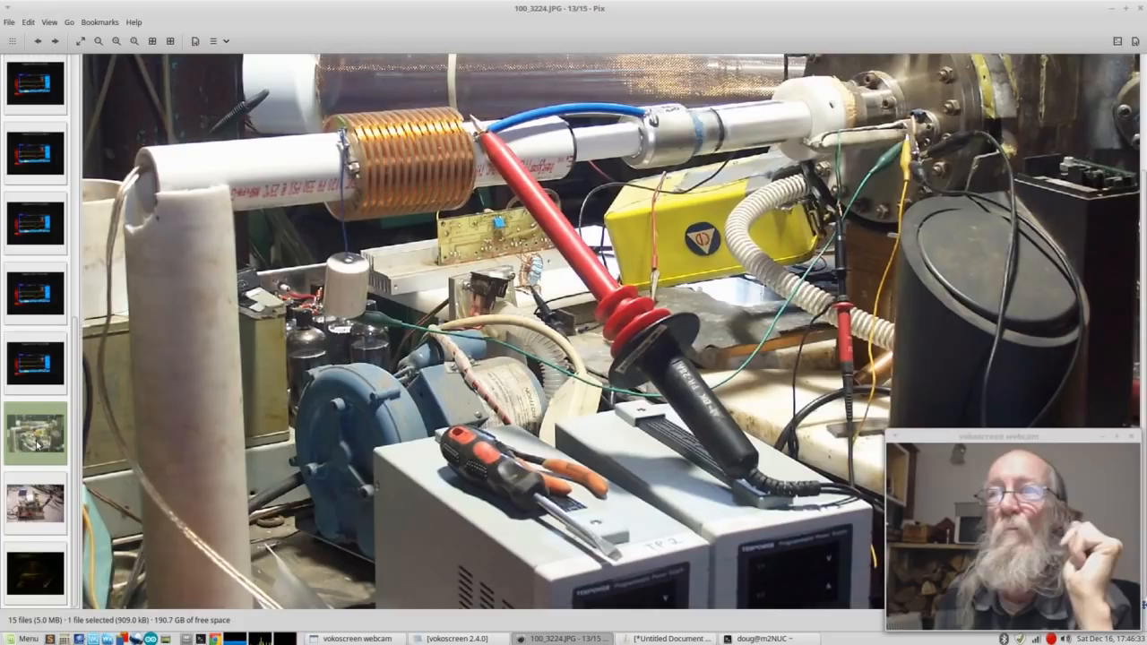
mouse_move(150, 404)
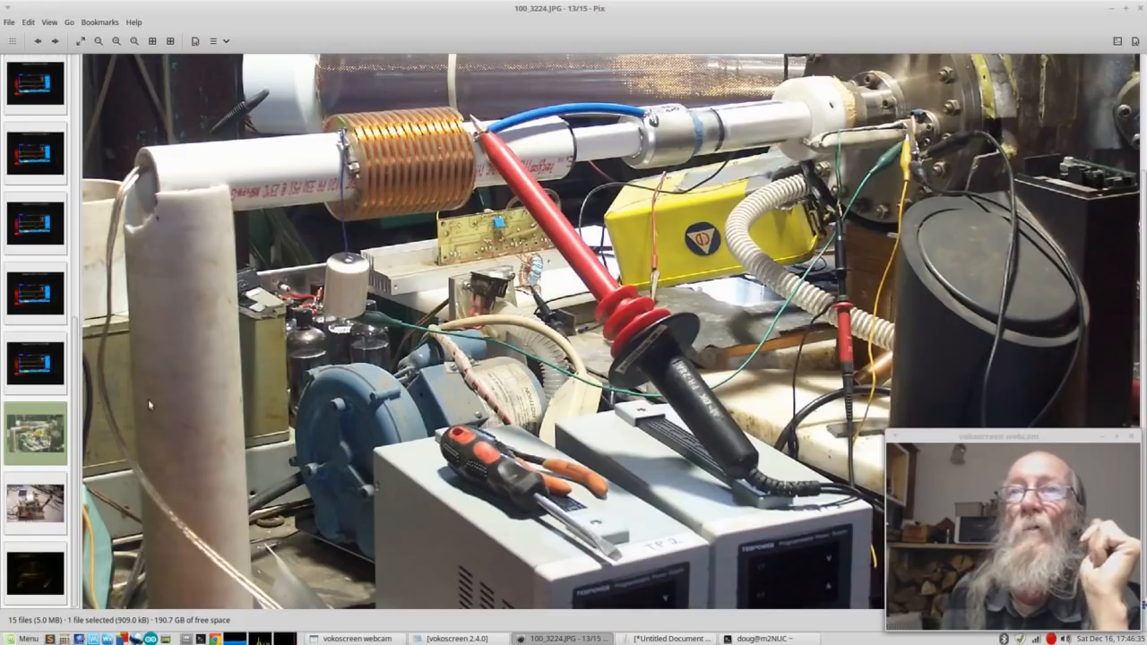
mouse_move(435, 145)
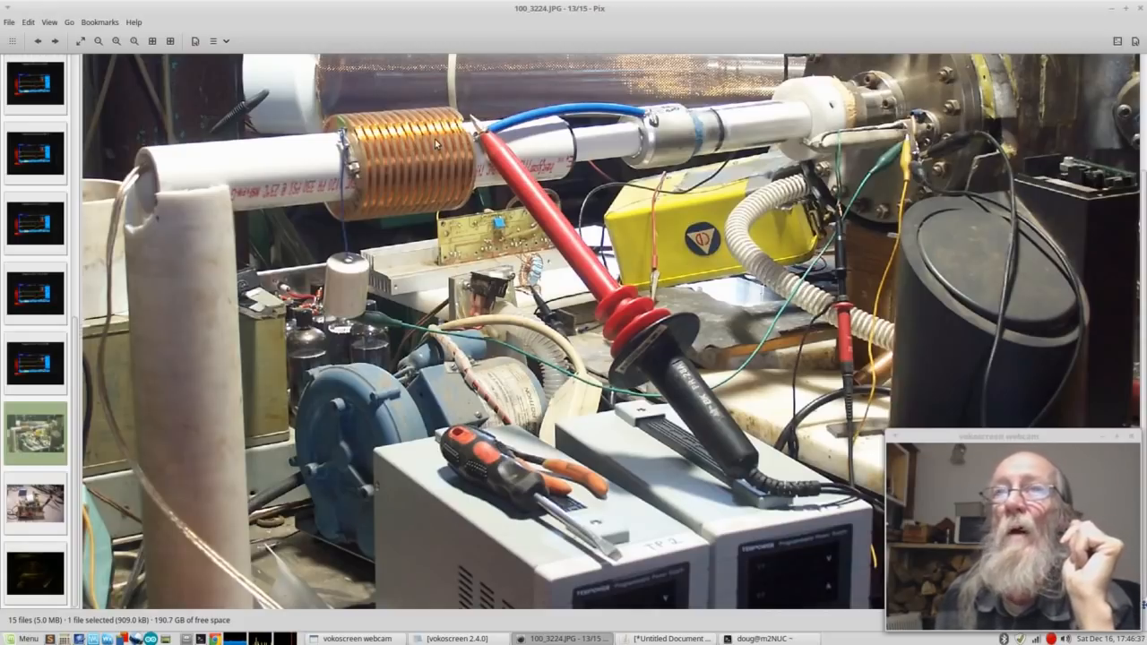
mouse_move(428, 159)
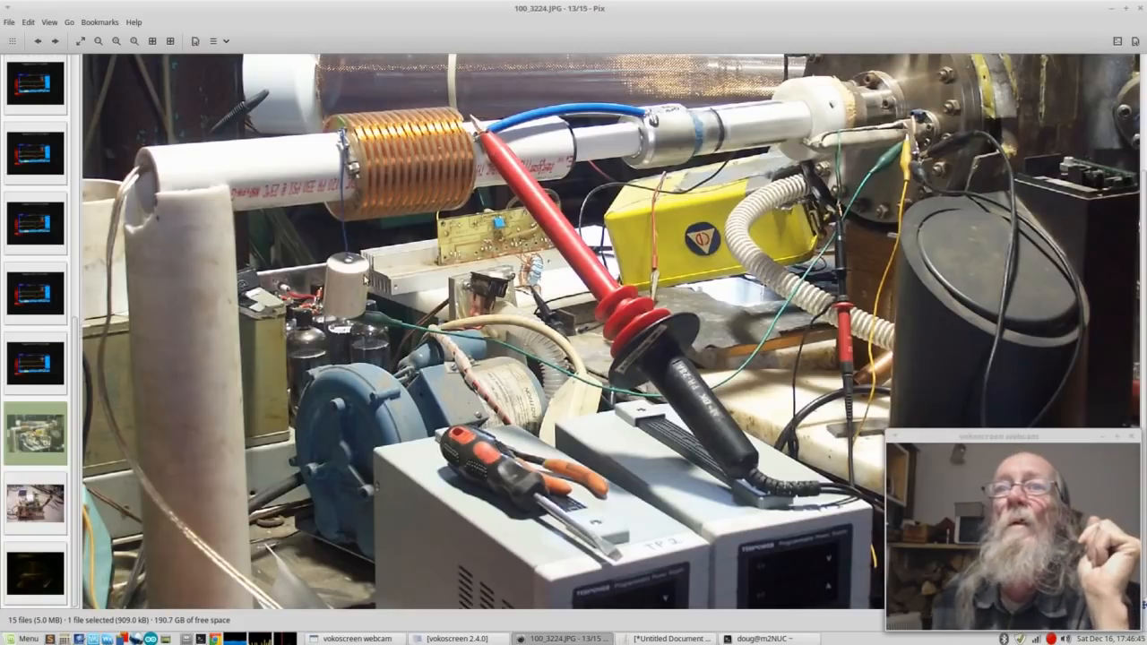
mouse_move(397, 271)
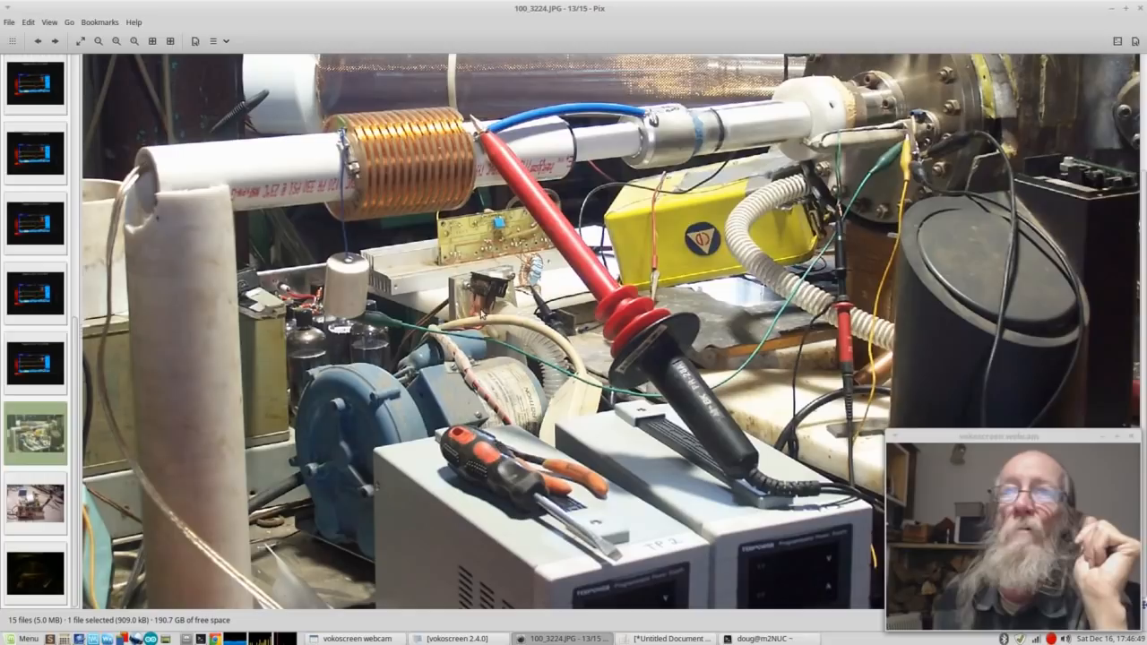
mouse_move(339, 284)
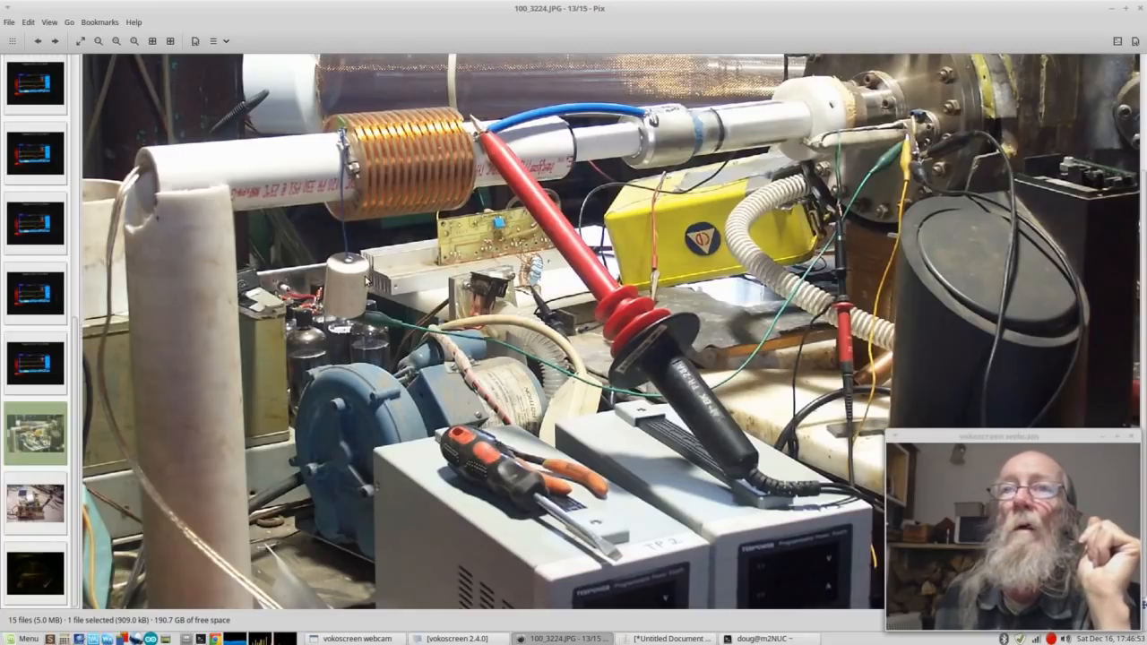
mouse_move(412, 188)
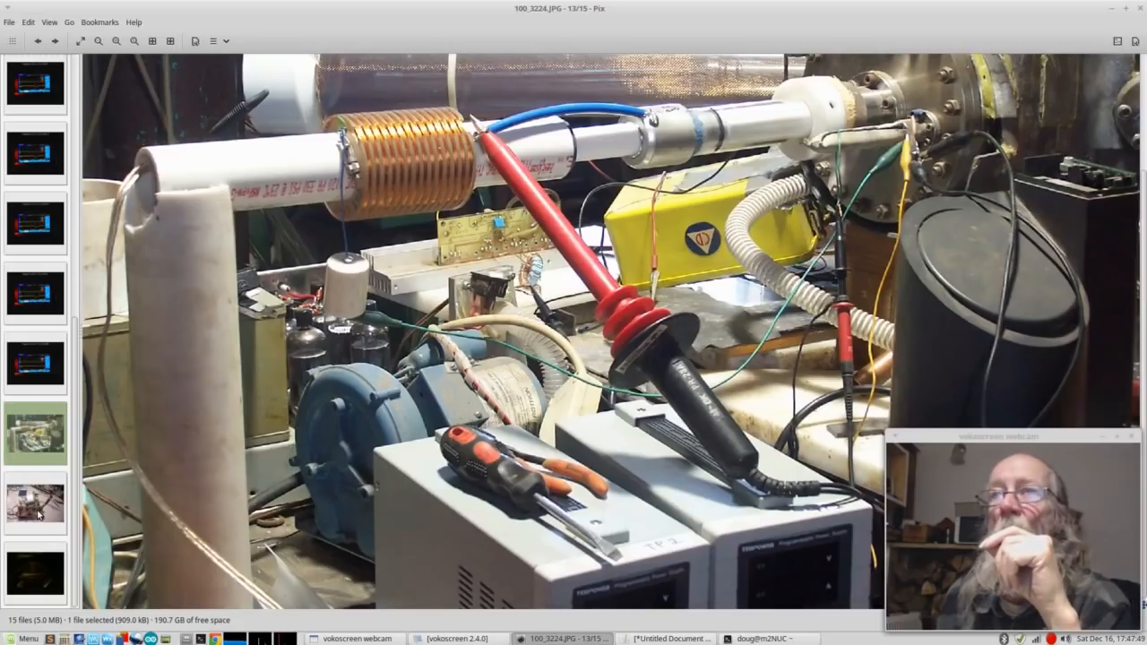
- Open 100_3225.JPG, image 14 of 15, the transistor driver board photo
click(35, 502)
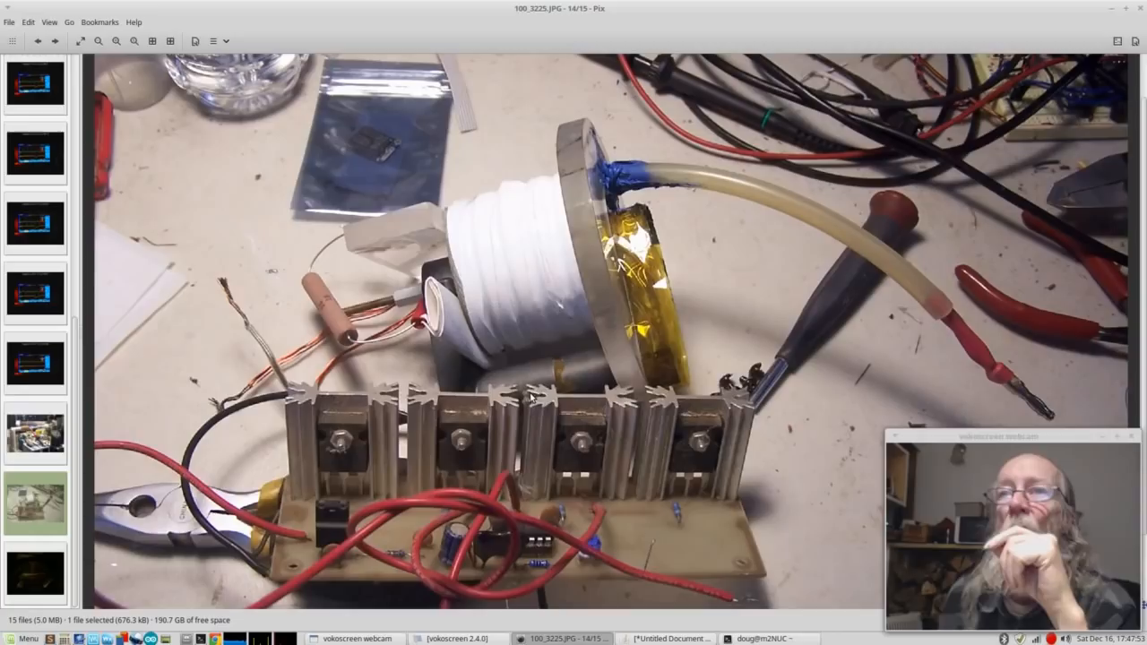
mouse_move(531, 289)
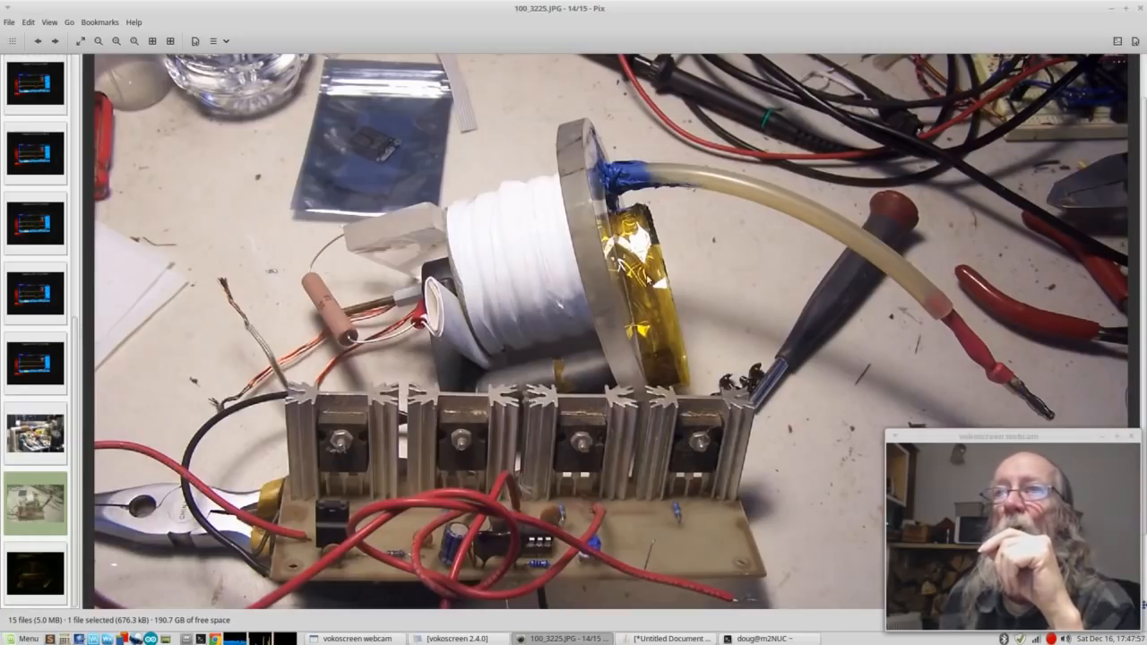
mouse_move(571, 349)
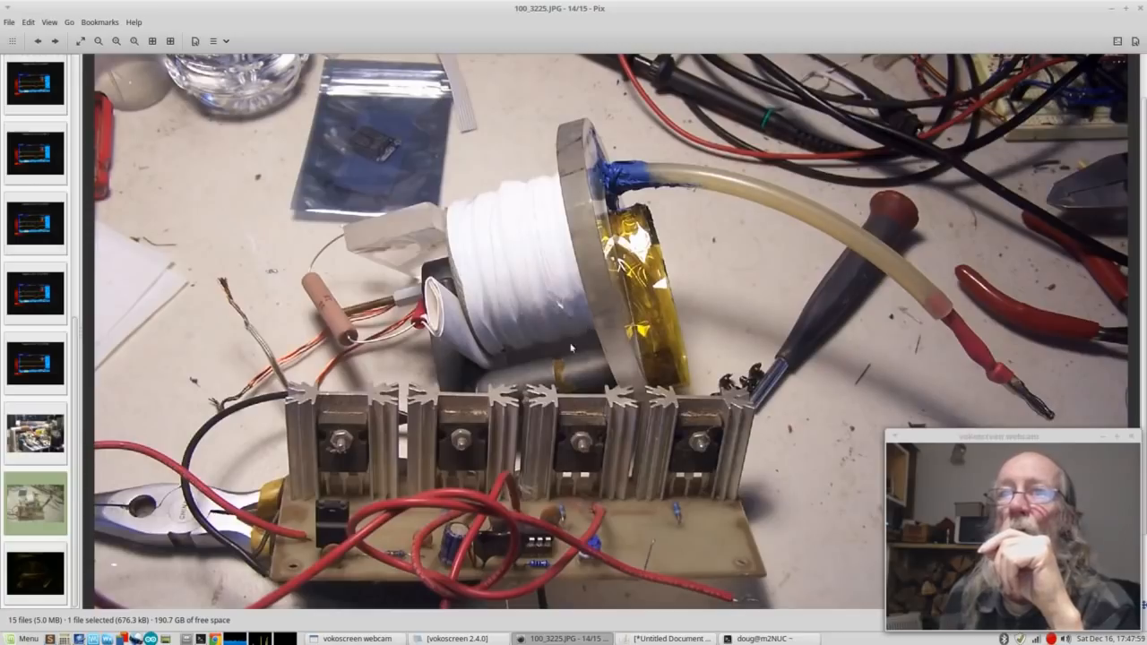
mouse_move(627, 459)
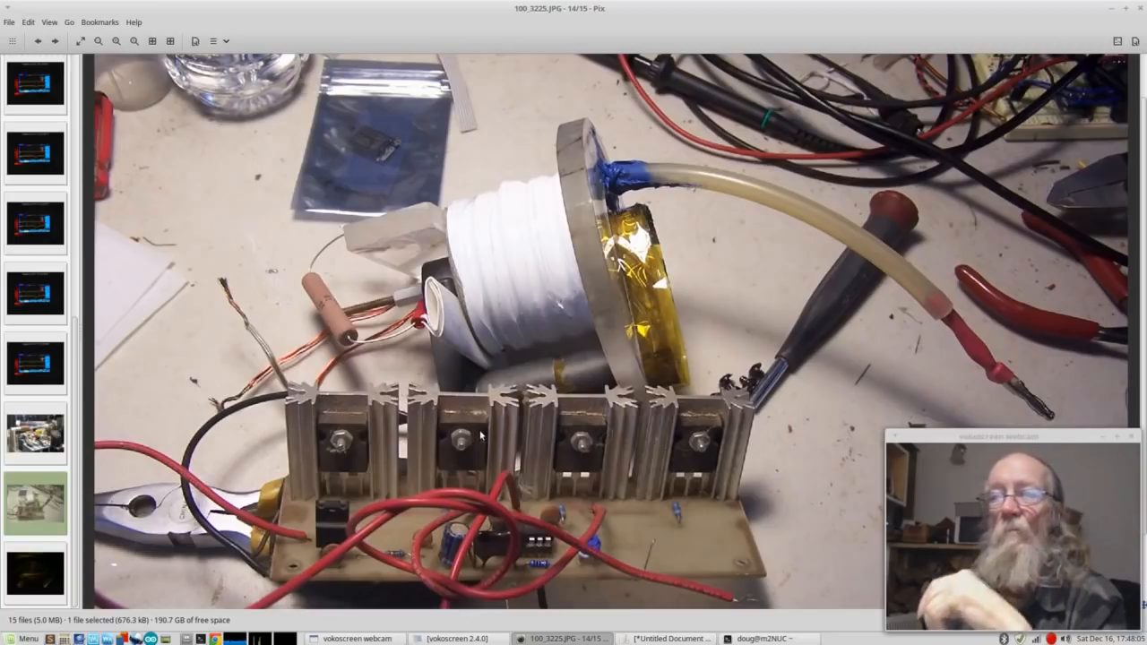
mouse_move(439, 417)
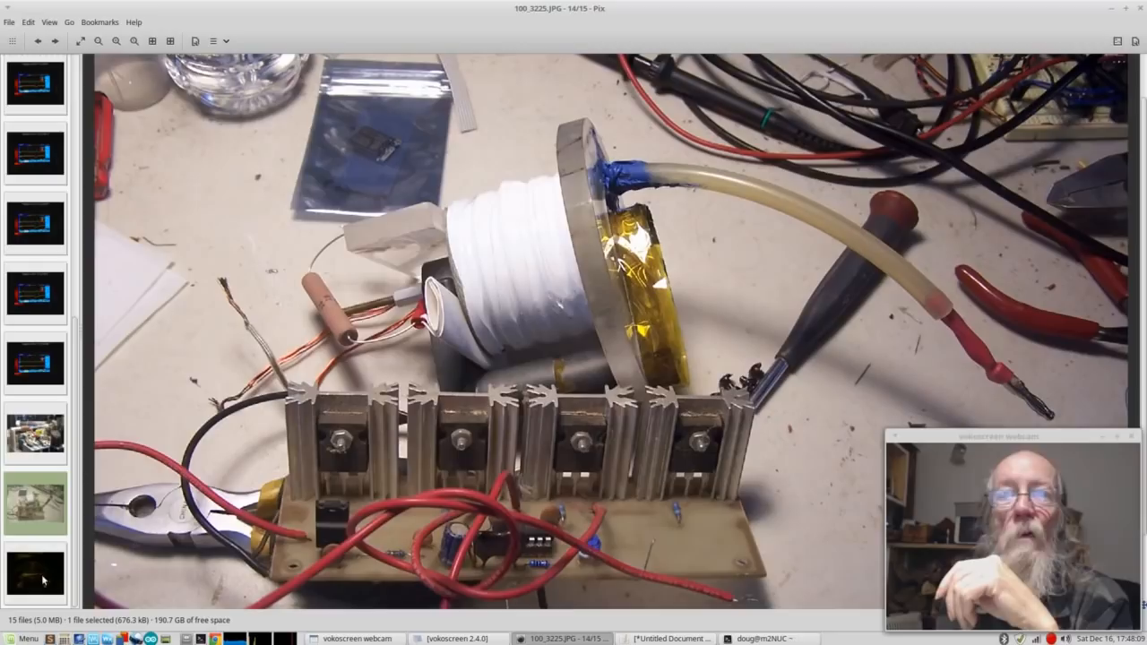
- Open image 15 of 15, the im_0002 GridCam shot of the faintly glowing chamber
click(36, 574)
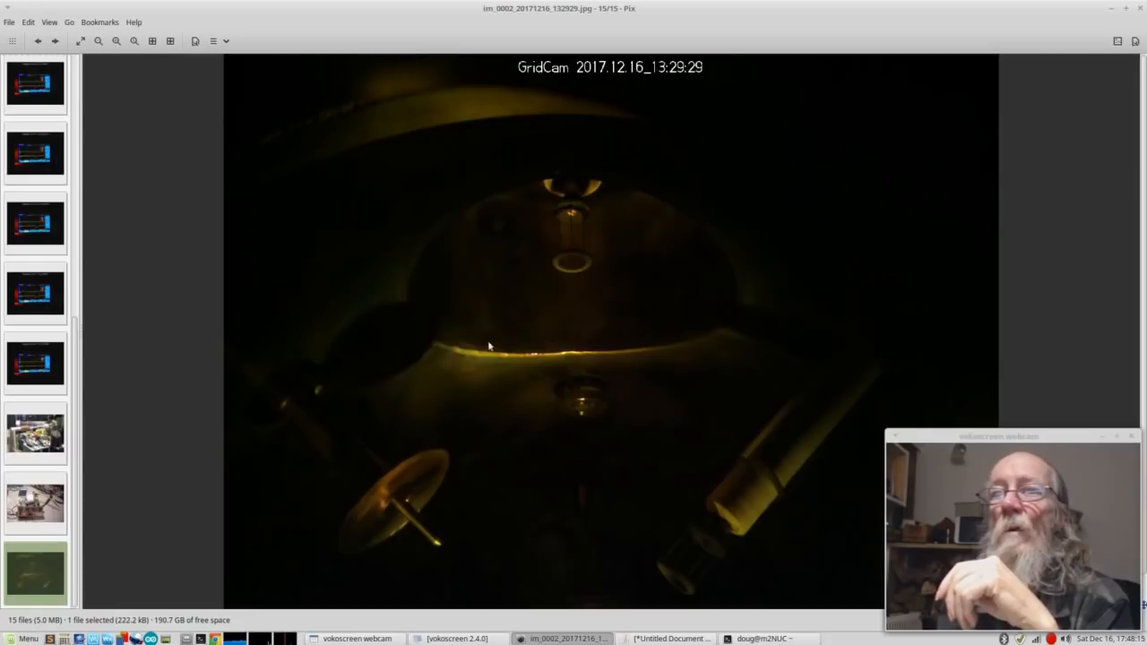
mouse_move(416, 525)
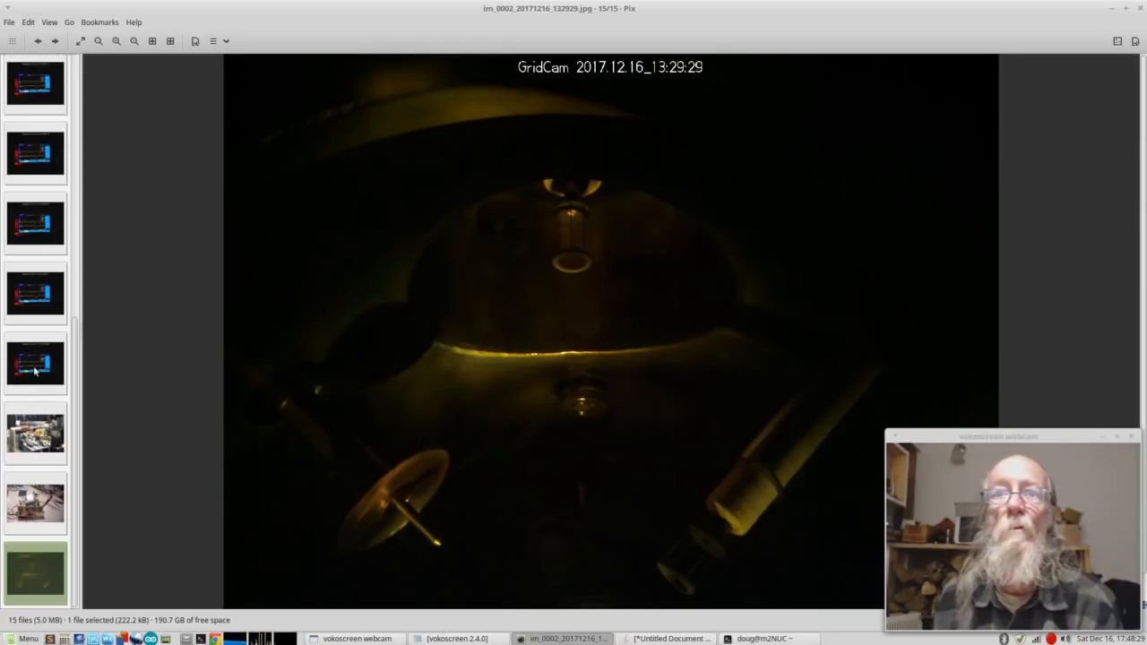
- Open im_0013, image 12 of 15, the CH3-triggered capture with green spikes
click(35, 363)
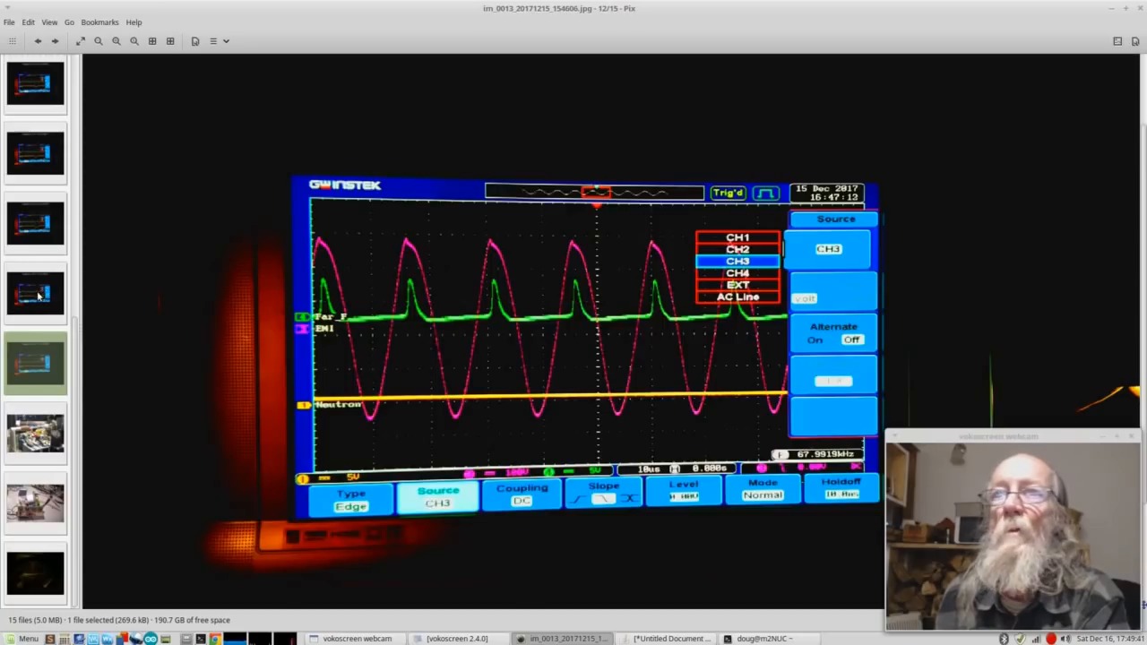
click(37, 39)
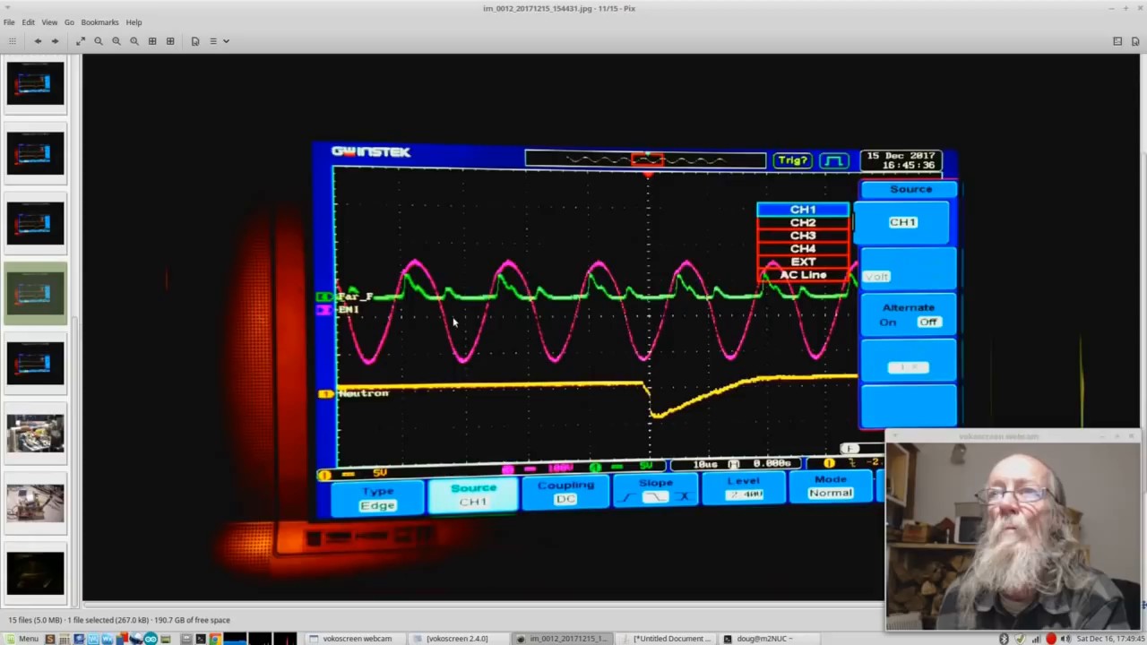
mouse_move(493, 334)
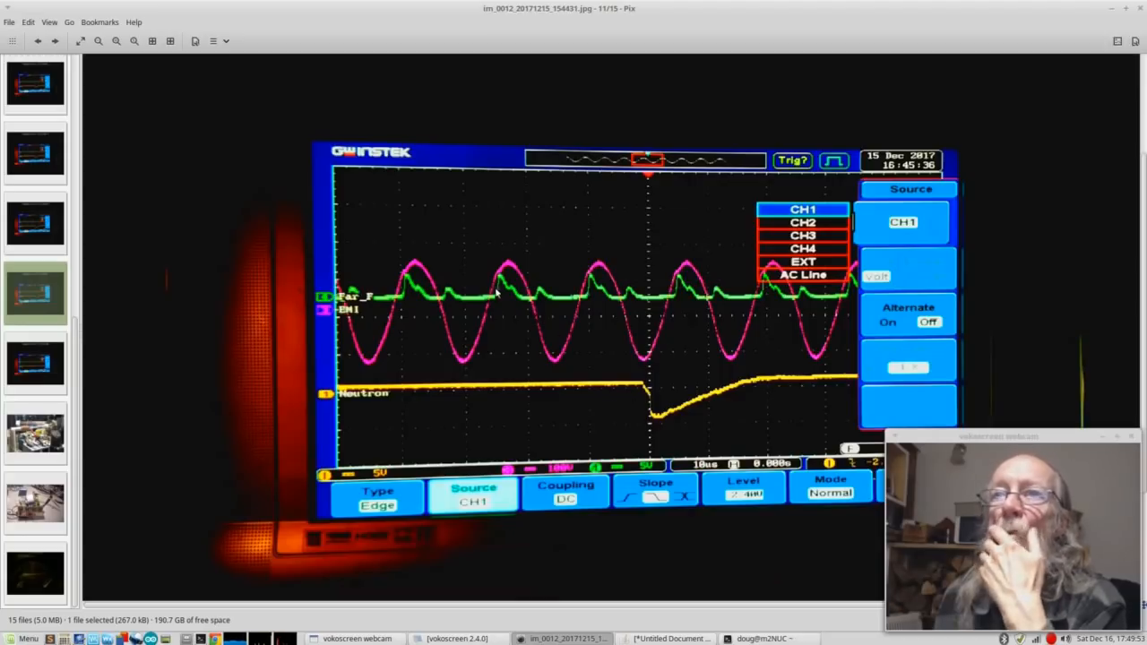
mouse_move(533, 301)
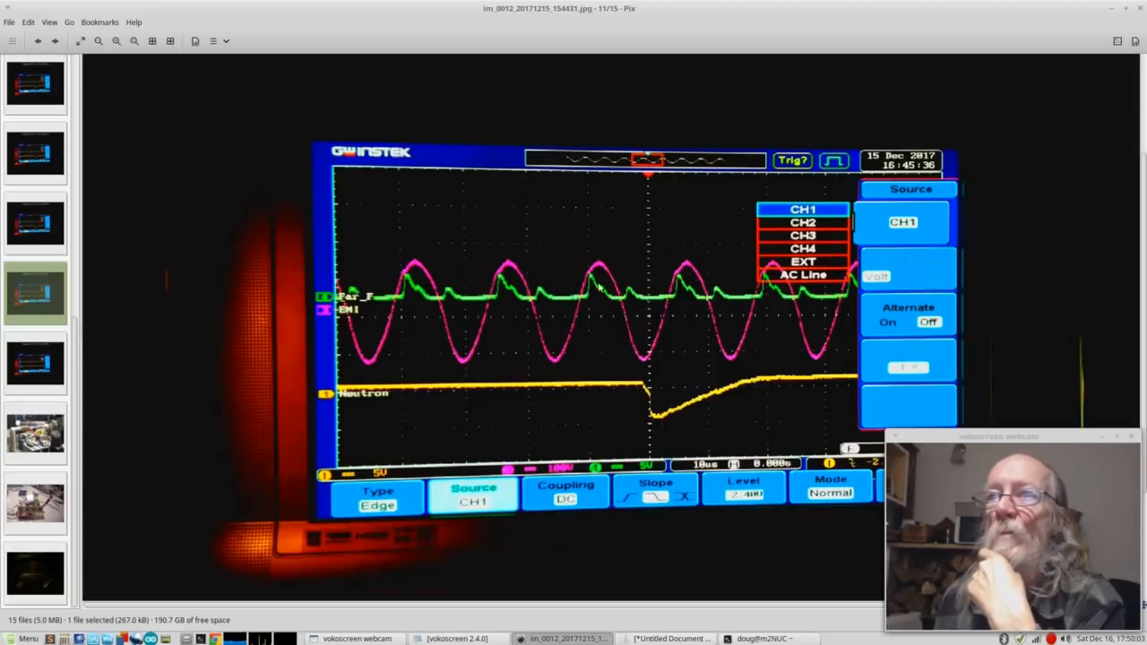
mouse_move(517, 305)
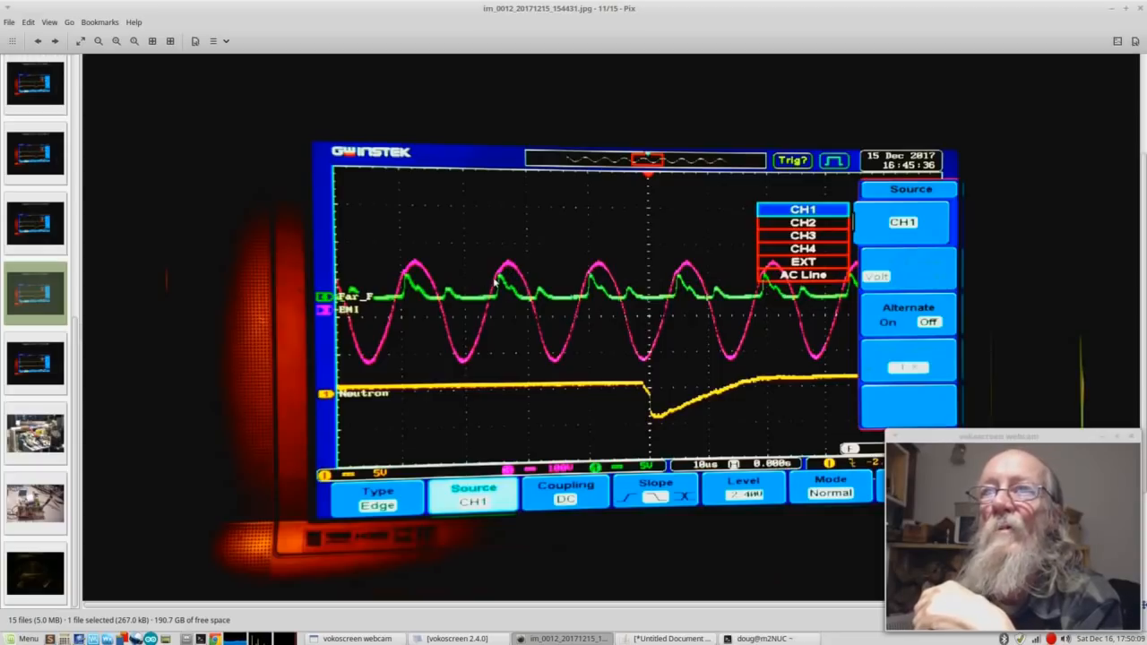
mouse_move(640, 354)
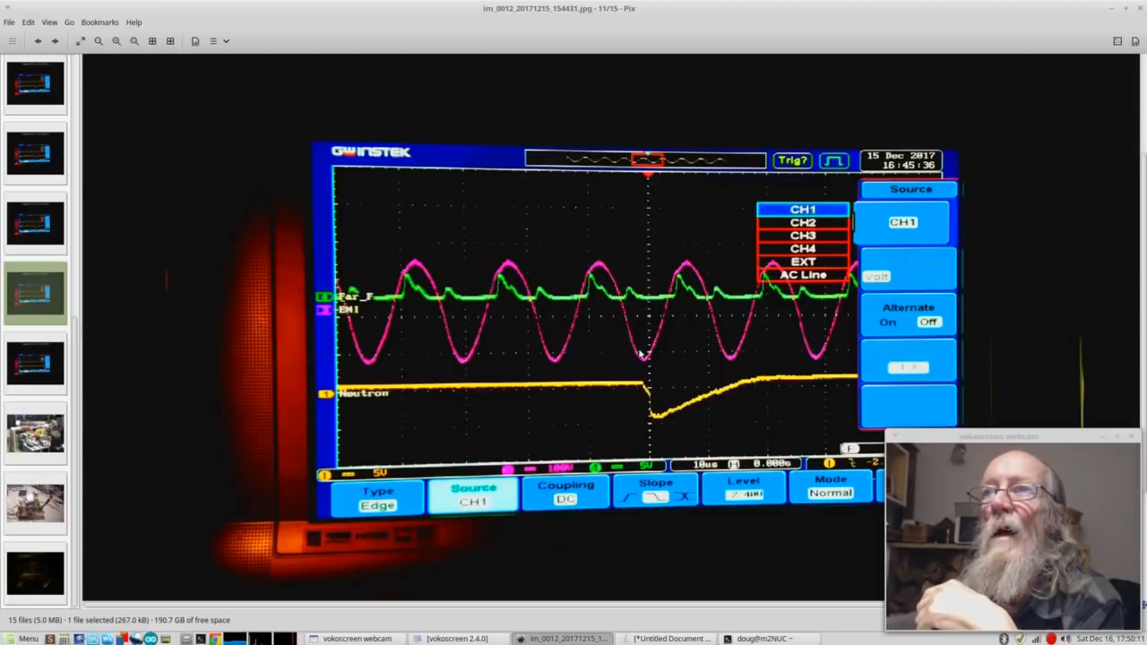
mouse_move(650, 418)
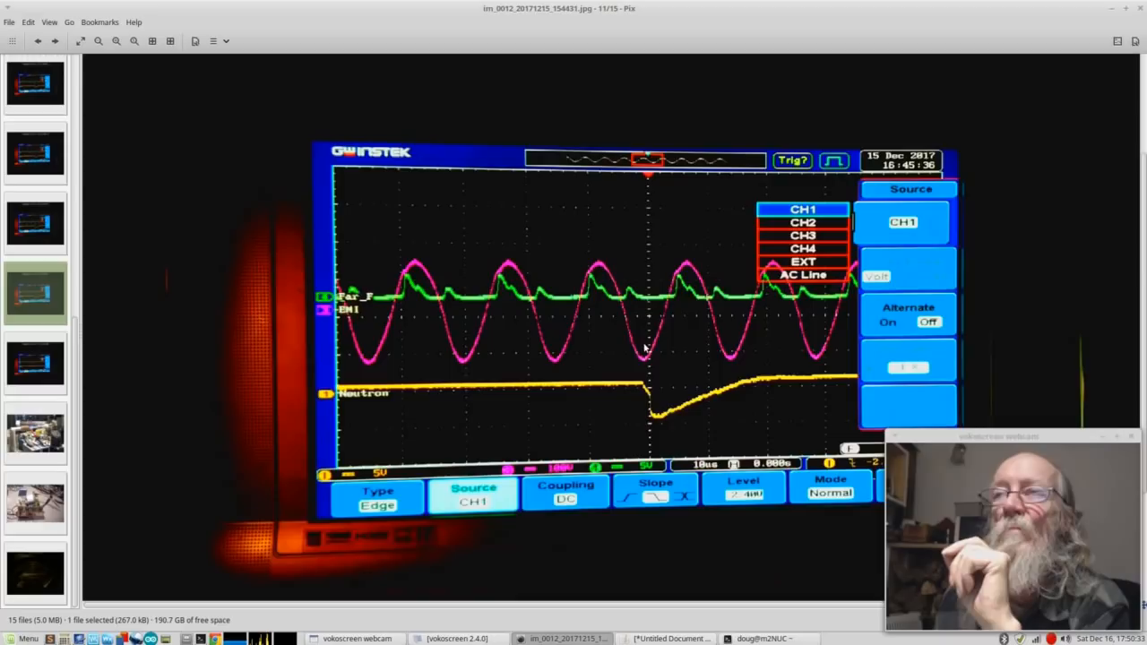
mouse_move(627, 295)
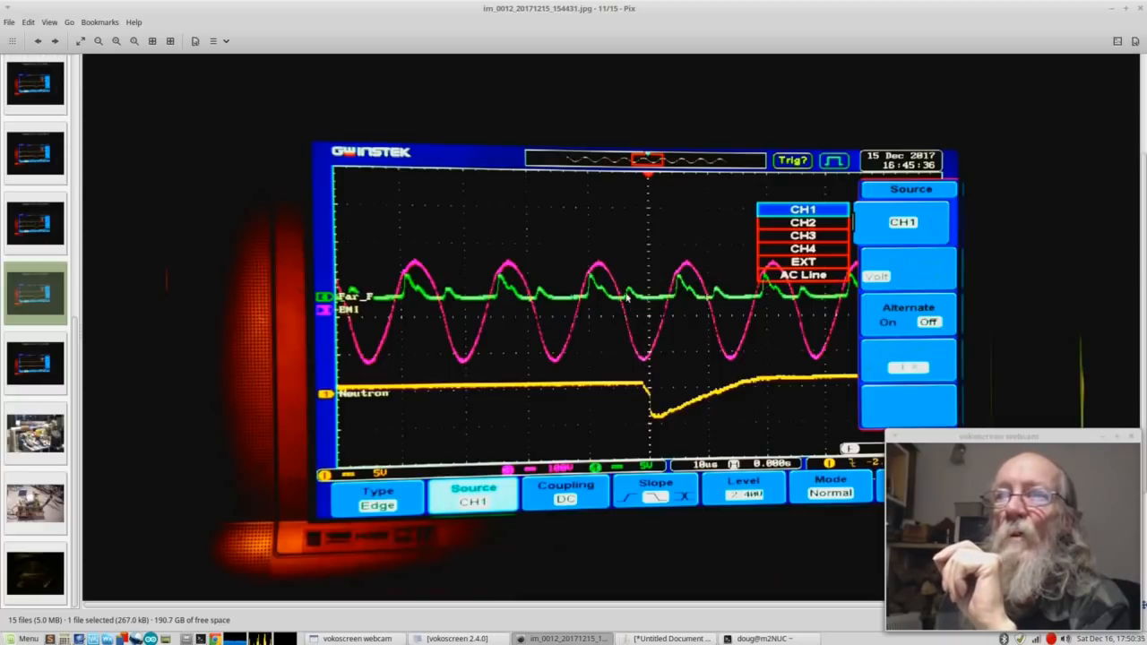
mouse_move(641, 354)
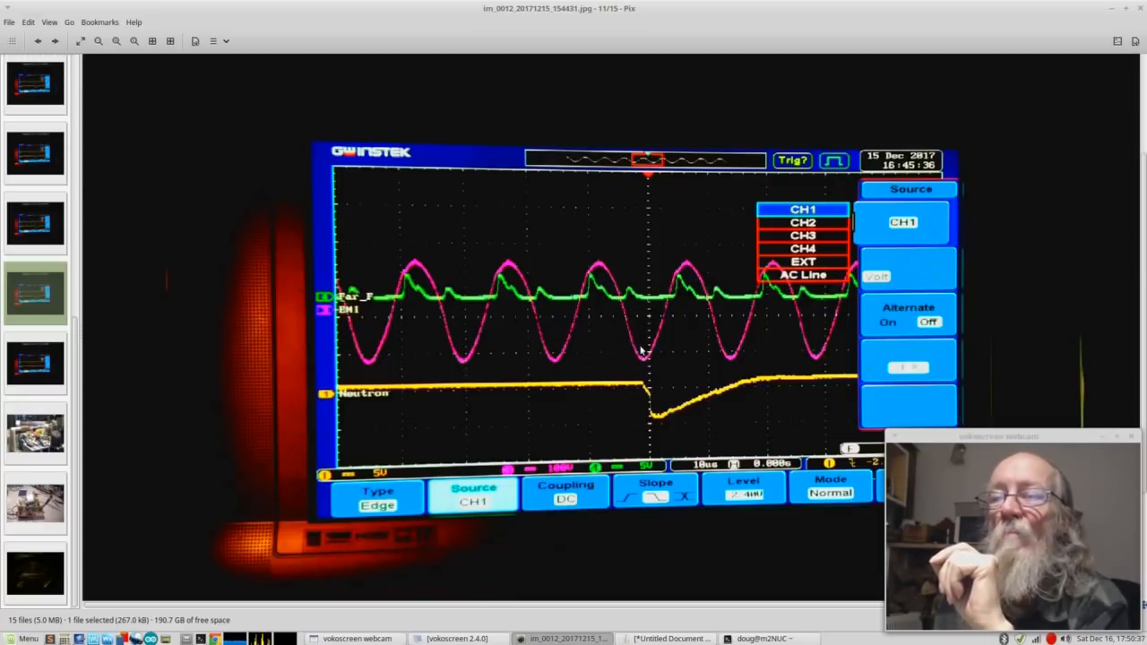
mouse_move(654, 408)
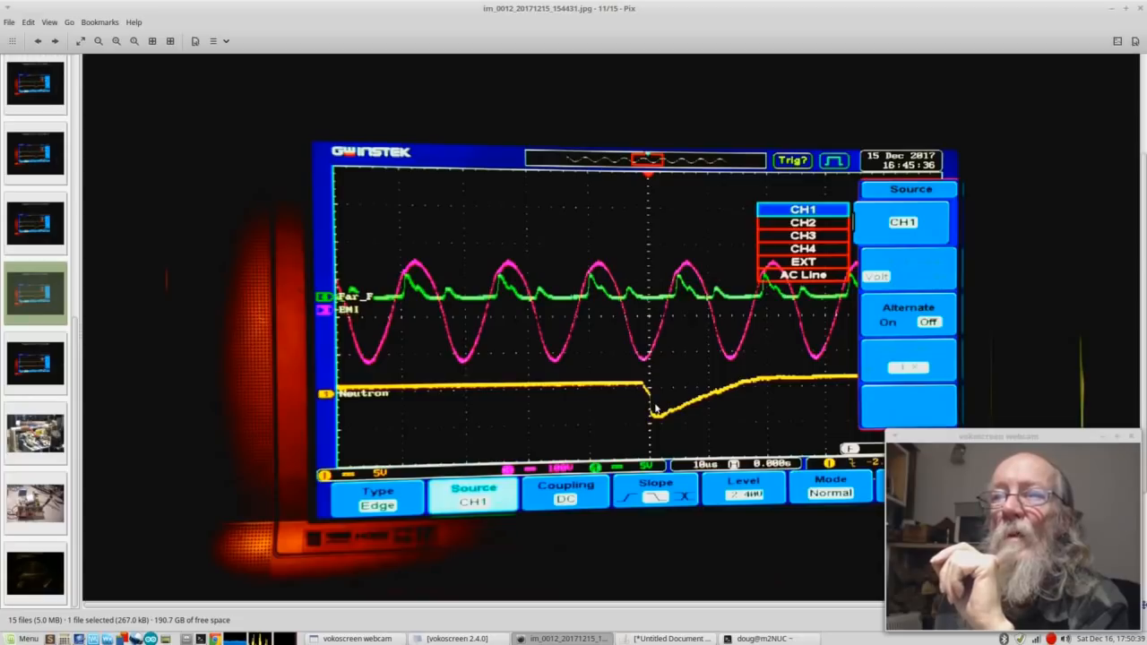
mouse_move(793, 300)
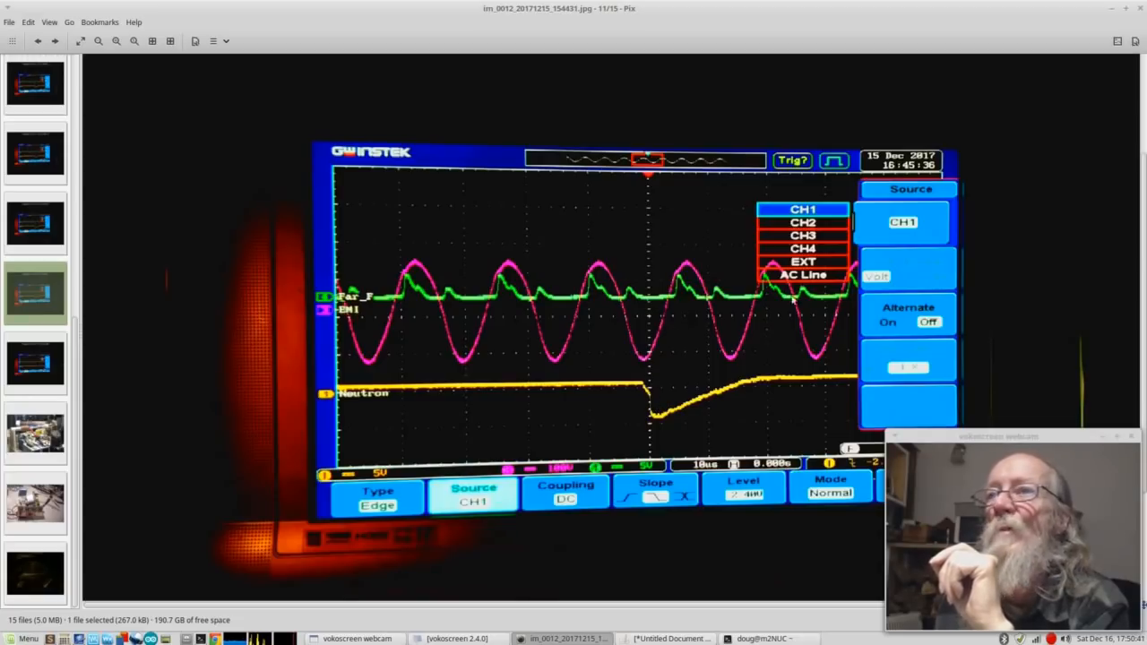
mouse_move(421, 295)
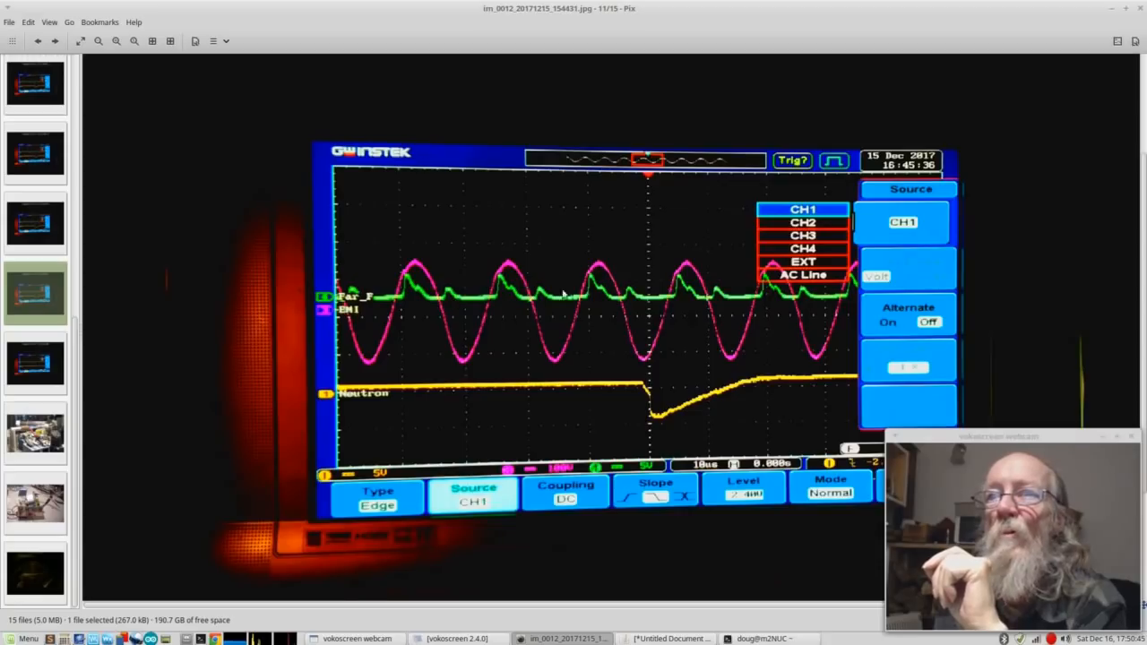
mouse_move(679, 327)
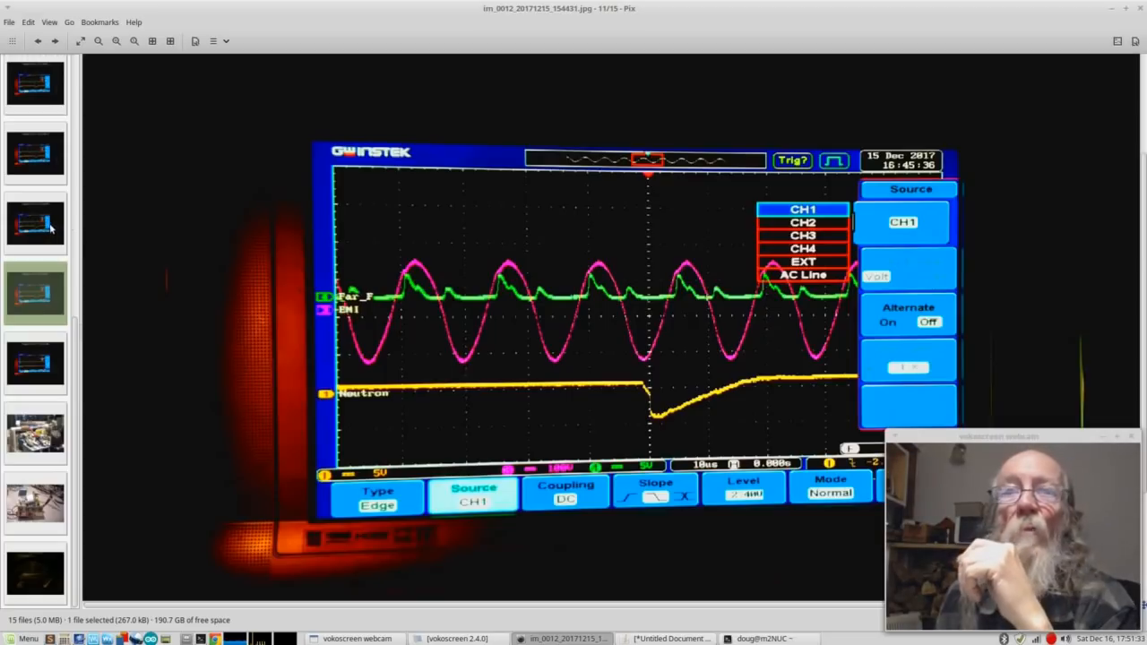
mouse_move(164, 264)
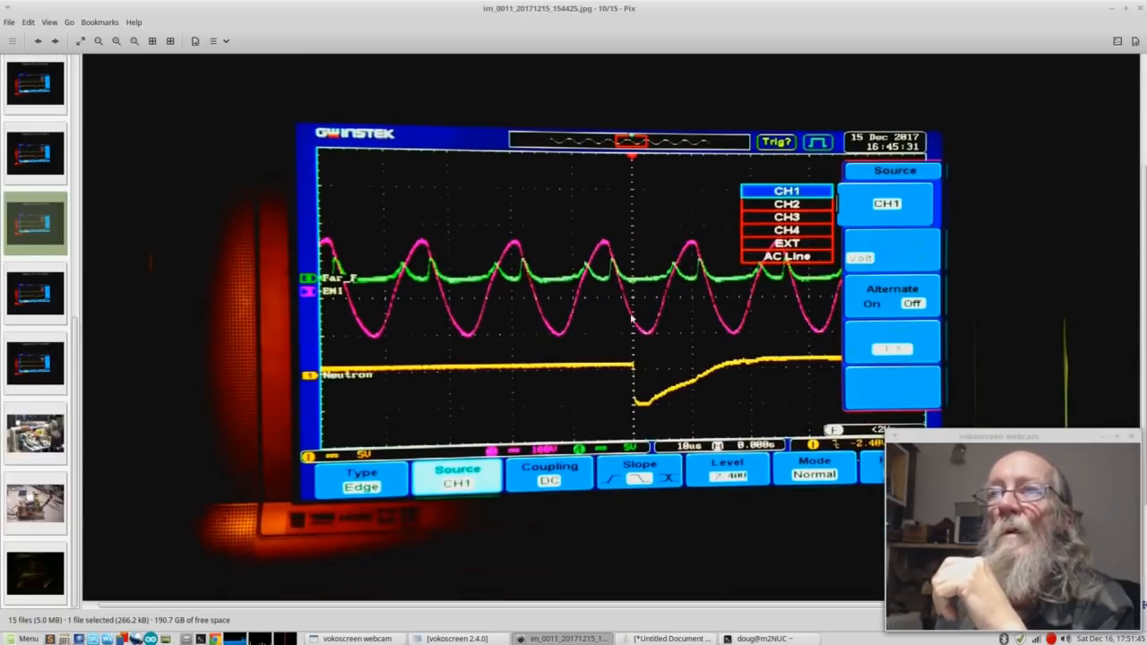
mouse_move(652, 409)
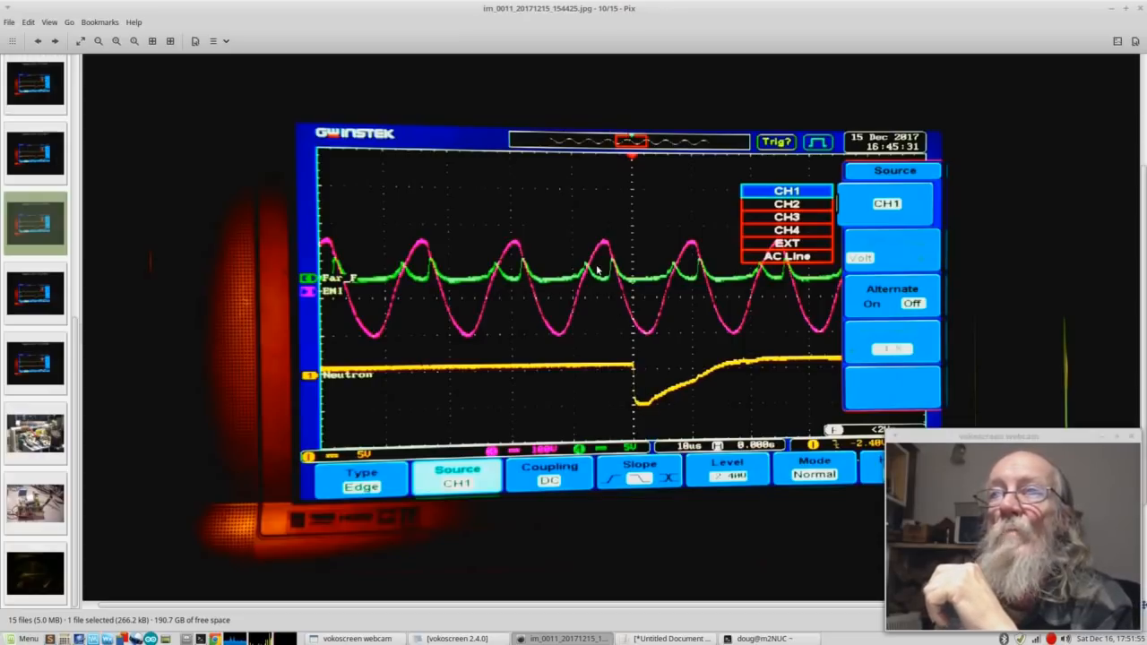
mouse_move(415, 294)
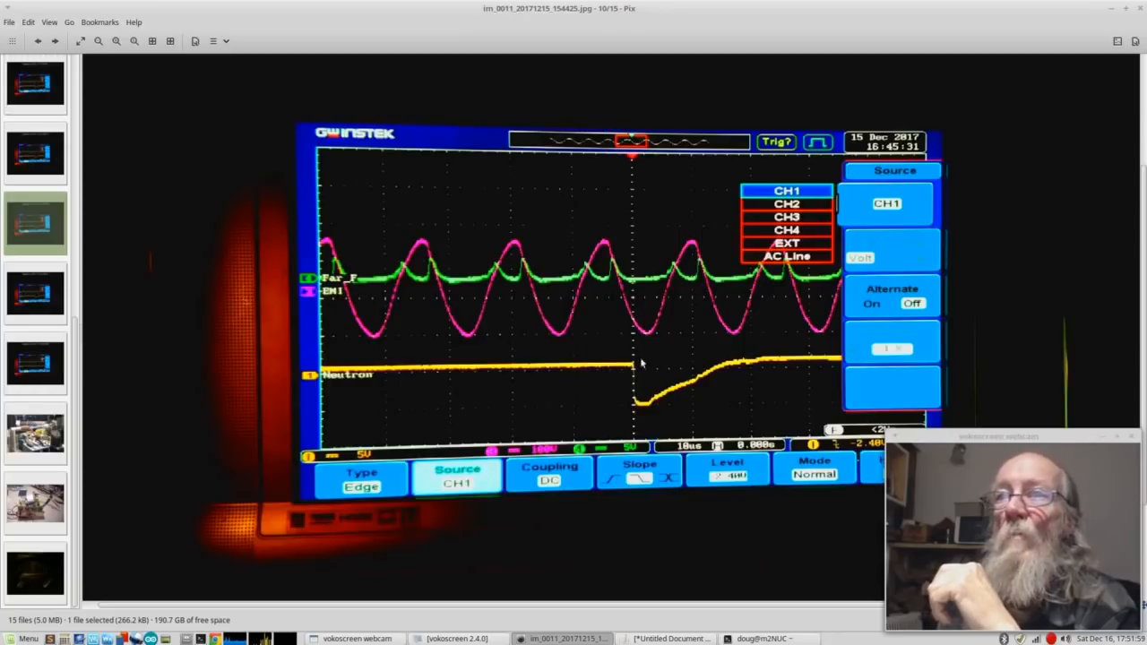
mouse_move(643, 406)
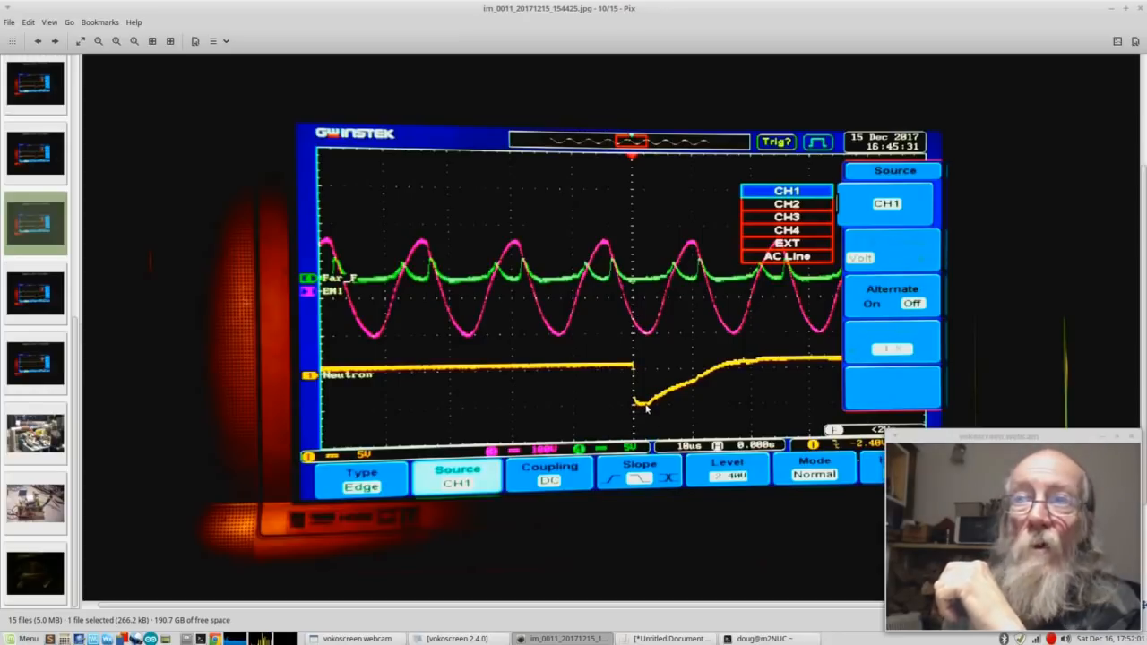
mouse_move(600, 347)
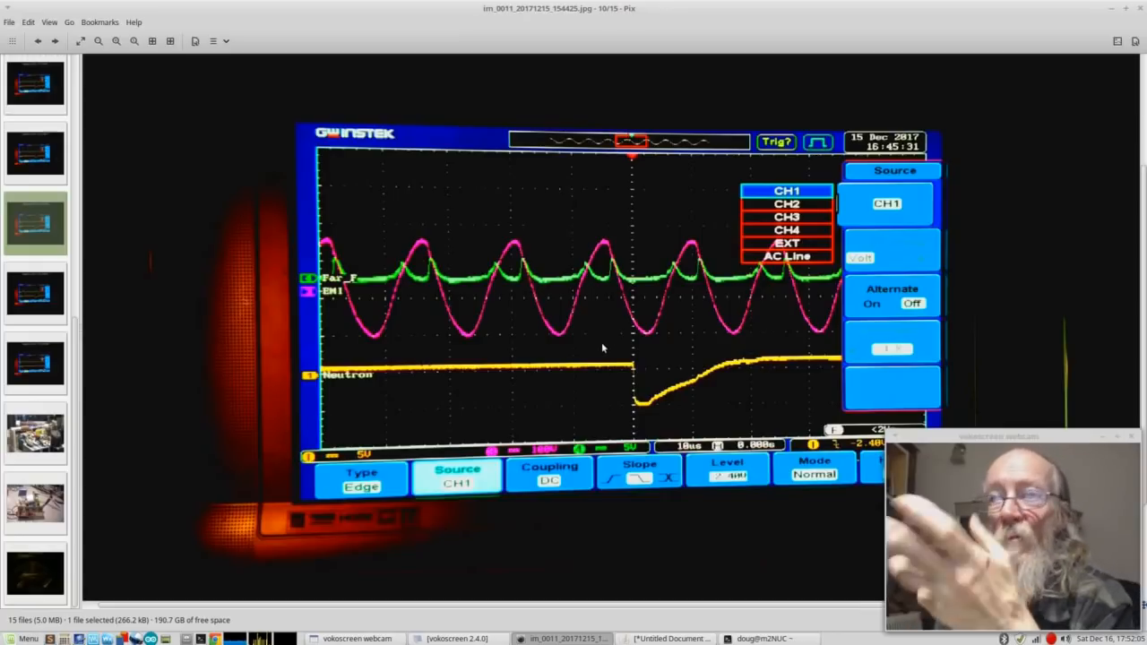
mouse_move(518, 347)
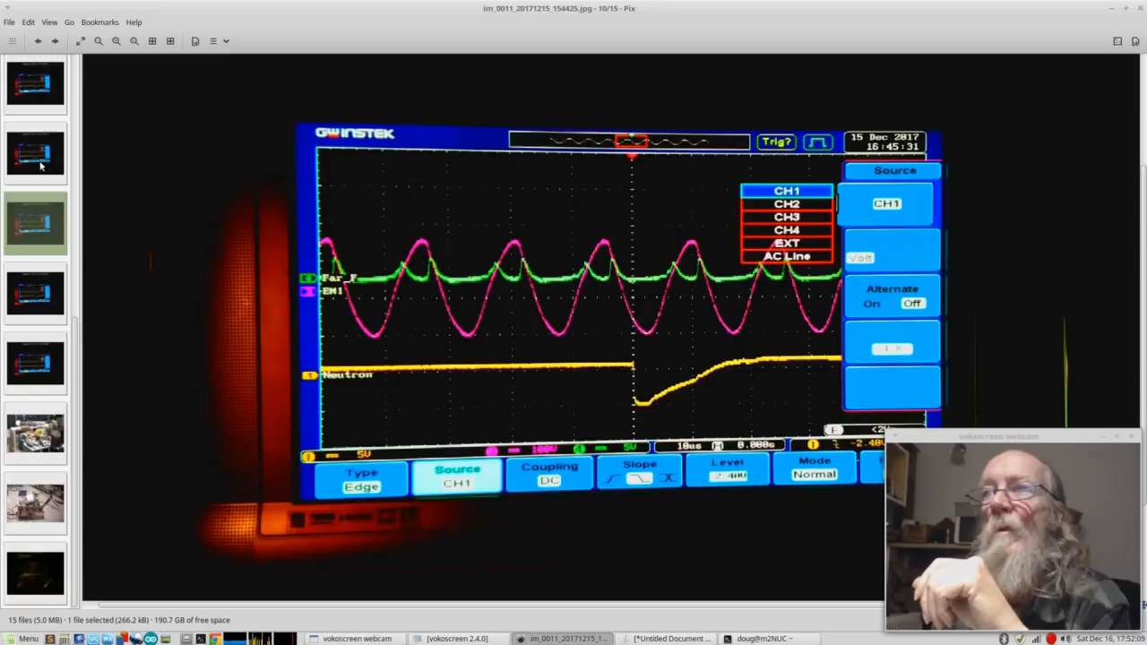
mouse_move(139, 166)
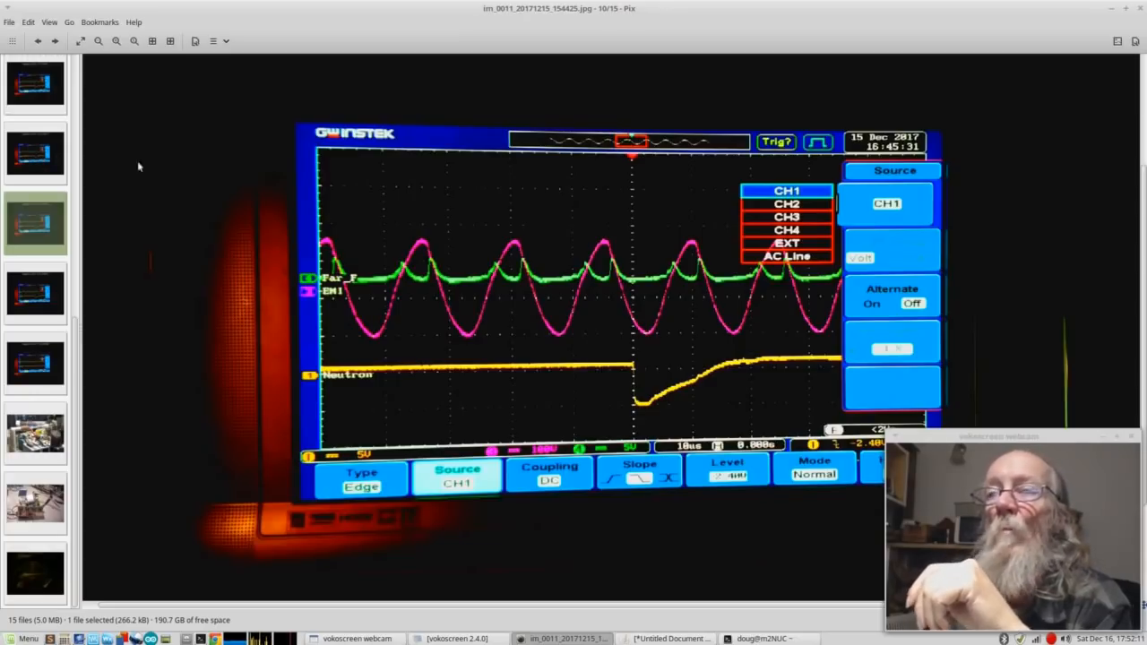
mouse_move(613, 255)
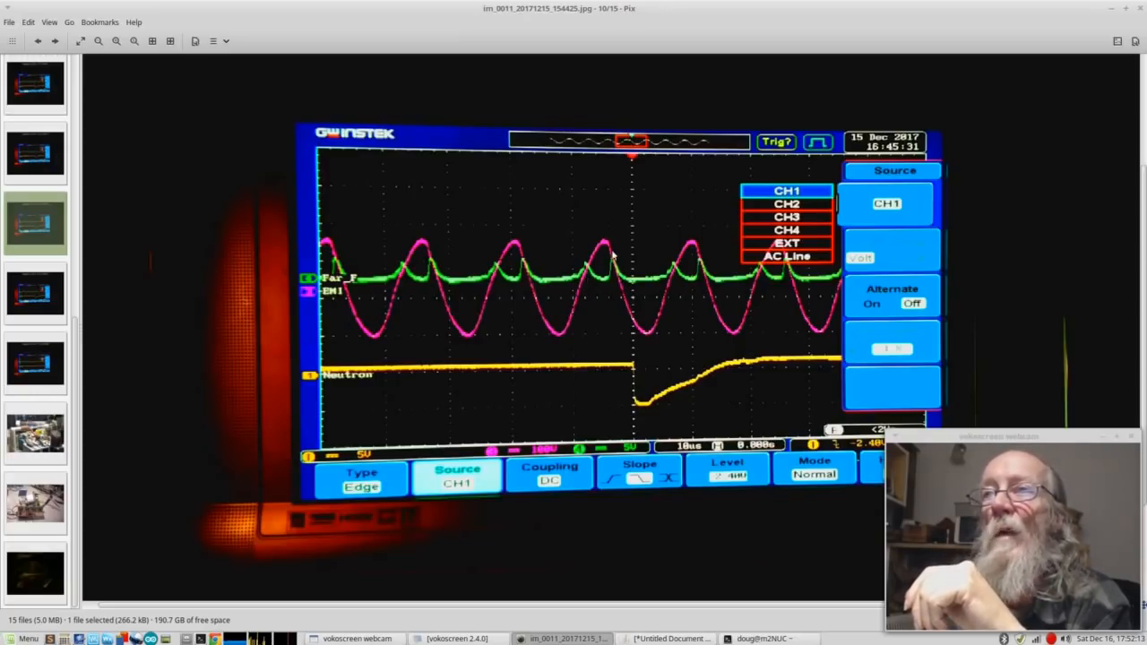
mouse_move(545, 338)
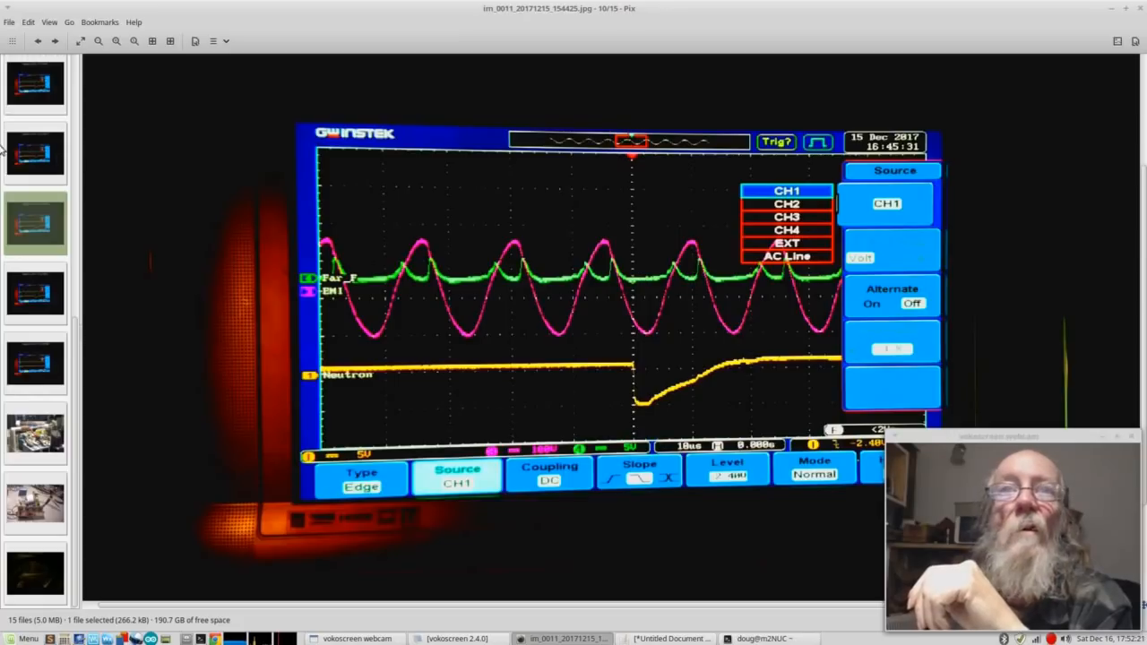
- Open im_0010_20171215_154410.jpg, the 16:45:15 capture, image 9 of 15
click(35, 152)
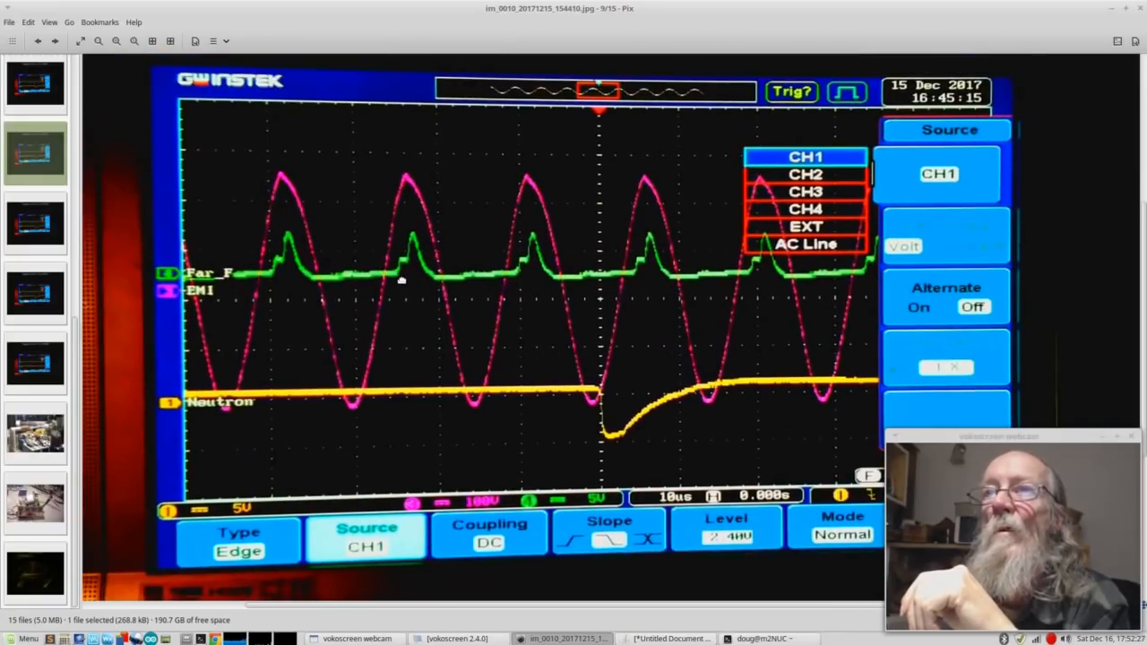
mouse_move(523, 265)
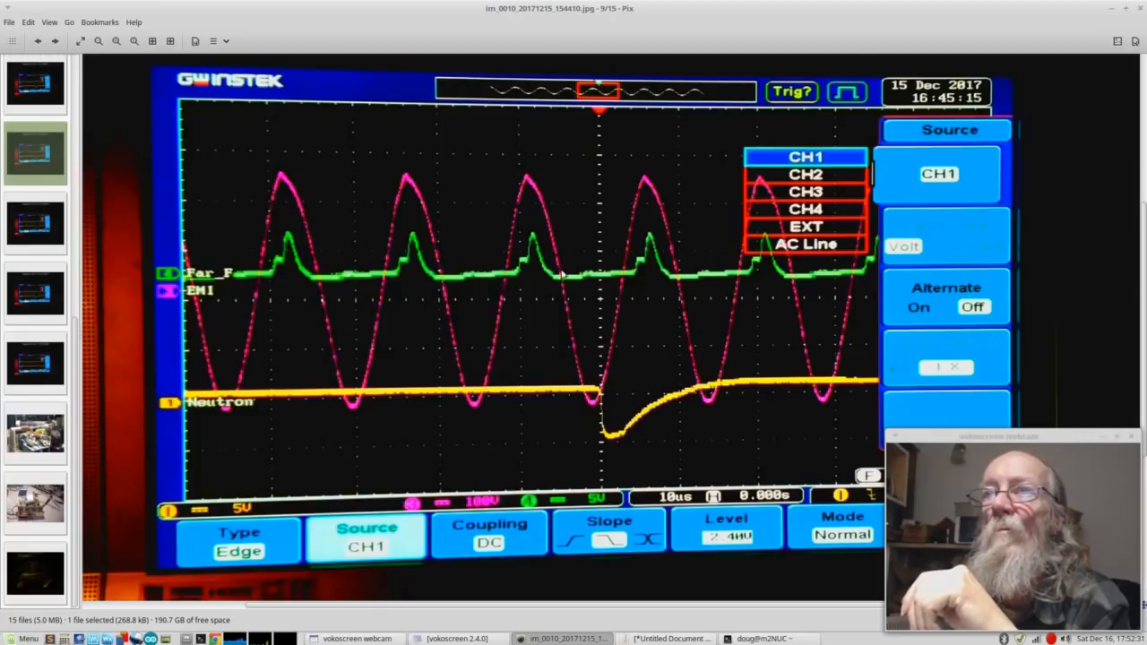
mouse_move(622, 421)
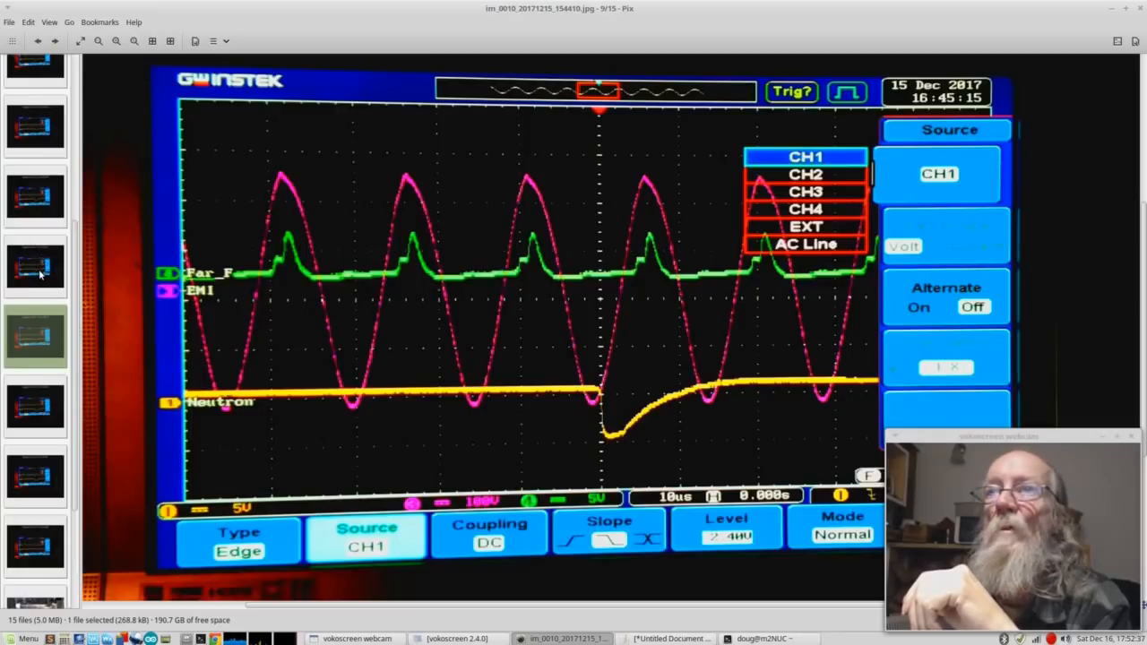
- Open im_0009_20171215_154401.jpg, the 16:45:07 capture with doubled green spikes
click(37, 266)
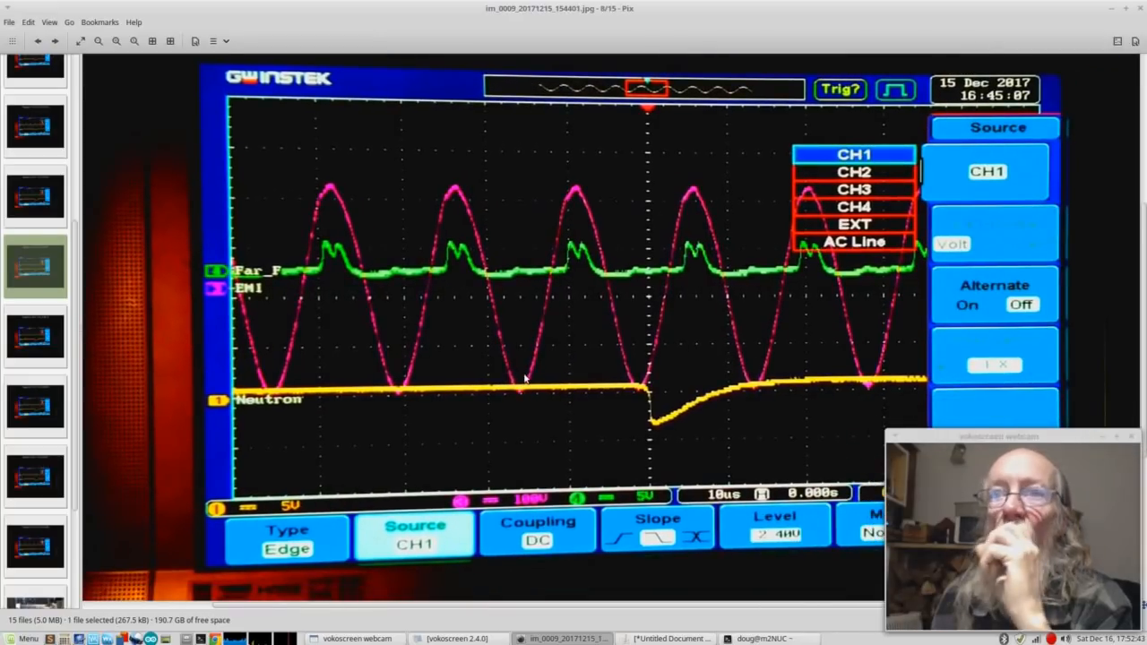
mouse_move(463, 260)
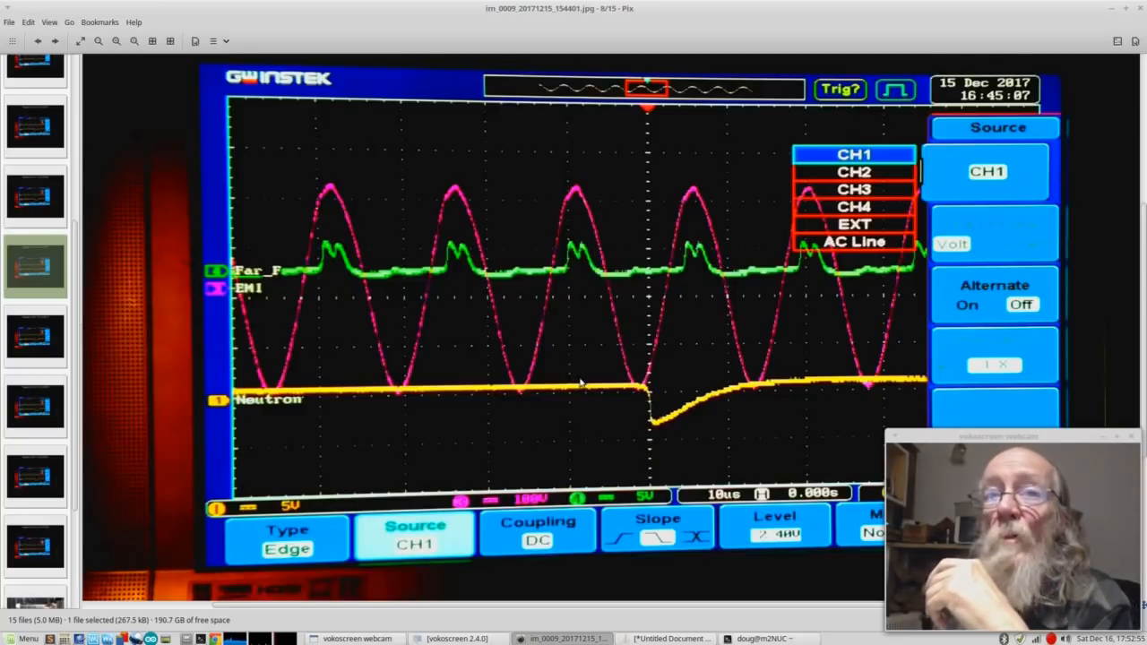
mouse_move(303, 289)
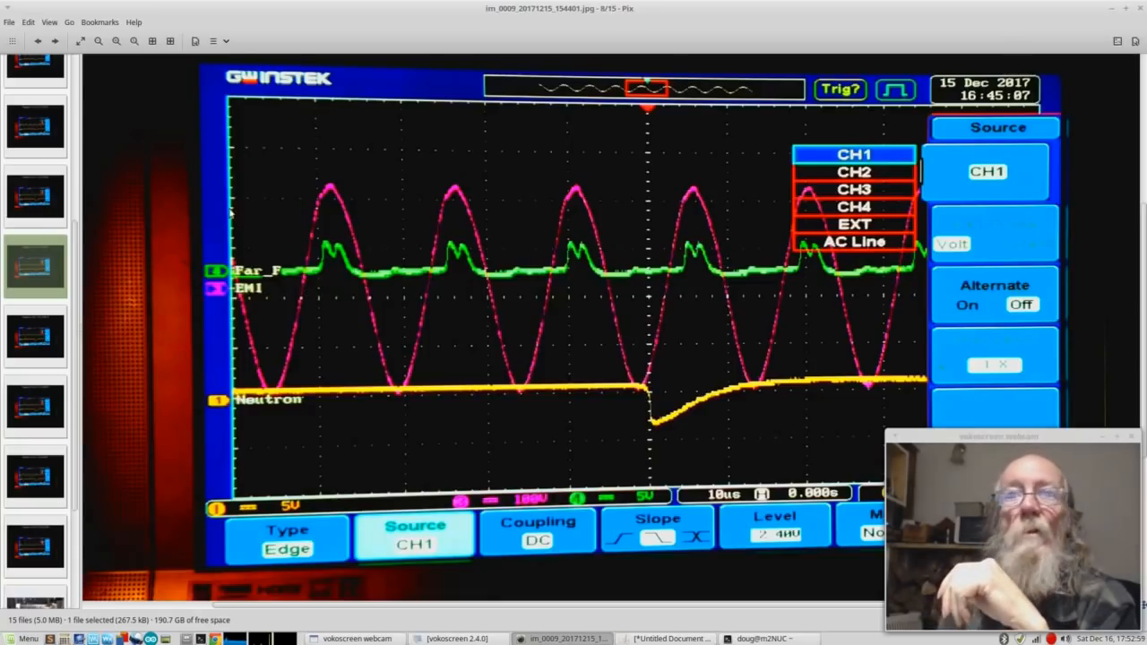
- Open im_0008_20171215_154352.jpg, the 16:44:58 capture, image 7 of 15
click(35, 195)
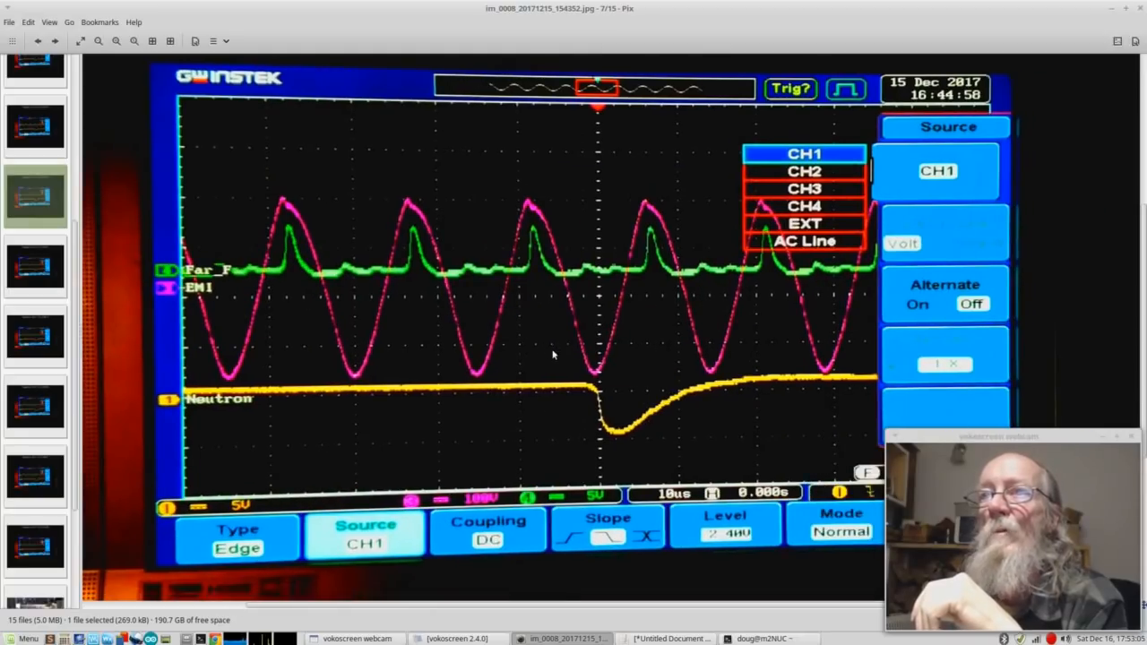
mouse_move(564, 281)
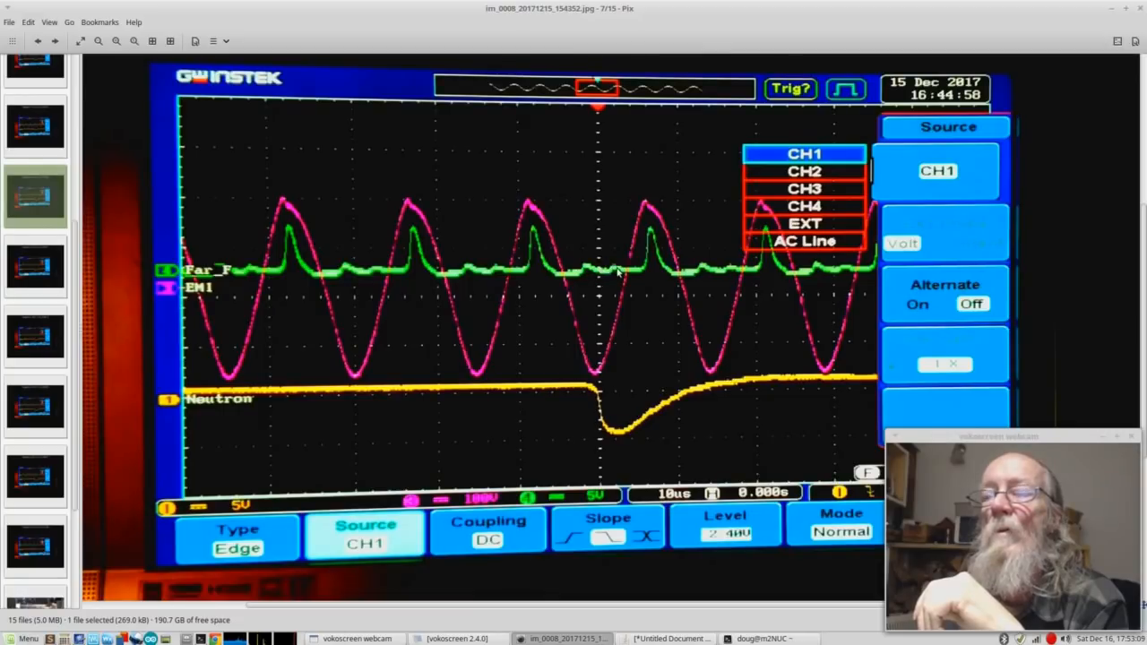
mouse_move(587, 273)
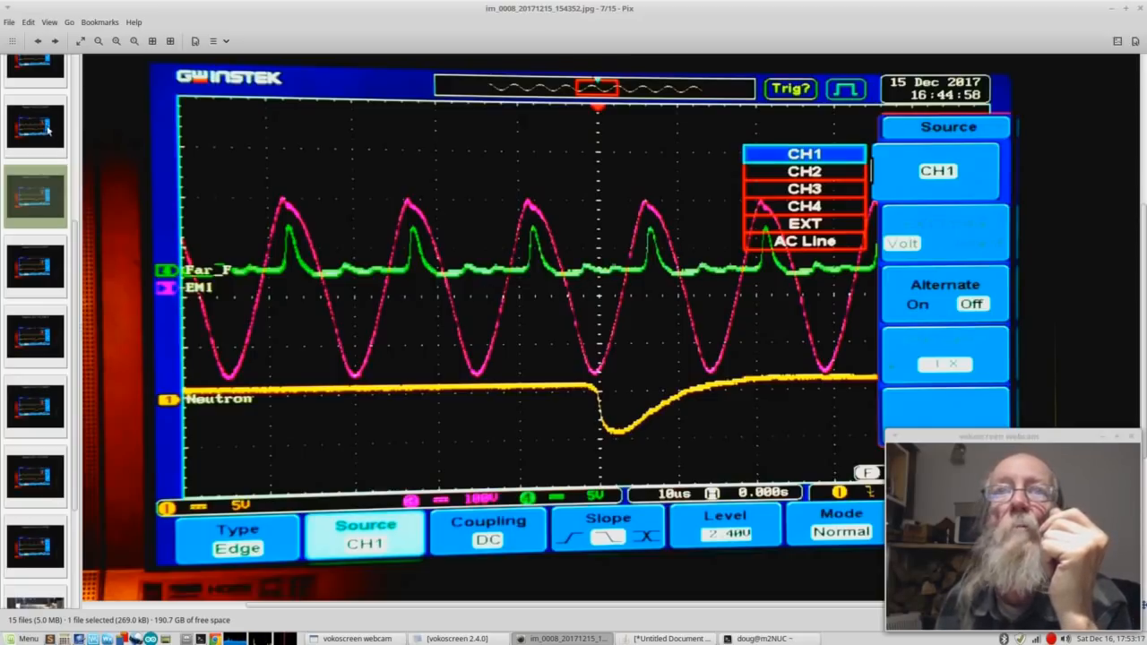
- Open im_0007_20171215_154347.jpg, the 16:44:53 capture with smaller pink waves
click(36, 125)
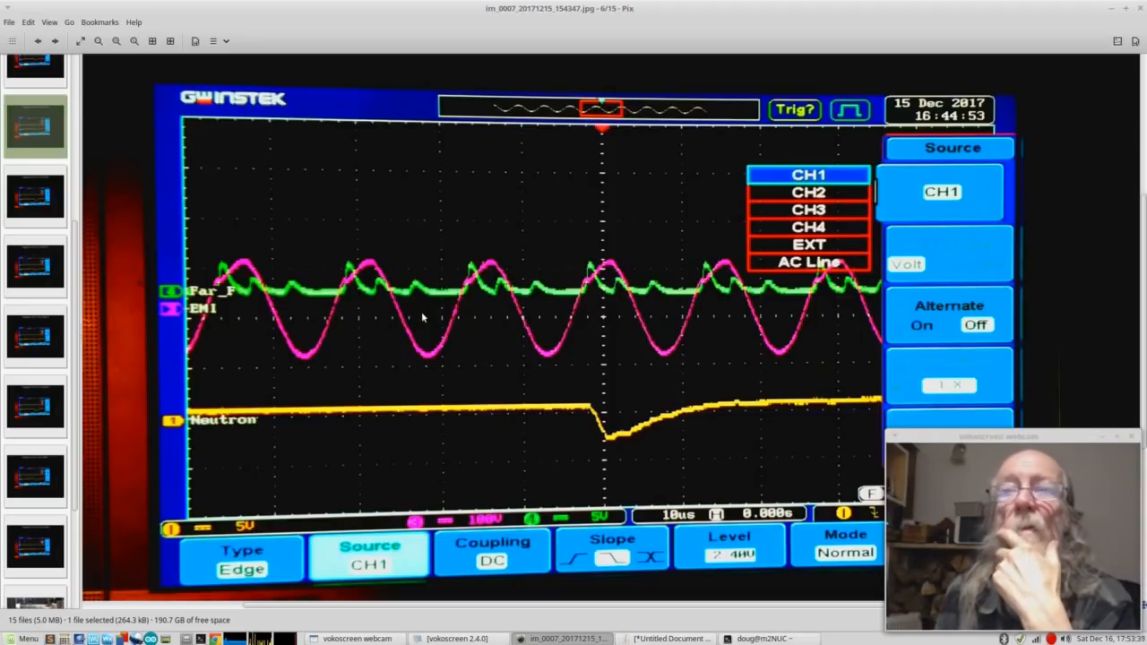
mouse_move(493, 336)
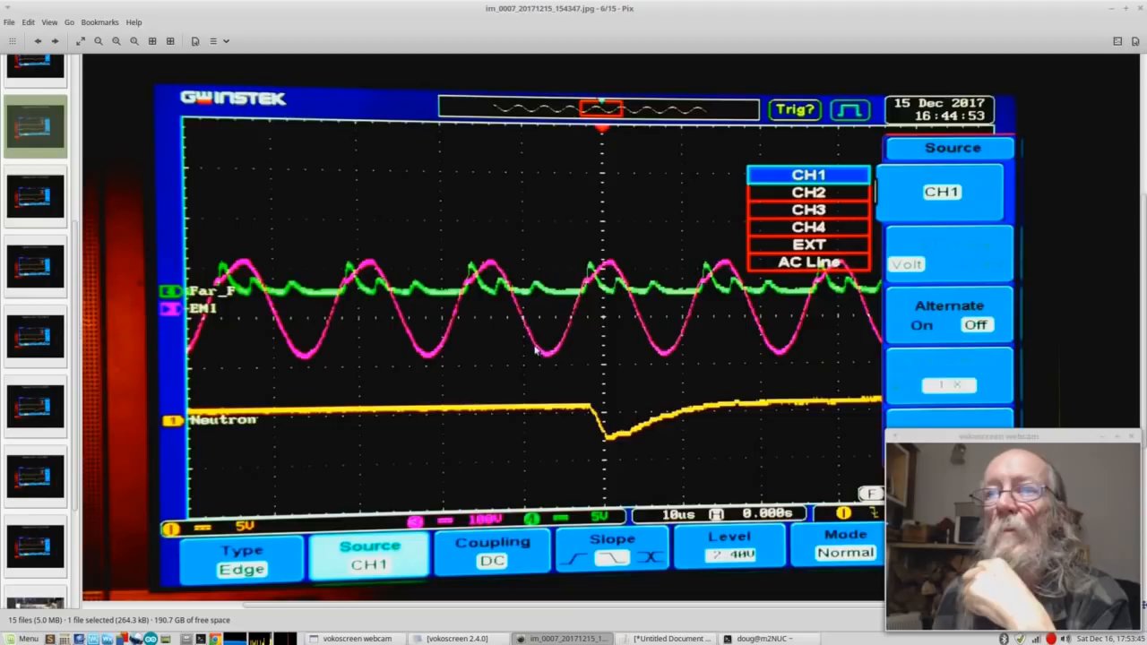
mouse_move(616, 448)
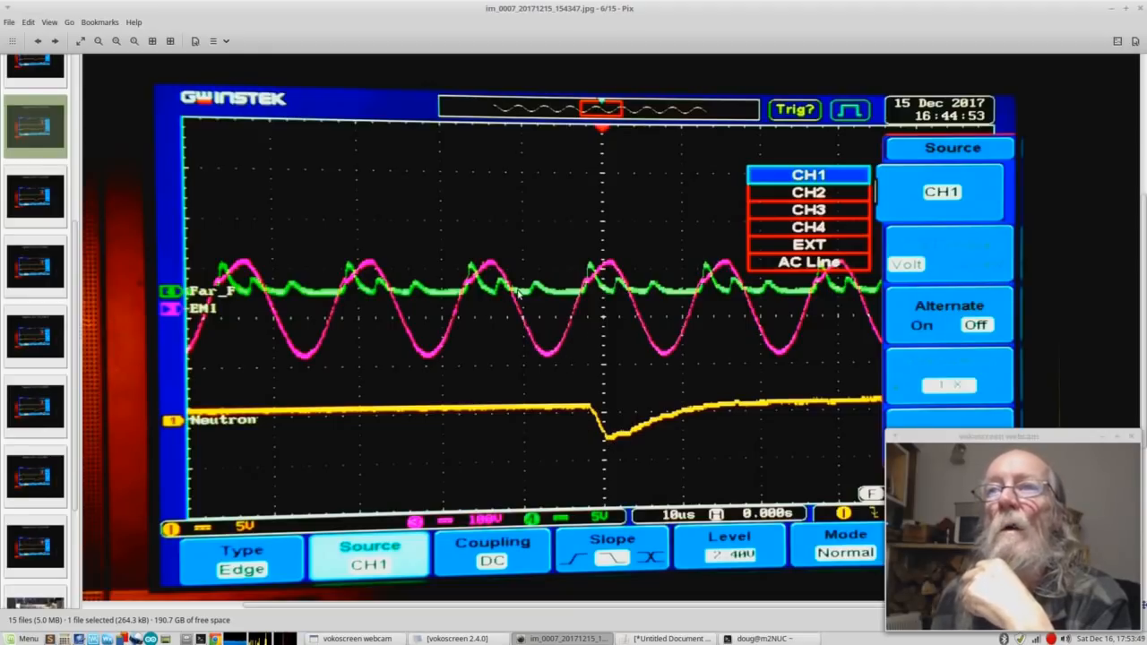
mouse_move(465, 347)
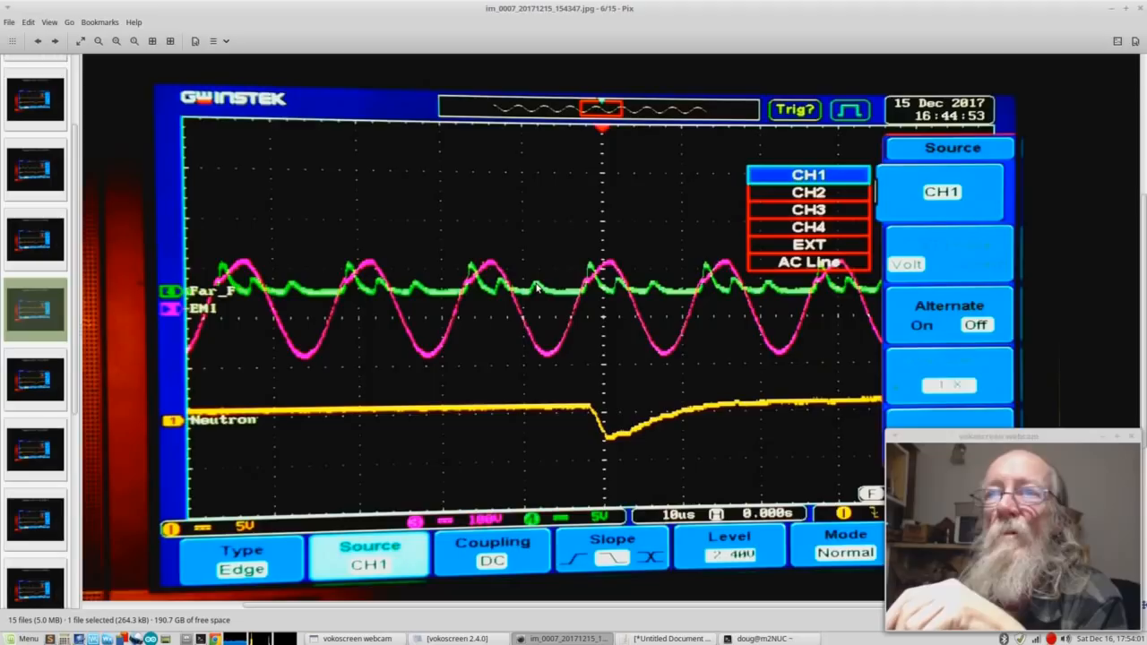
mouse_move(141, 227)
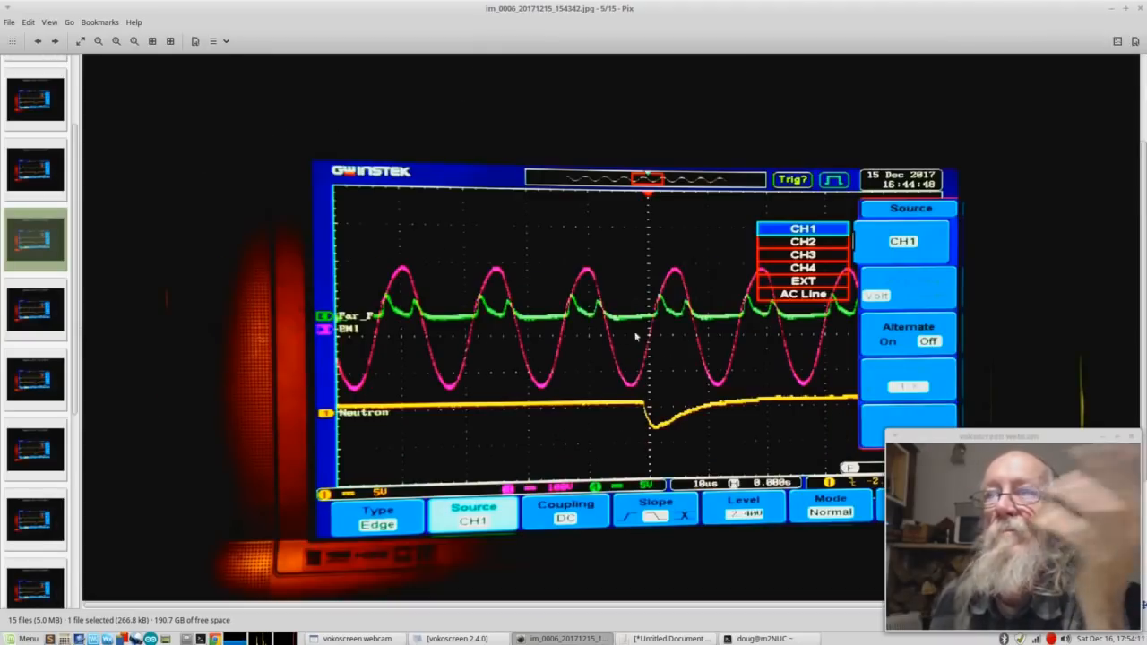
mouse_move(703, 320)
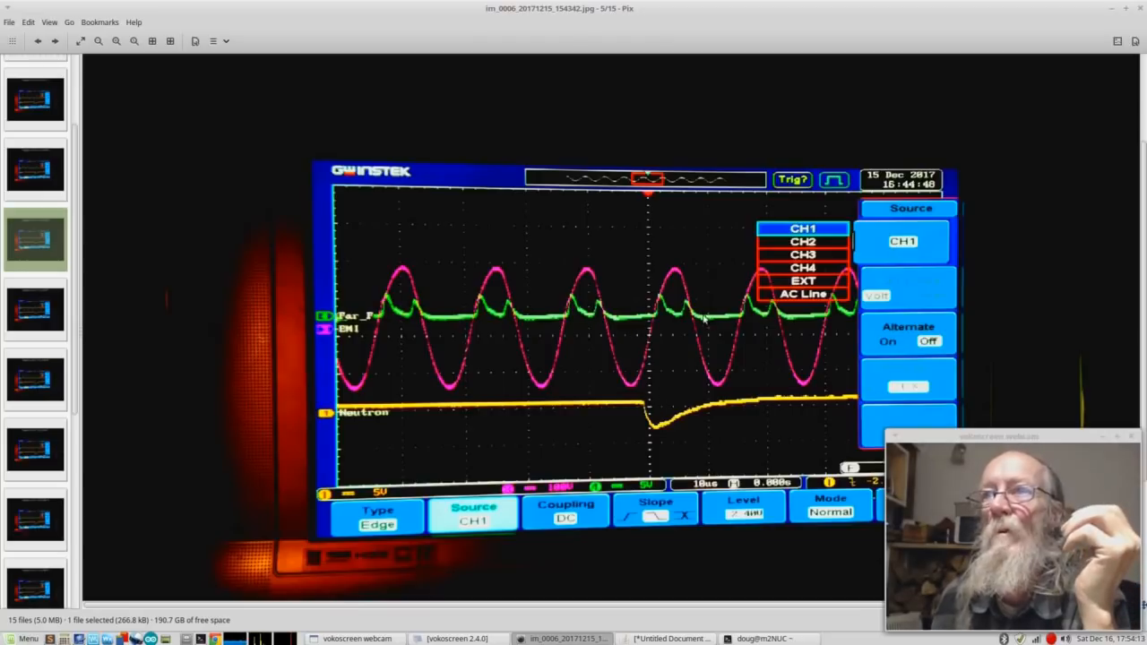
mouse_move(676, 294)
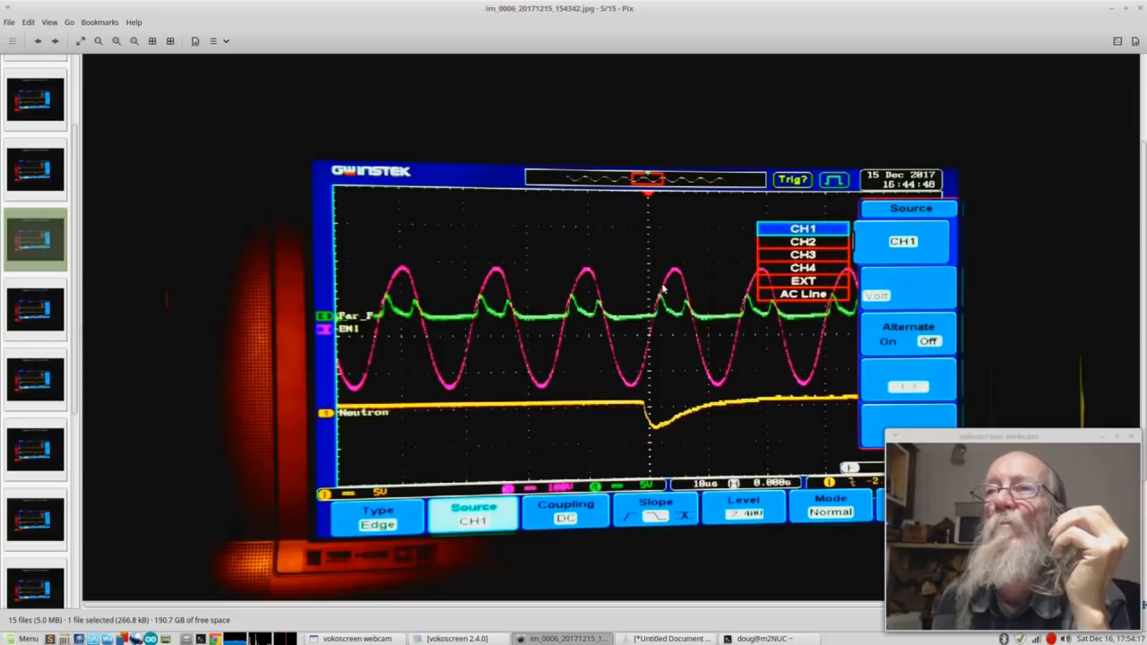
mouse_move(681, 322)
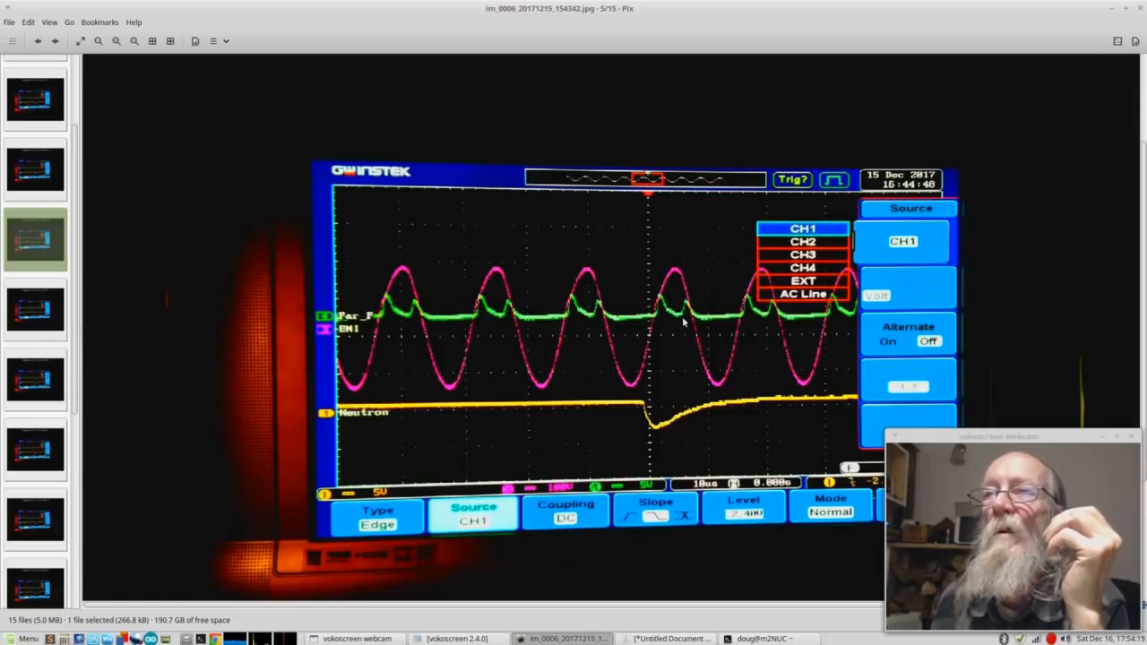
mouse_move(679, 280)
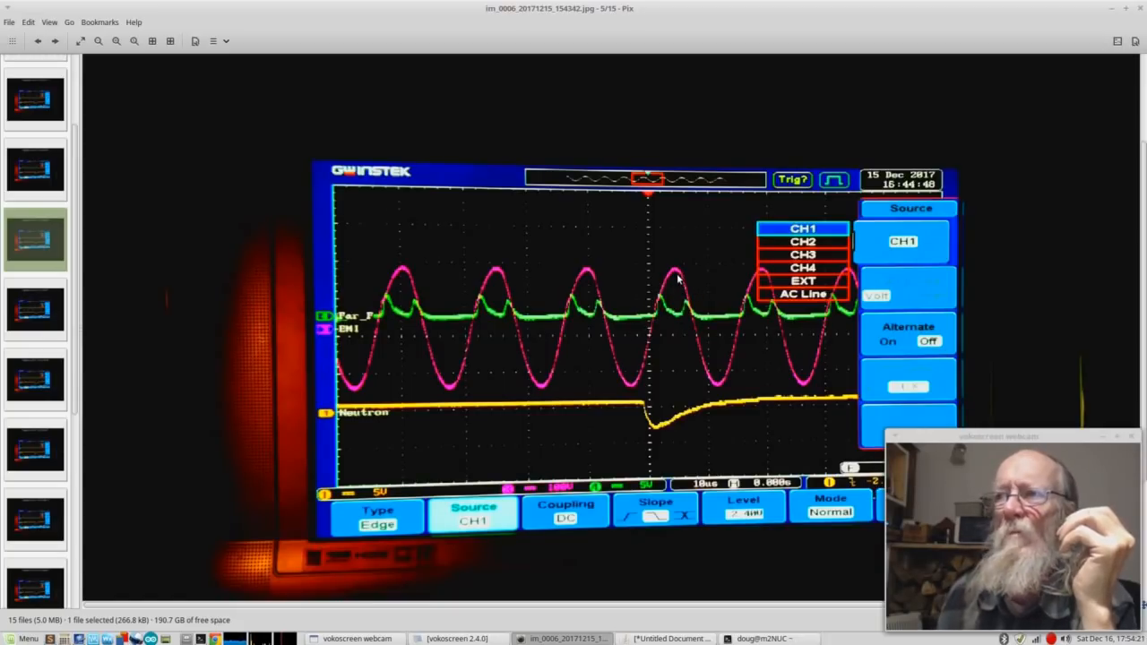
mouse_move(645, 323)
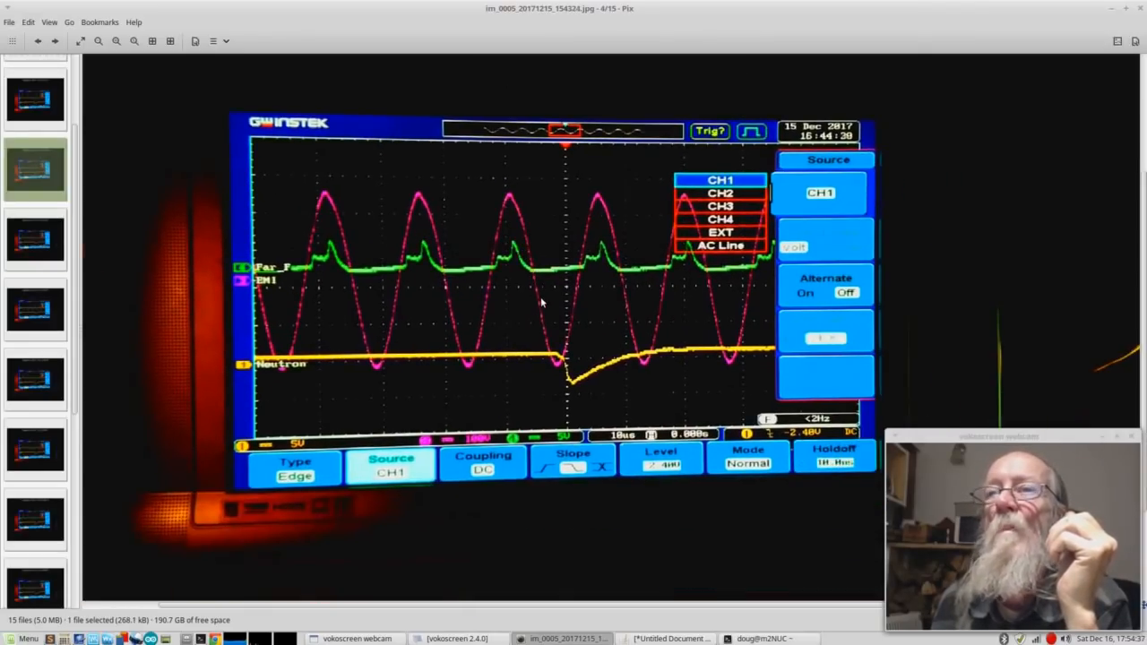
mouse_move(506, 260)
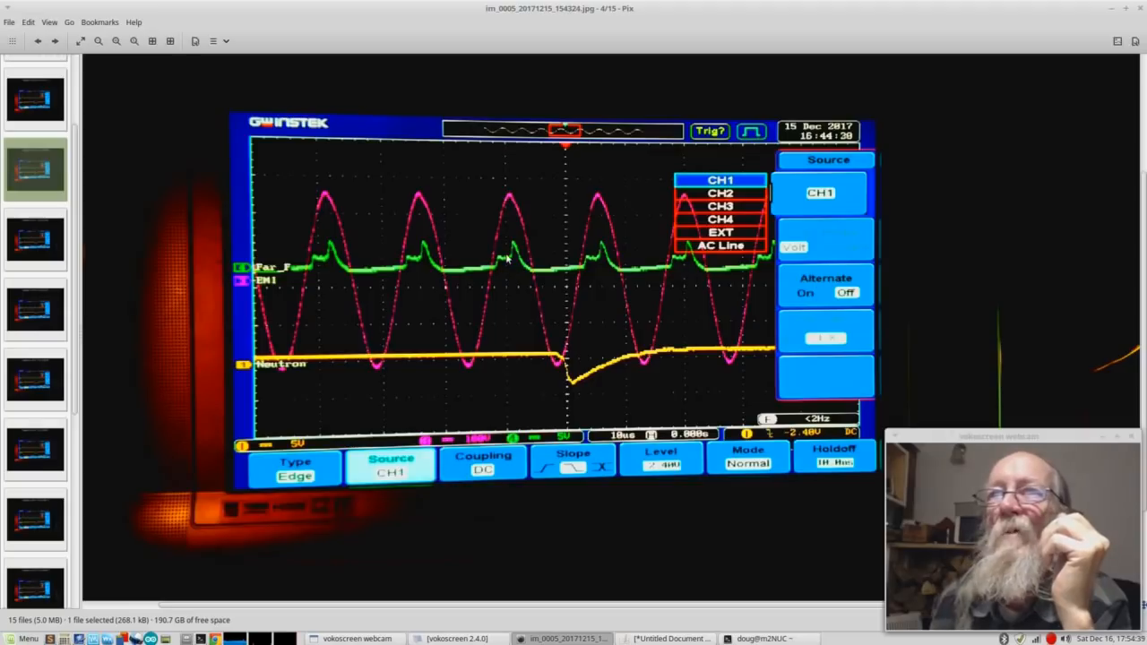
mouse_move(557, 273)
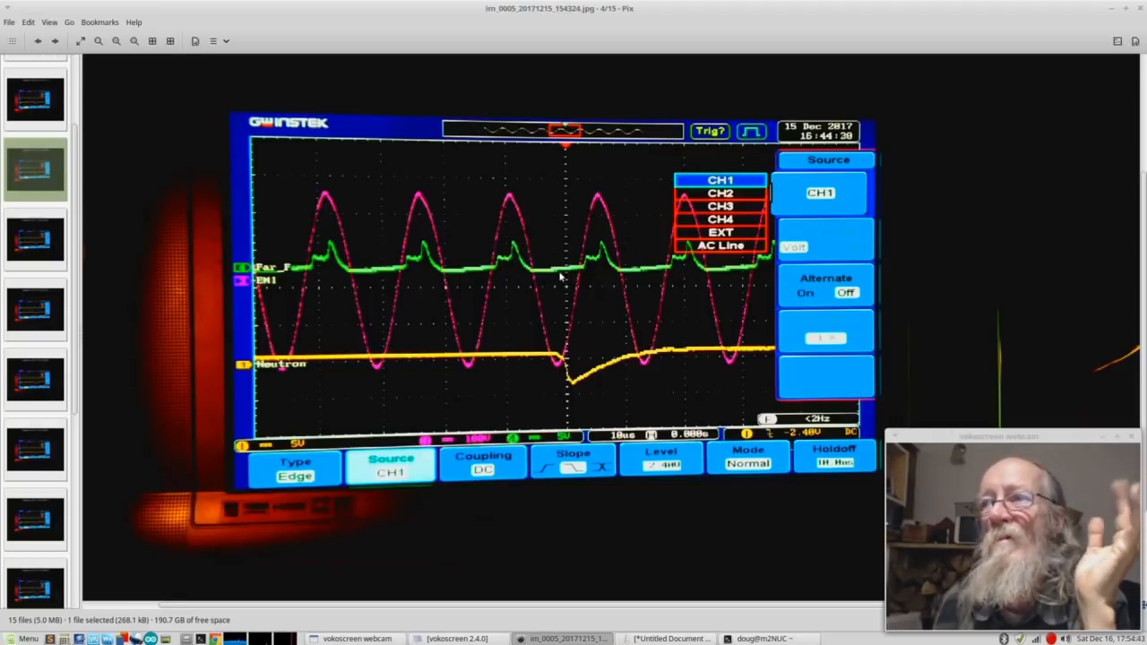
mouse_move(551, 348)
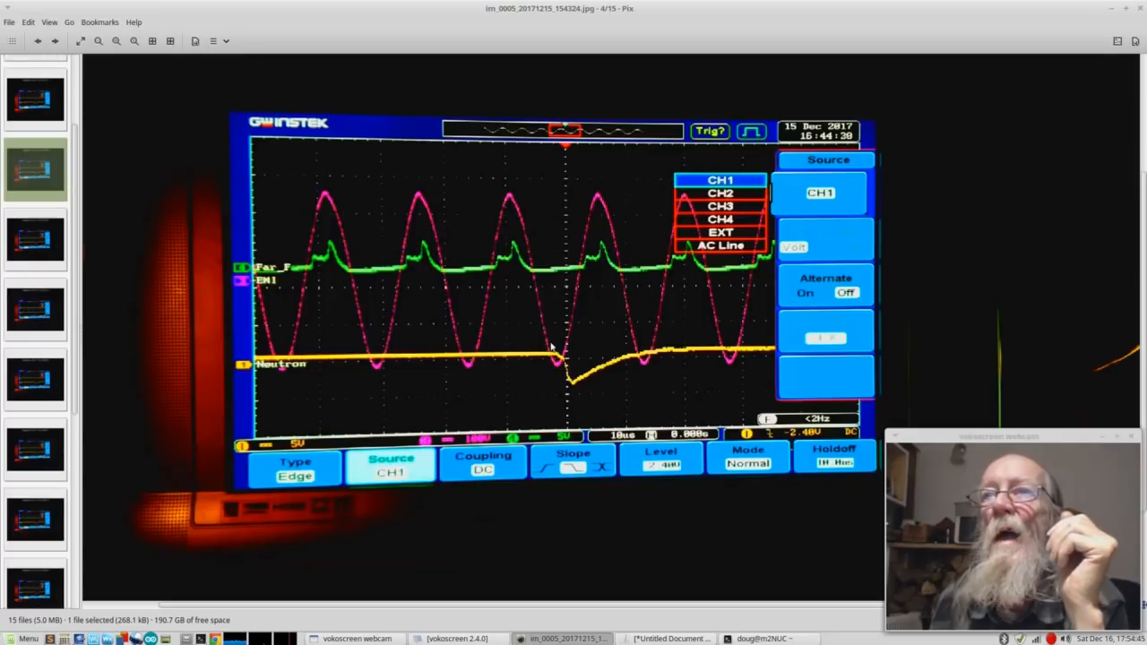
mouse_move(569, 381)
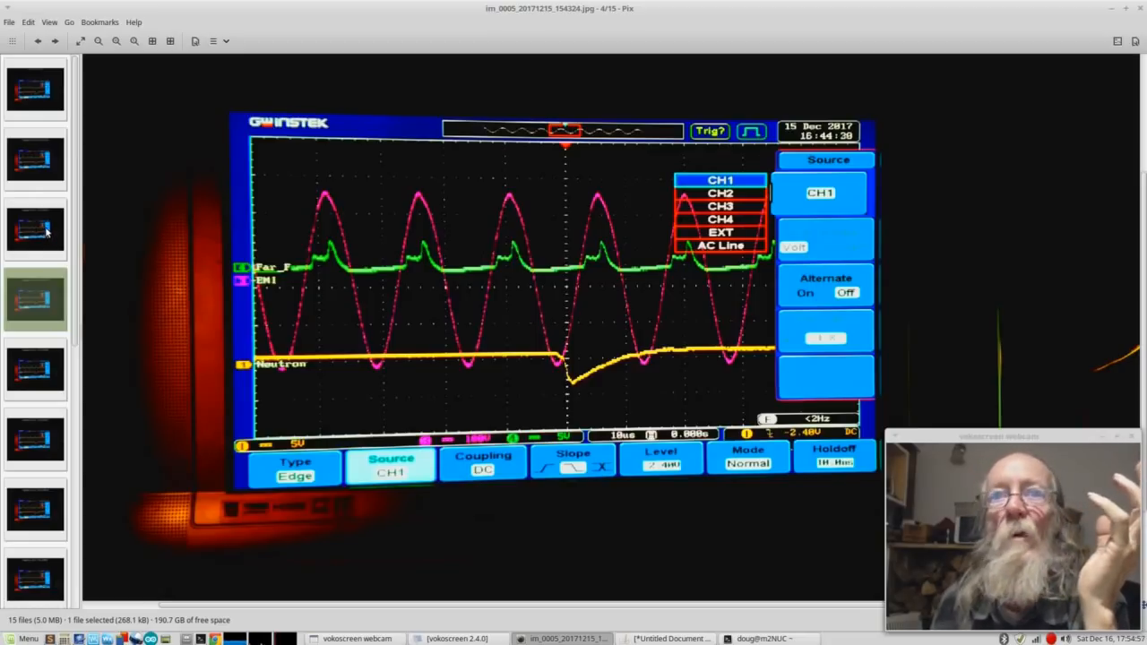
- Open scope screenshot 3 of 15, the 16:44:19 capture with flattened green pulses
click(36, 229)
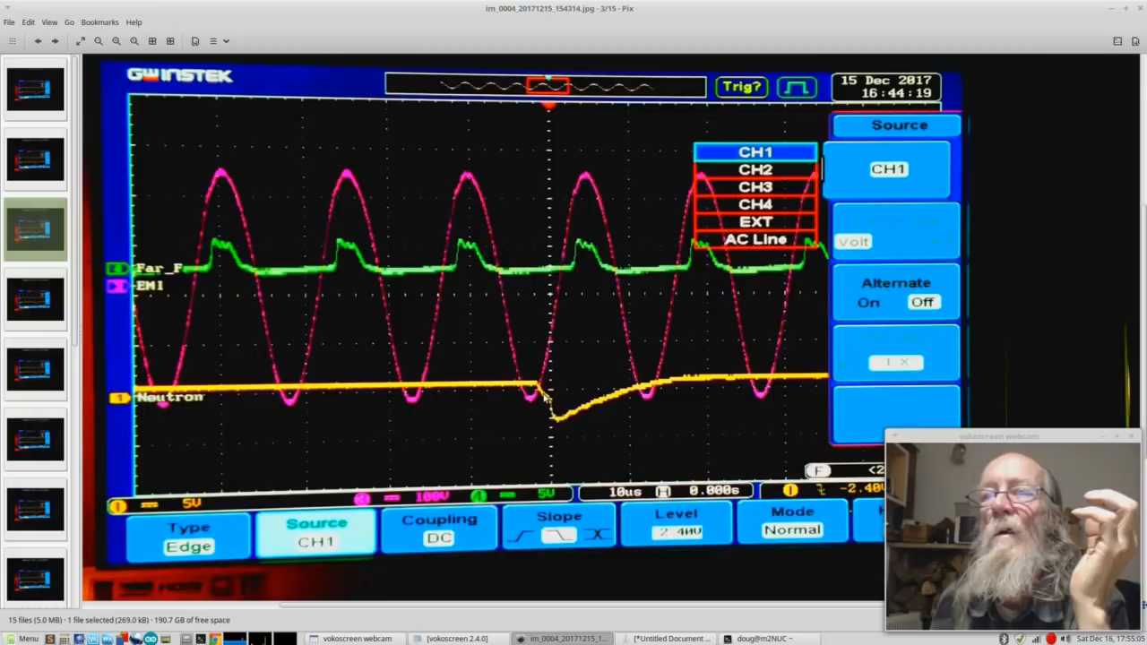
mouse_move(196, 169)
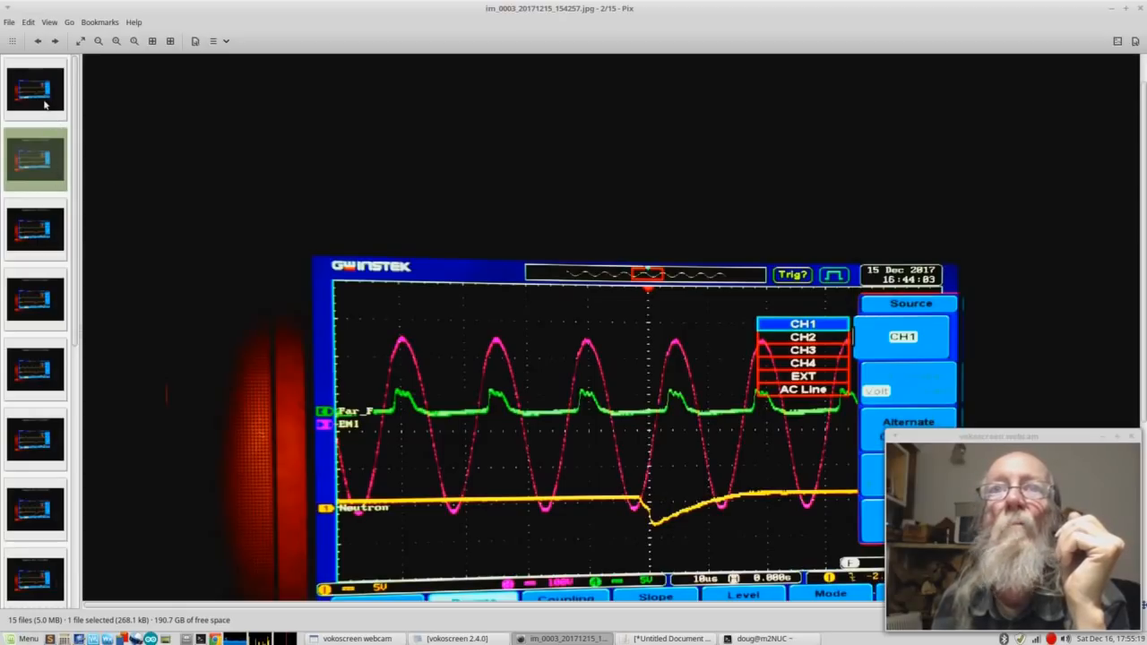
- Open the first scope screenshot, image 1 of 15, captured at 16:43:19
click(36, 87)
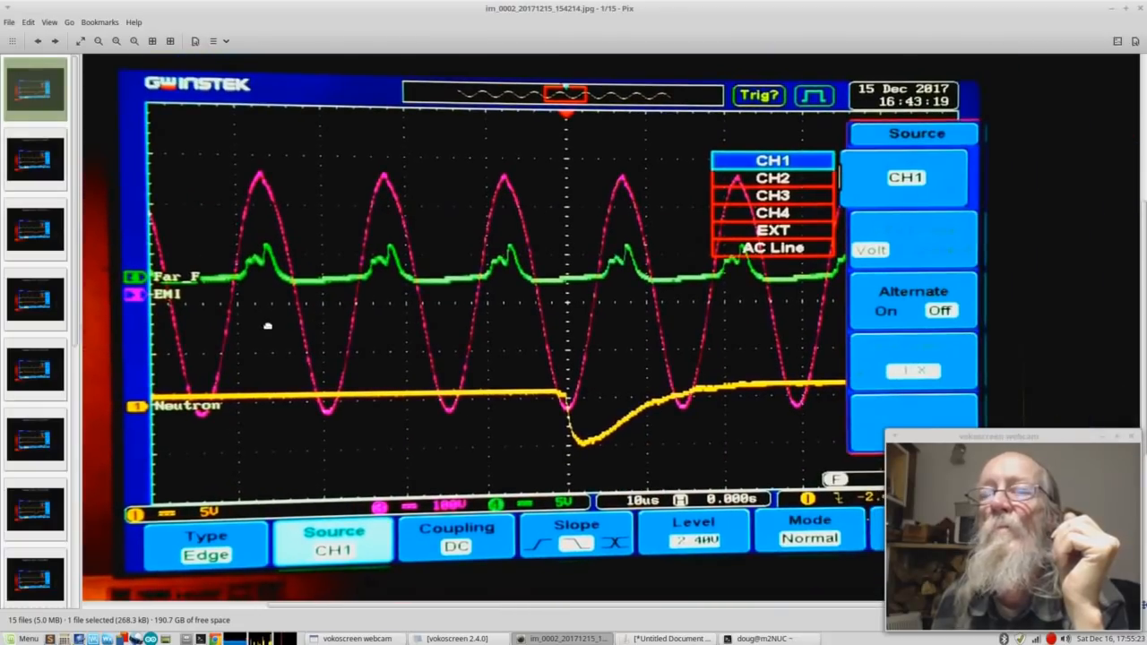
mouse_move(202, 368)
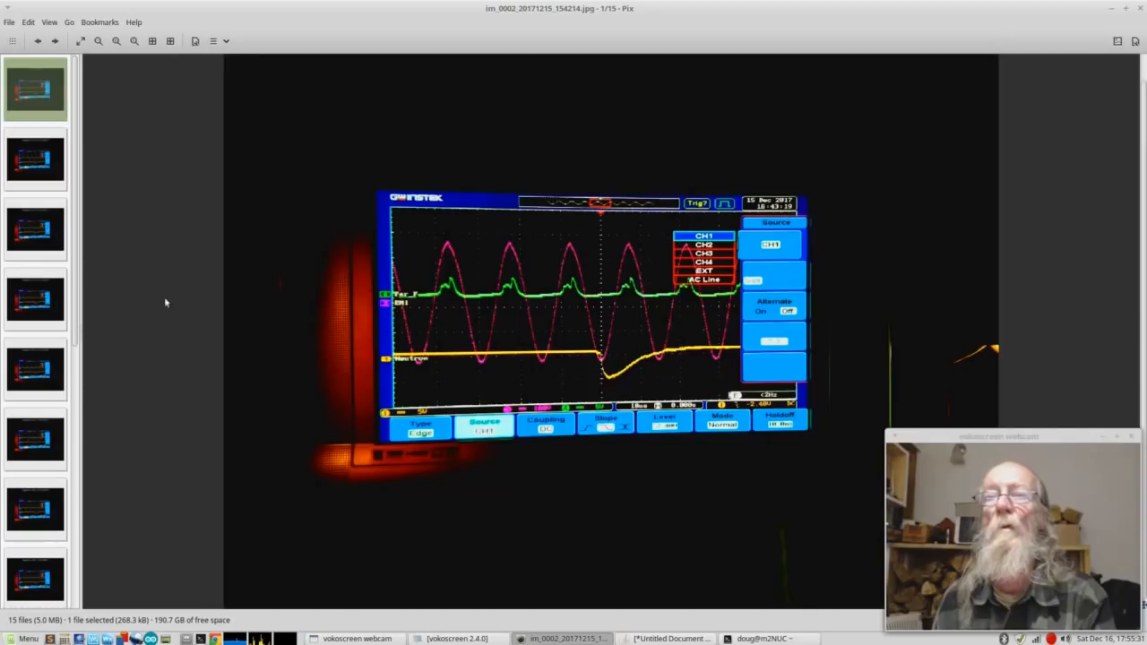
- Scroll to fit the whole 16:43:19 scope capture, image 1 of 15, in the window
scroll(down, 3)
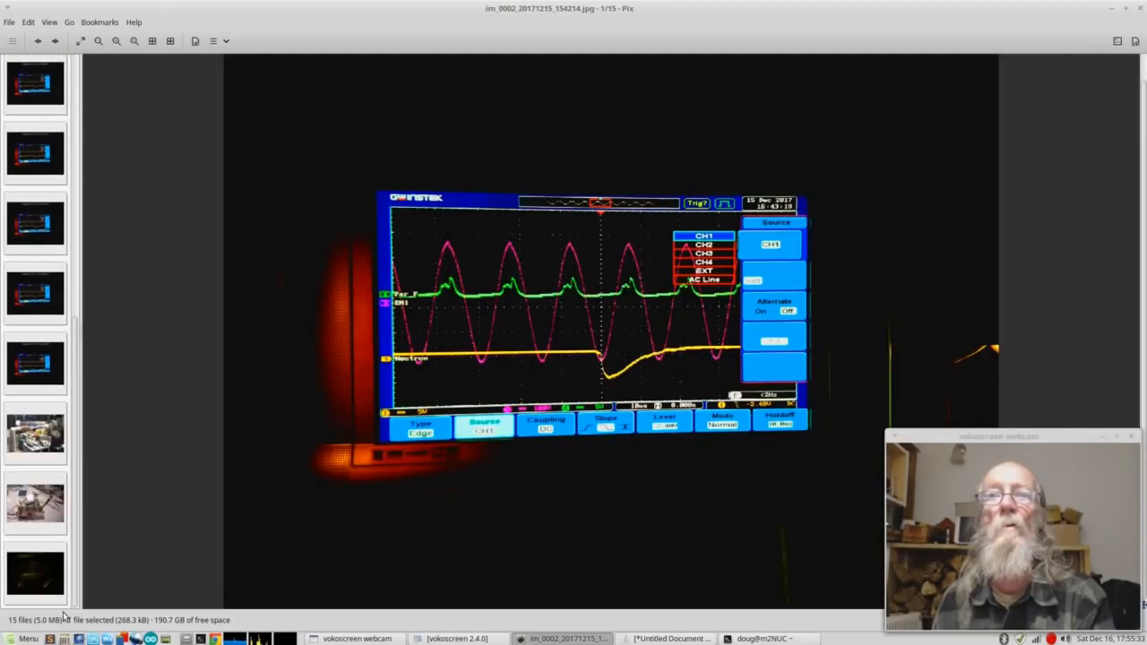
- Open image 15 of 15, the dark GridCam chamber photo from 2017.12.16
click(35, 573)
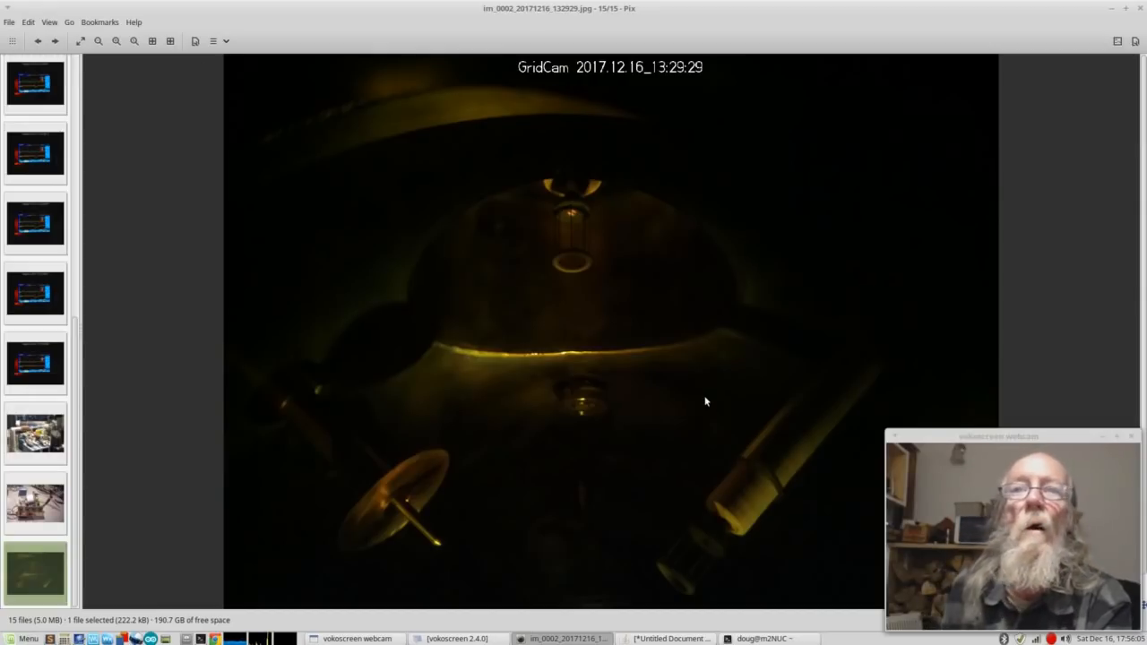
mouse_move(400, 511)
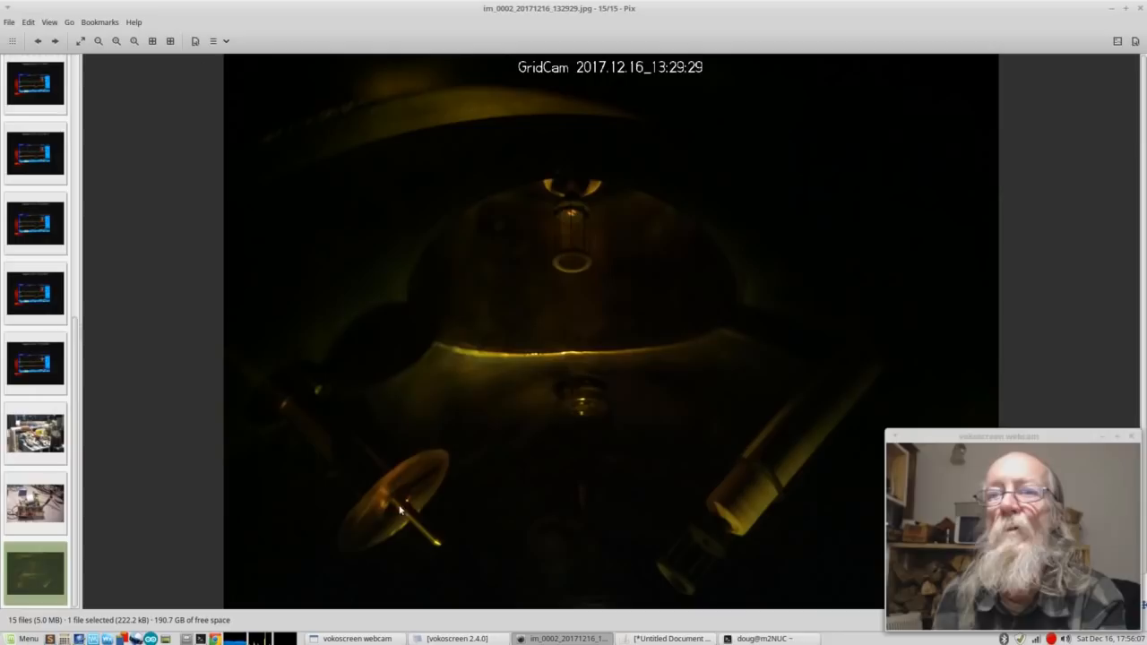
mouse_move(564, 235)
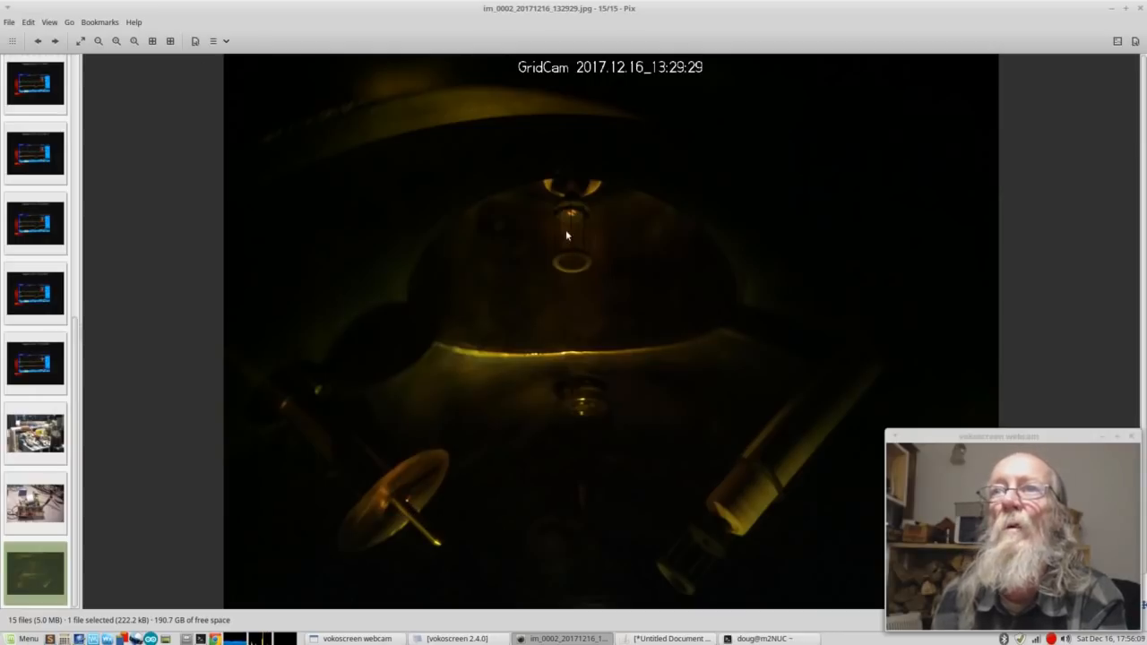
mouse_move(557, 261)
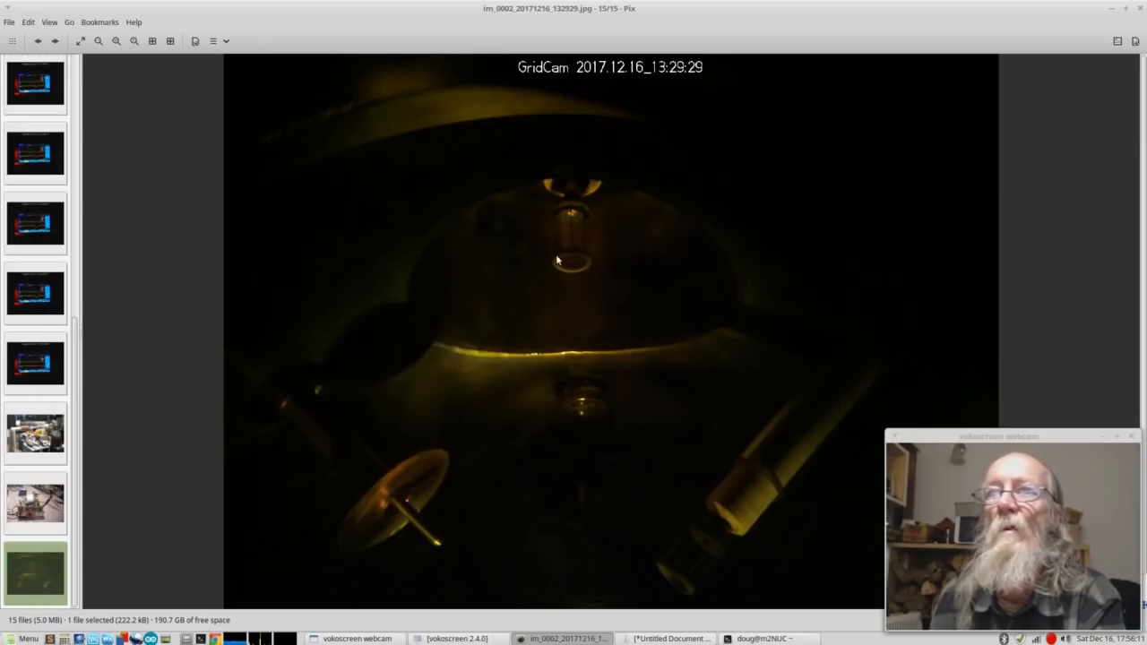
mouse_move(513, 394)
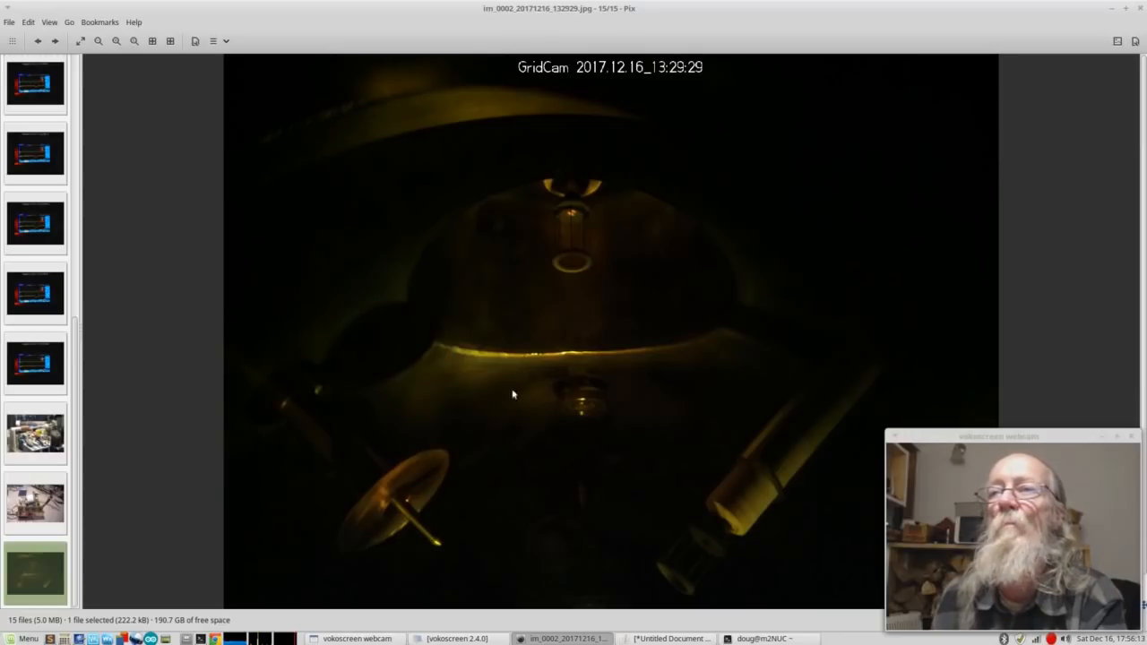
mouse_move(562, 541)
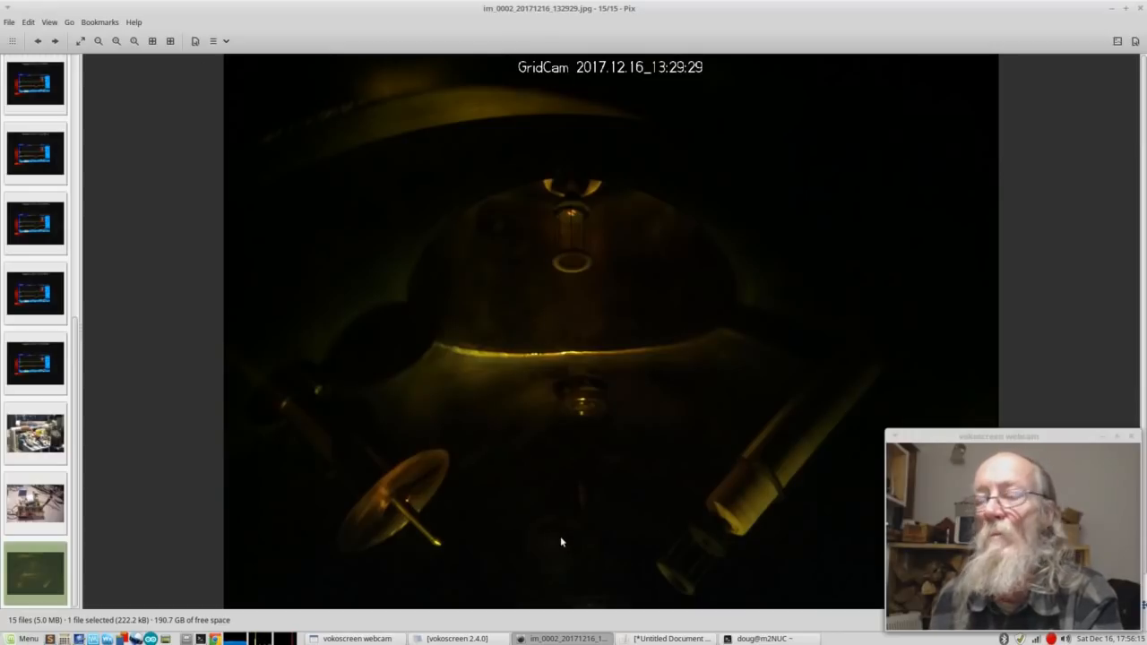
mouse_move(534, 439)
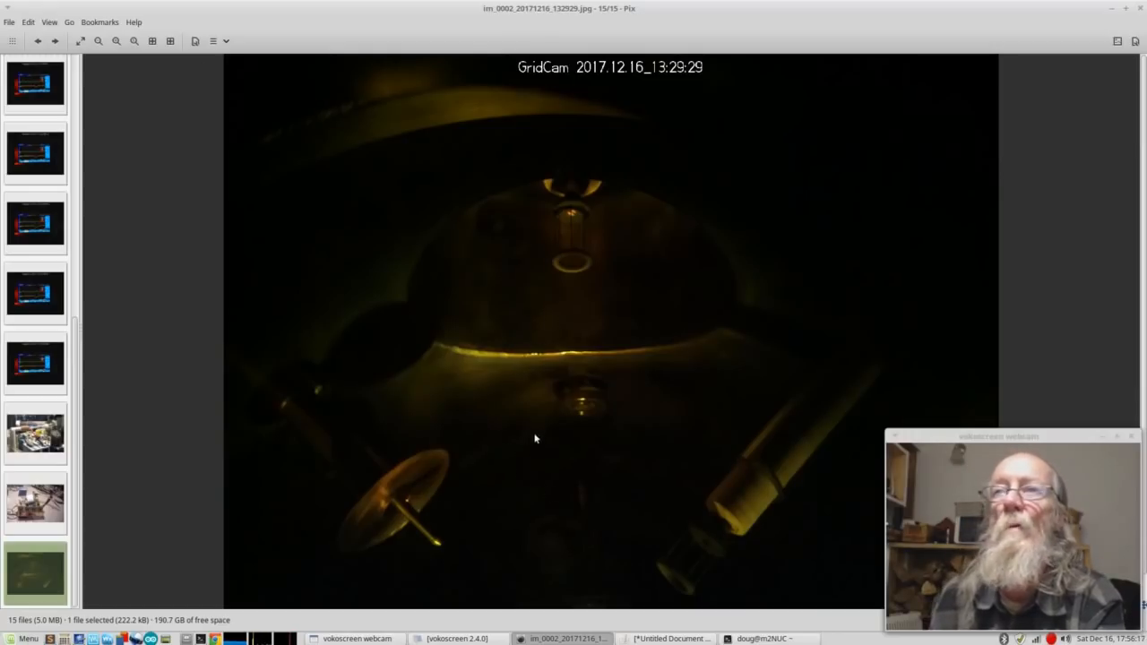
mouse_move(437, 537)
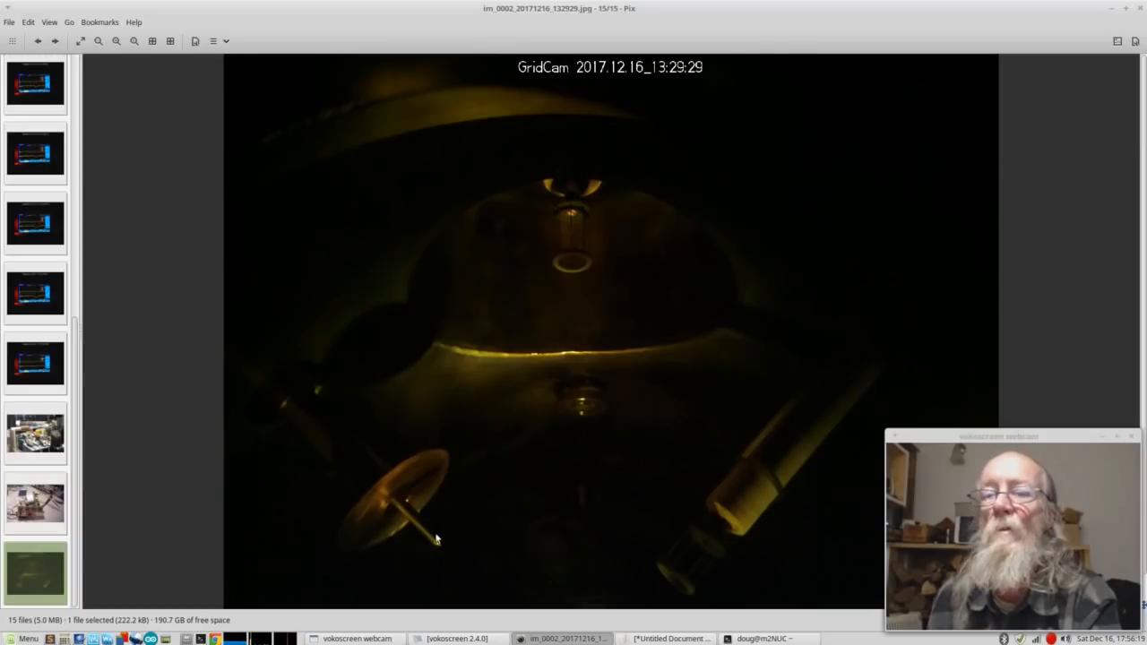
mouse_move(127, 378)
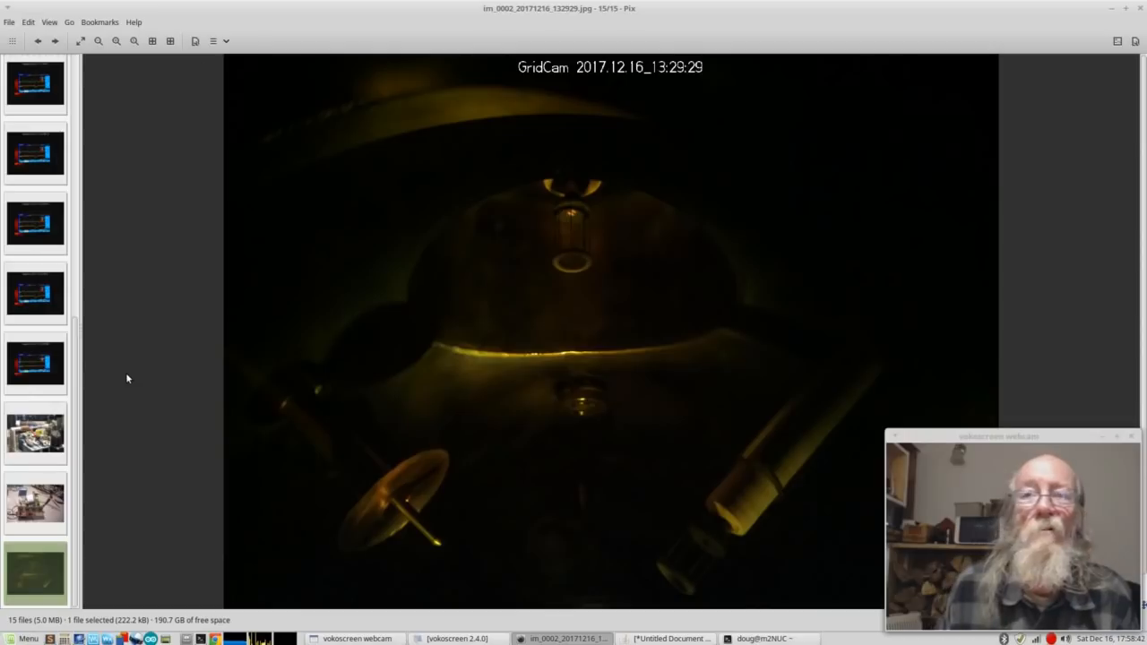
mouse_move(123, 376)
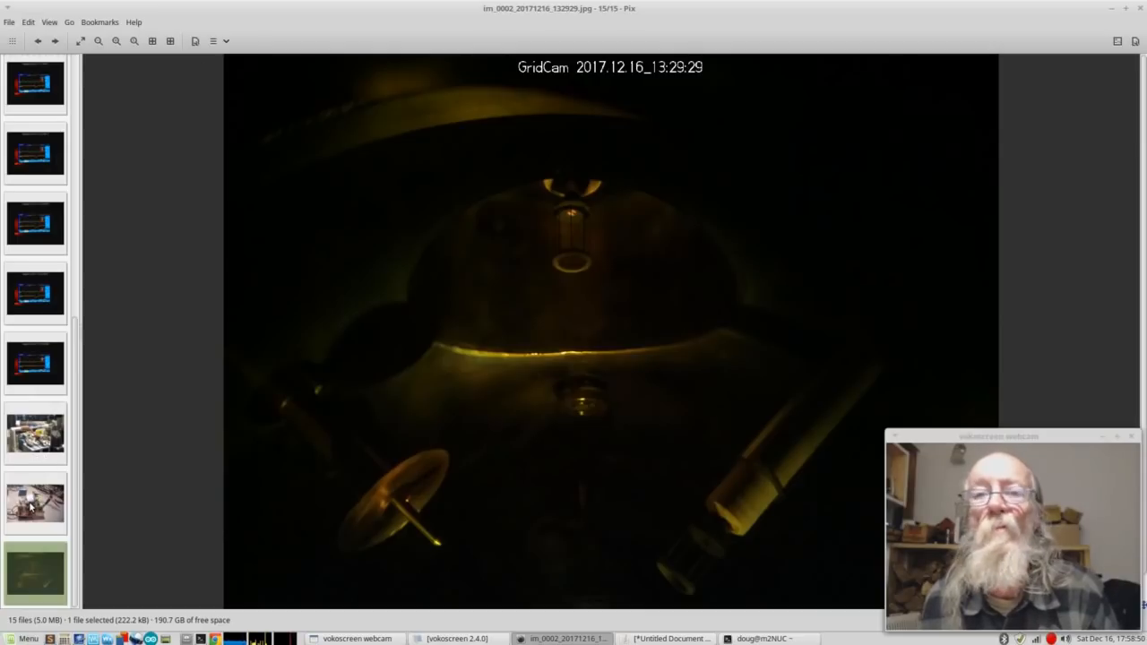
- Show image 14 of 15, the wrapped coil beside the heatsinked transistors
click(35, 502)
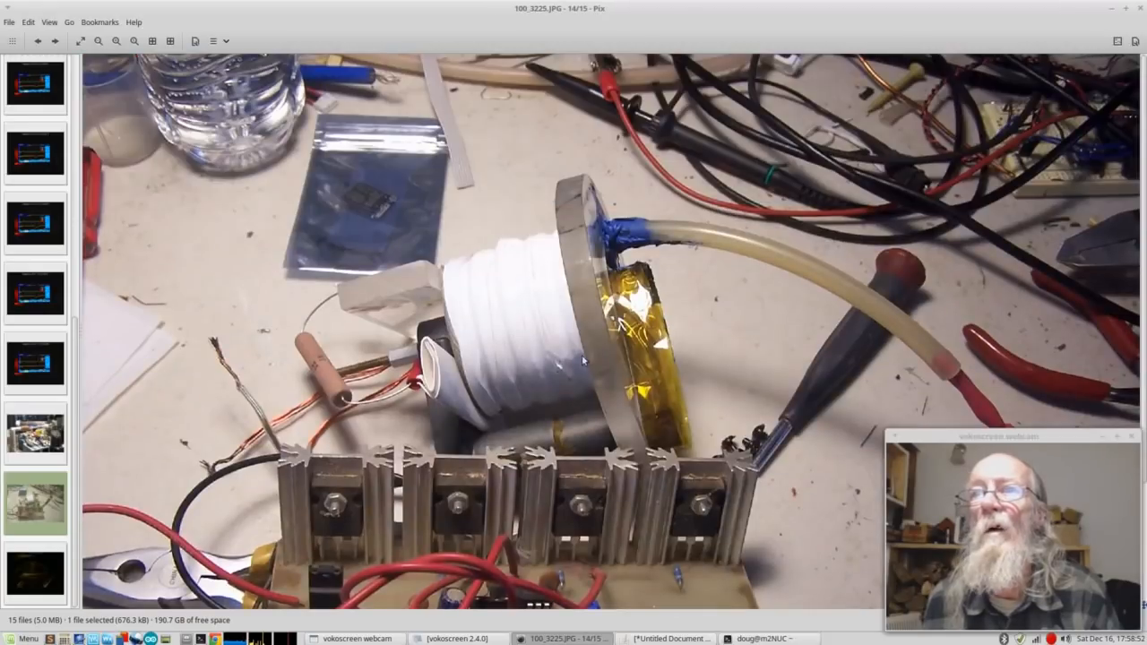
mouse_move(569, 375)
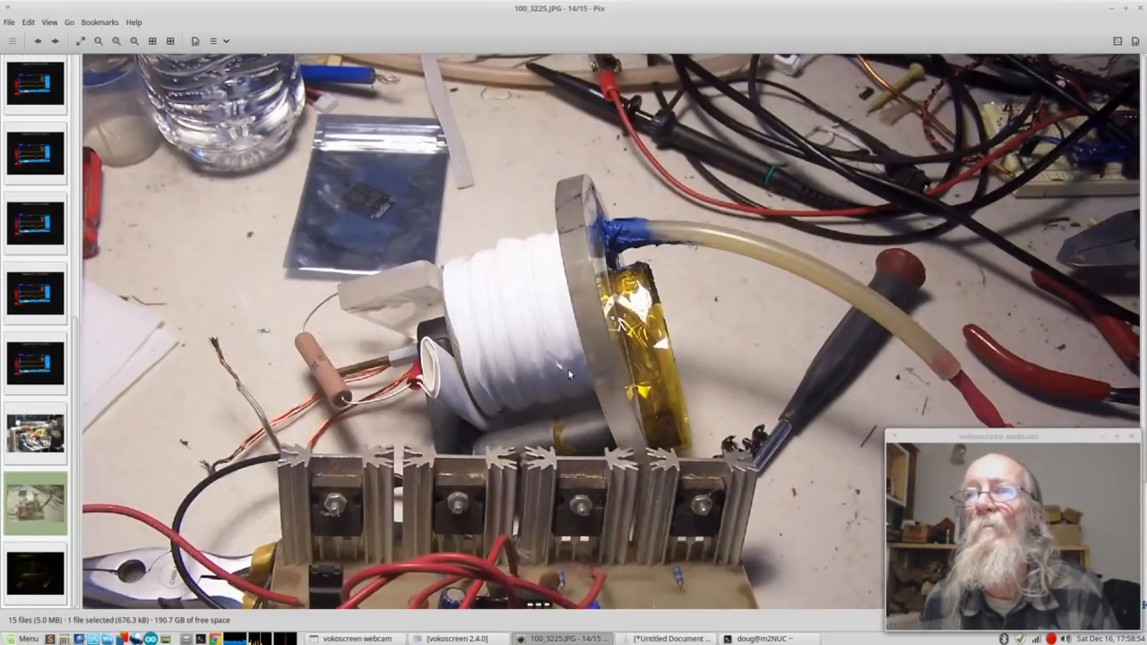
mouse_move(537, 381)
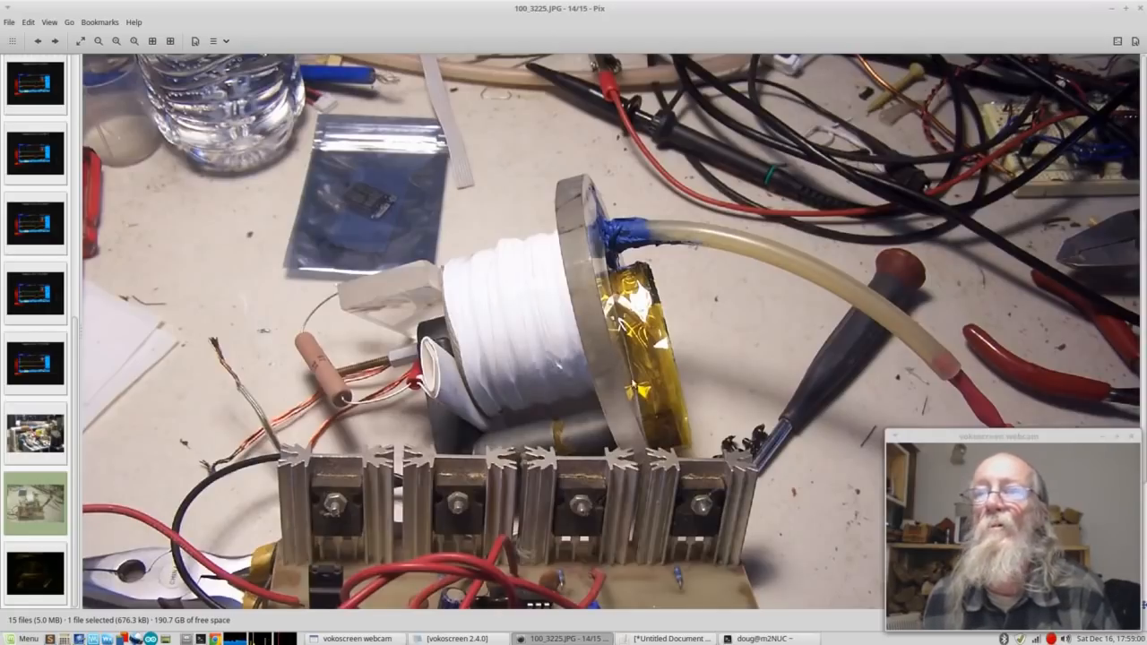
mouse_move(581, 527)
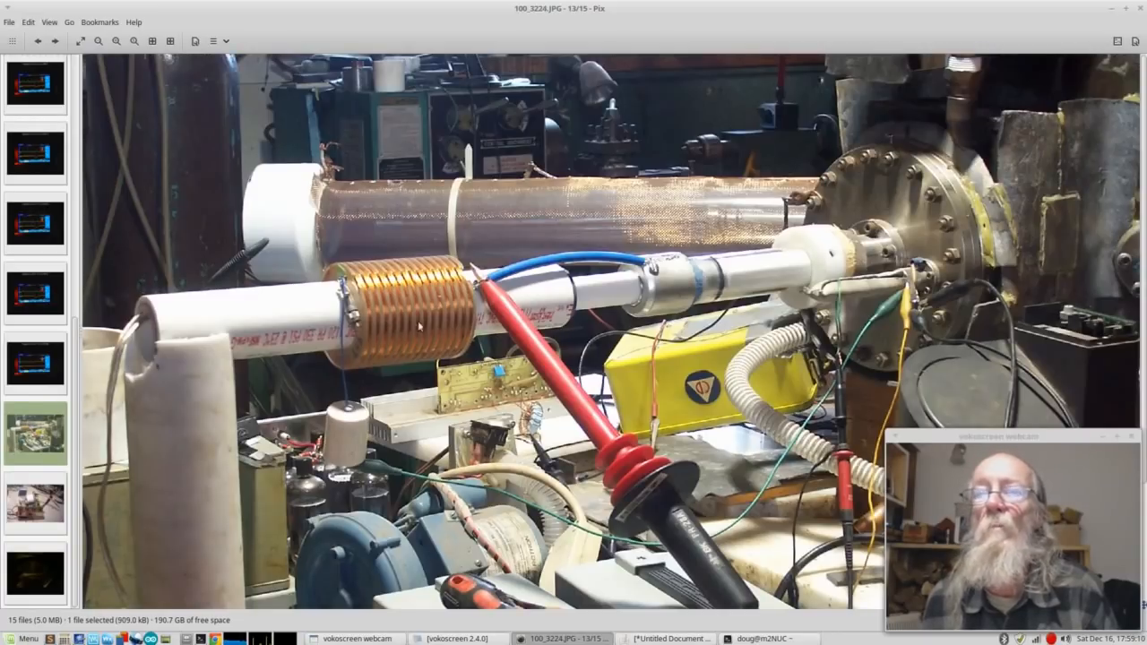
mouse_move(300, 327)
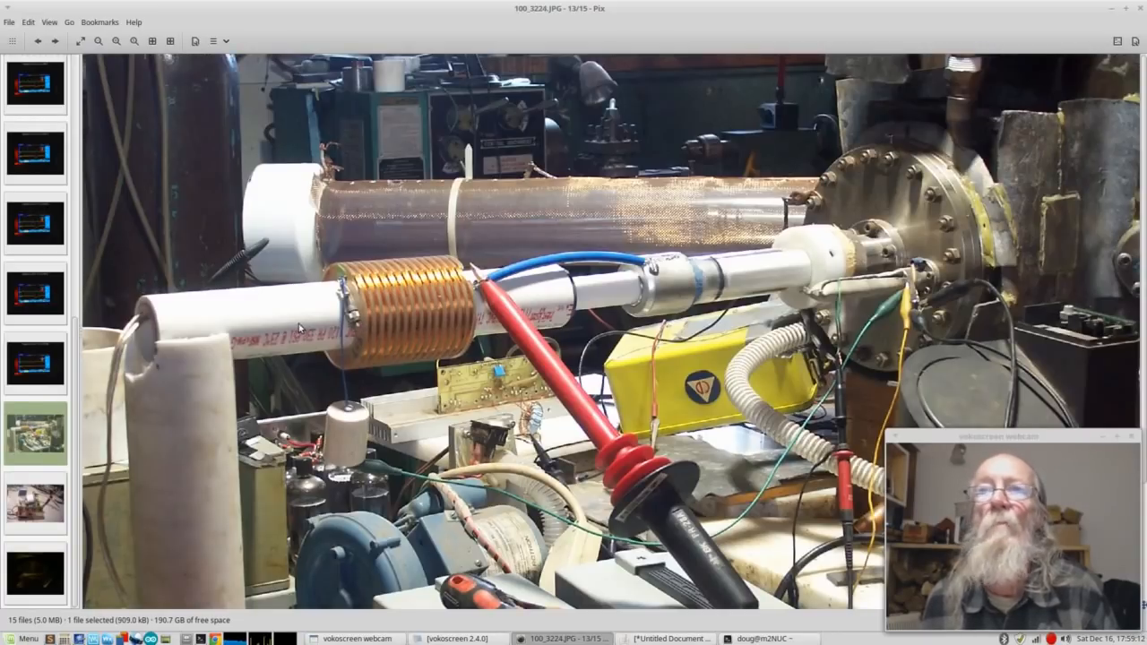
mouse_move(119, 385)
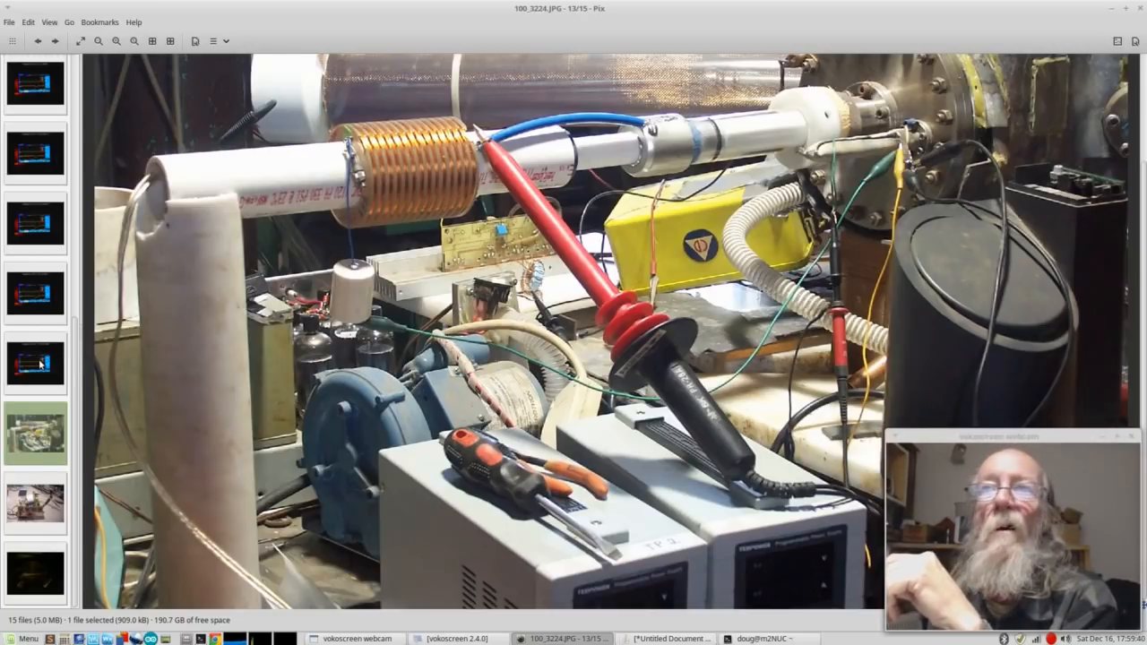
- Alternate between the 15:46:06 and 15:44:31 ScopeCam screenshots, ending on 15:44:31
click(36, 363)
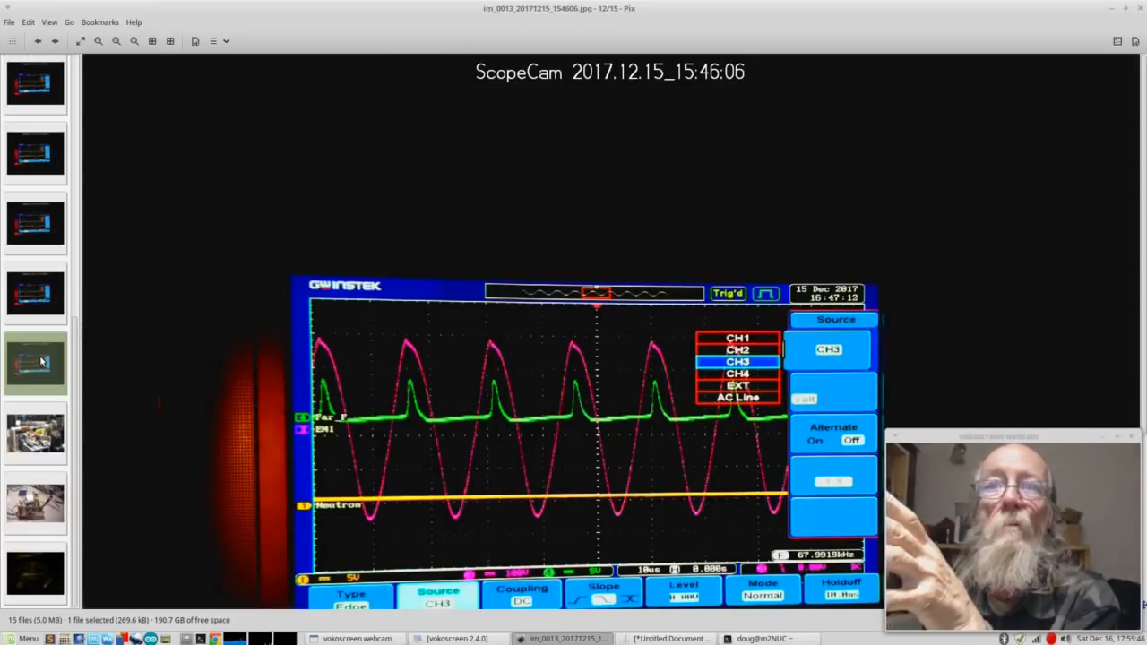
click(35, 293)
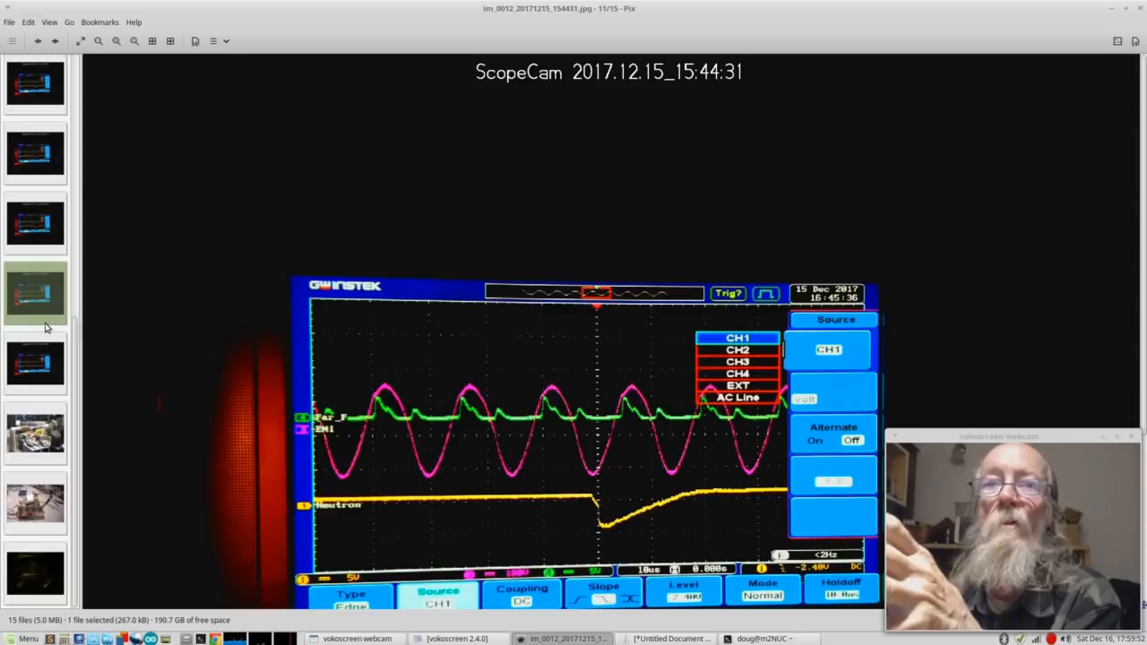
click(36, 362)
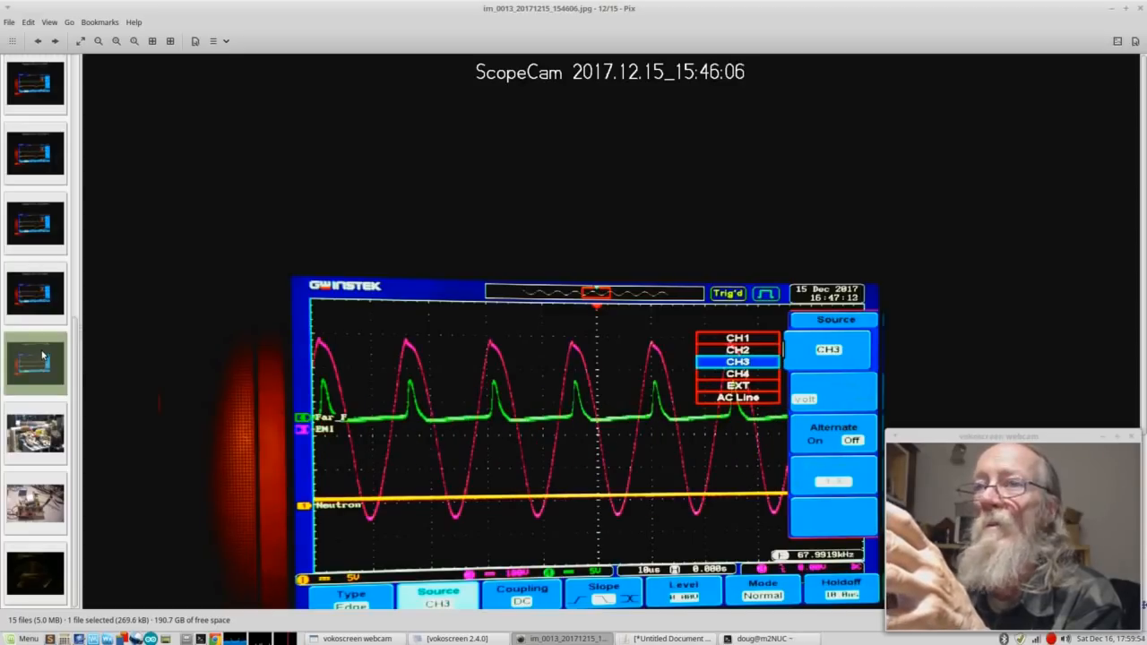
click(35, 294)
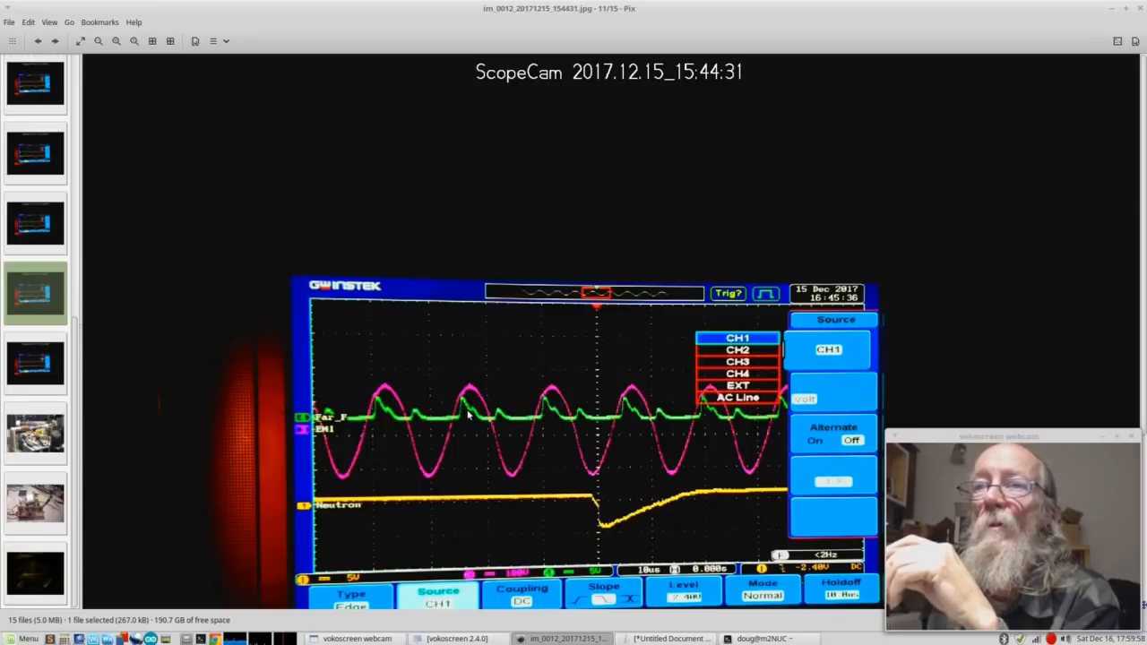
mouse_move(468, 401)
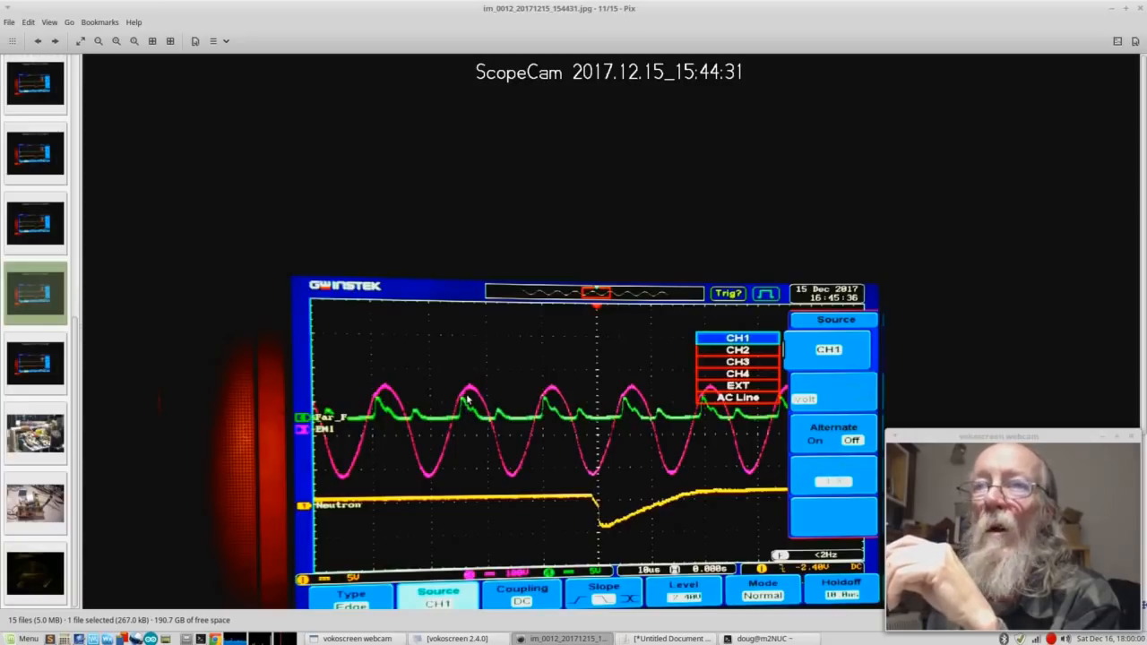
mouse_move(524, 423)
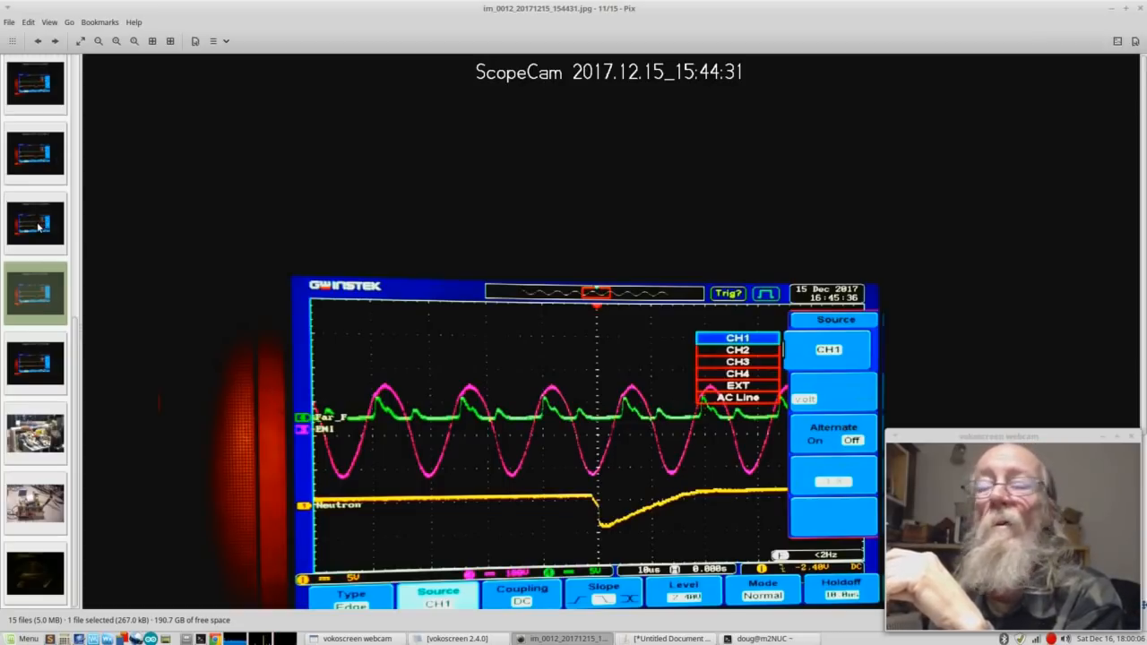
- Open image 10 of 15, the ScopeCam screenshot taken at 15:44:25
click(36, 223)
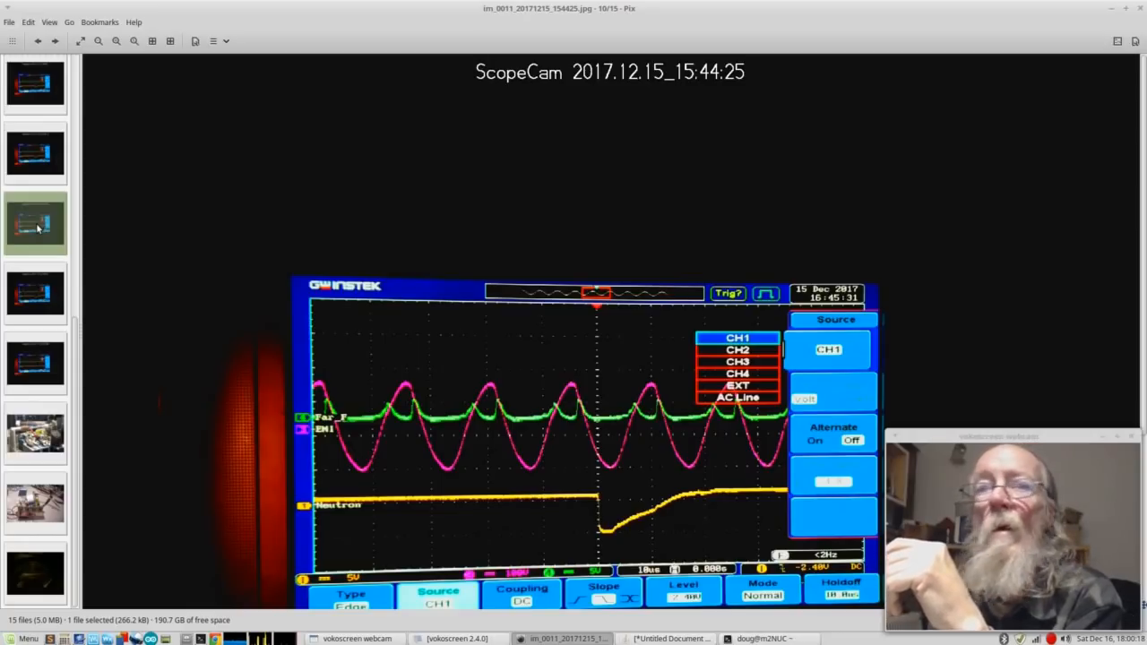
mouse_move(139, 164)
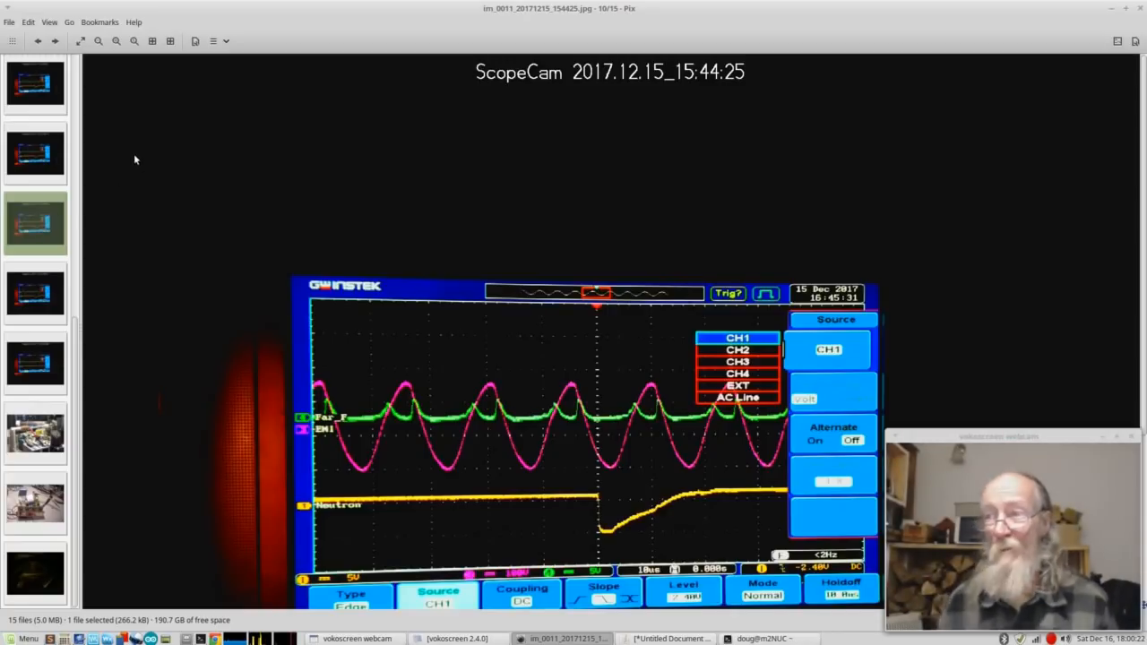
mouse_move(165, 253)
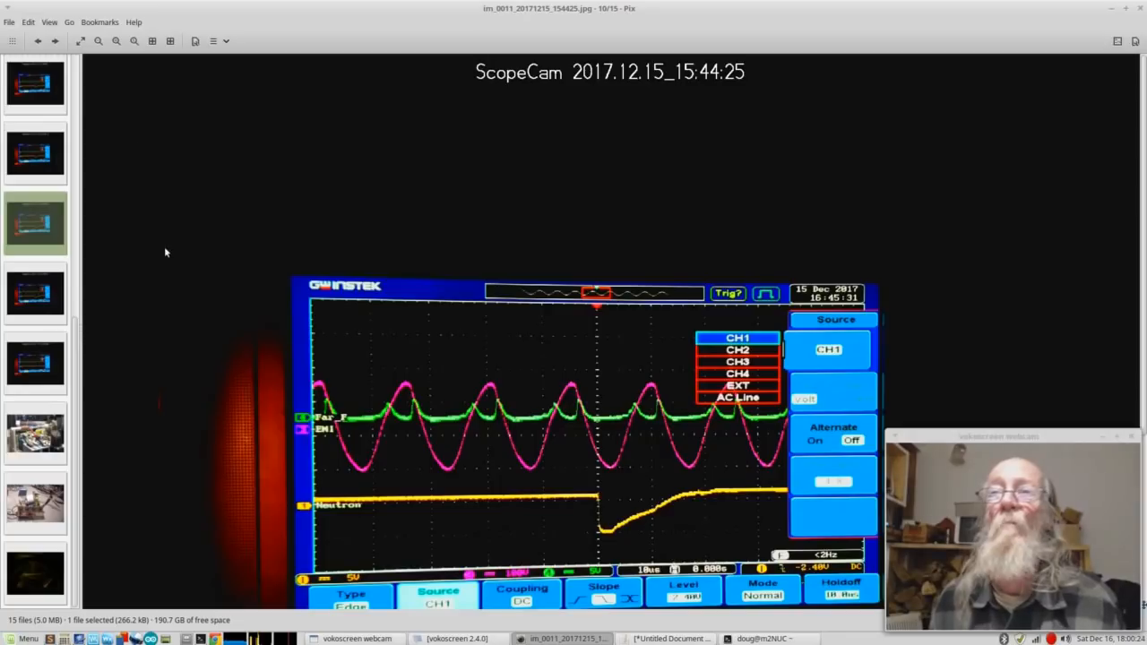
mouse_move(417, 315)
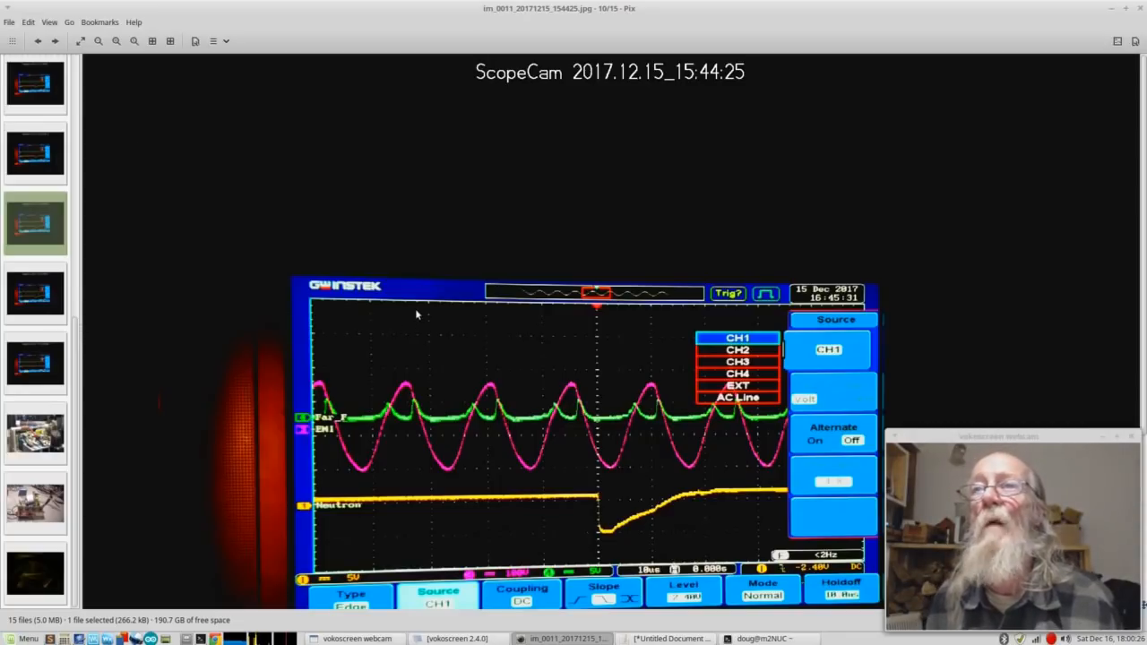
mouse_move(418, 267)
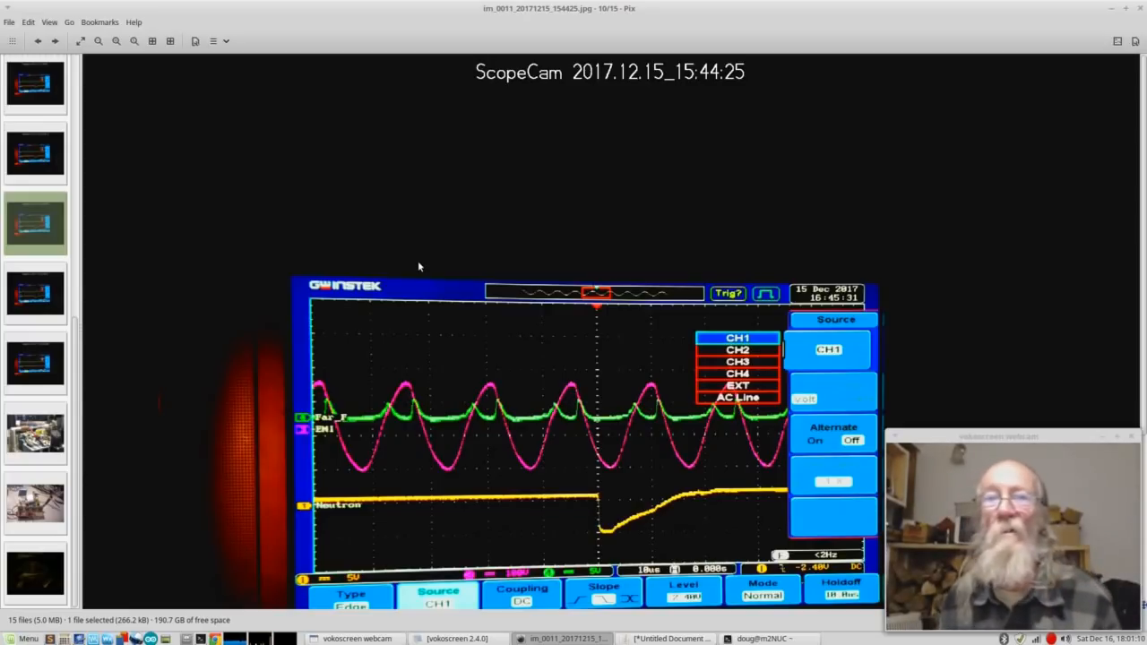
mouse_move(206, 402)
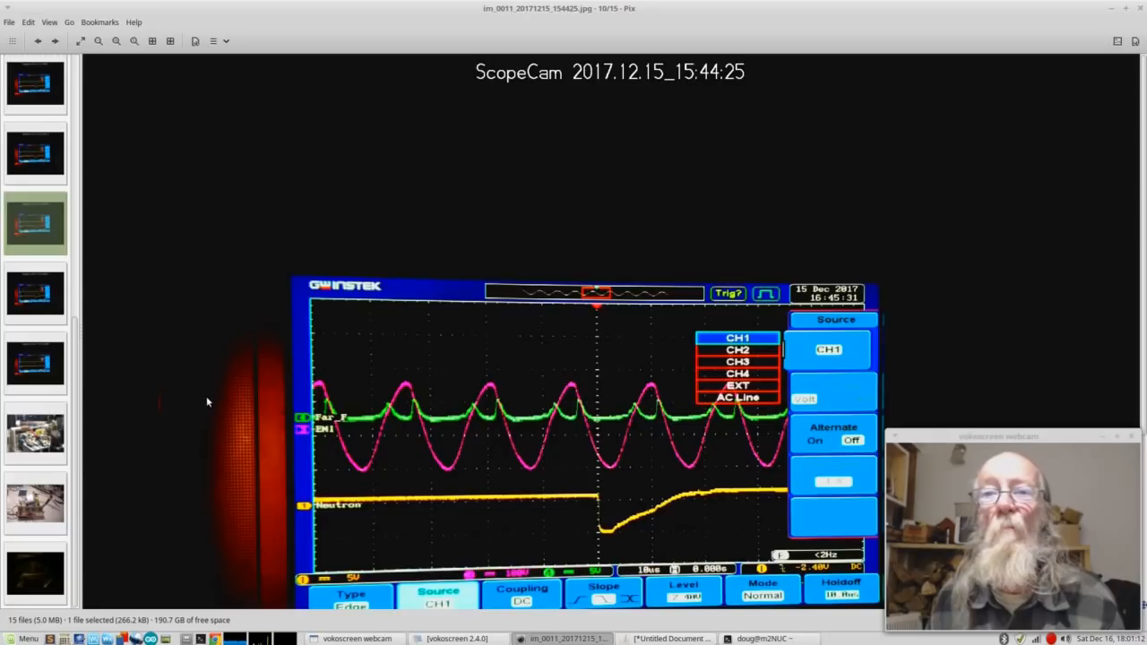
mouse_move(165, 336)
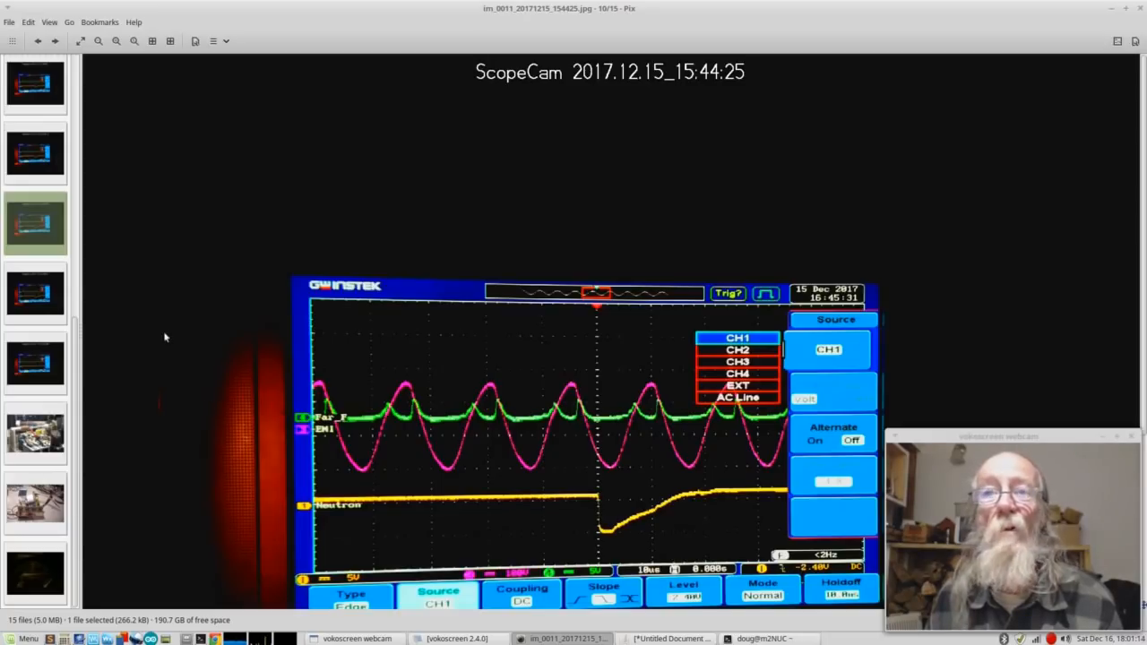
mouse_move(172, 348)
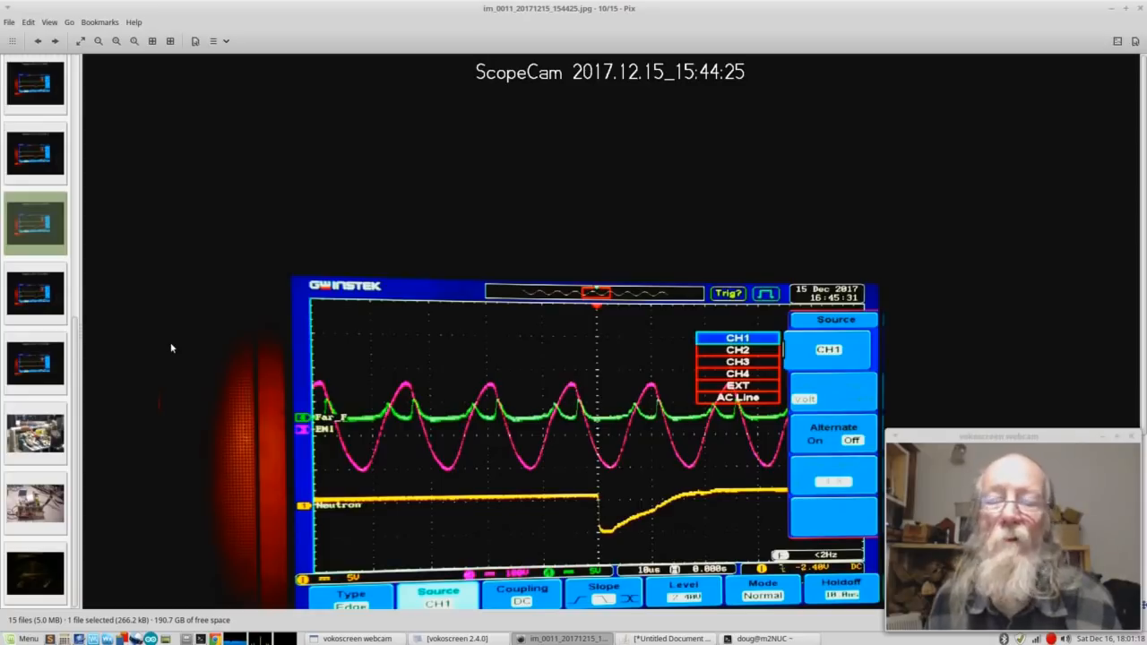
mouse_move(155, 369)
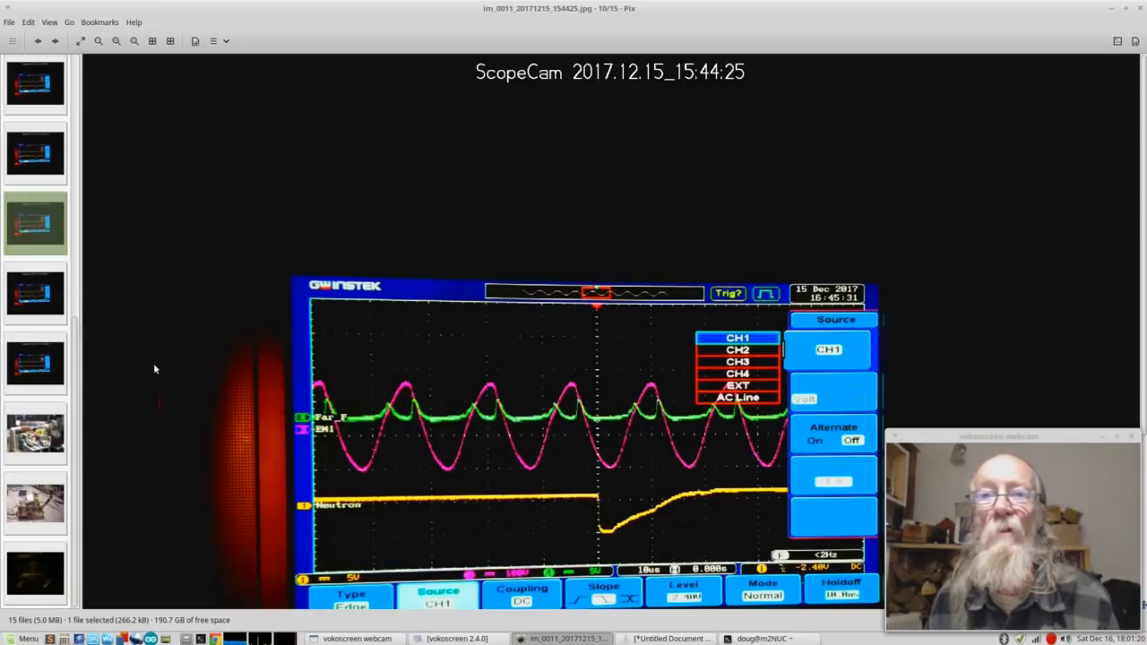
mouse_move(150, 370)
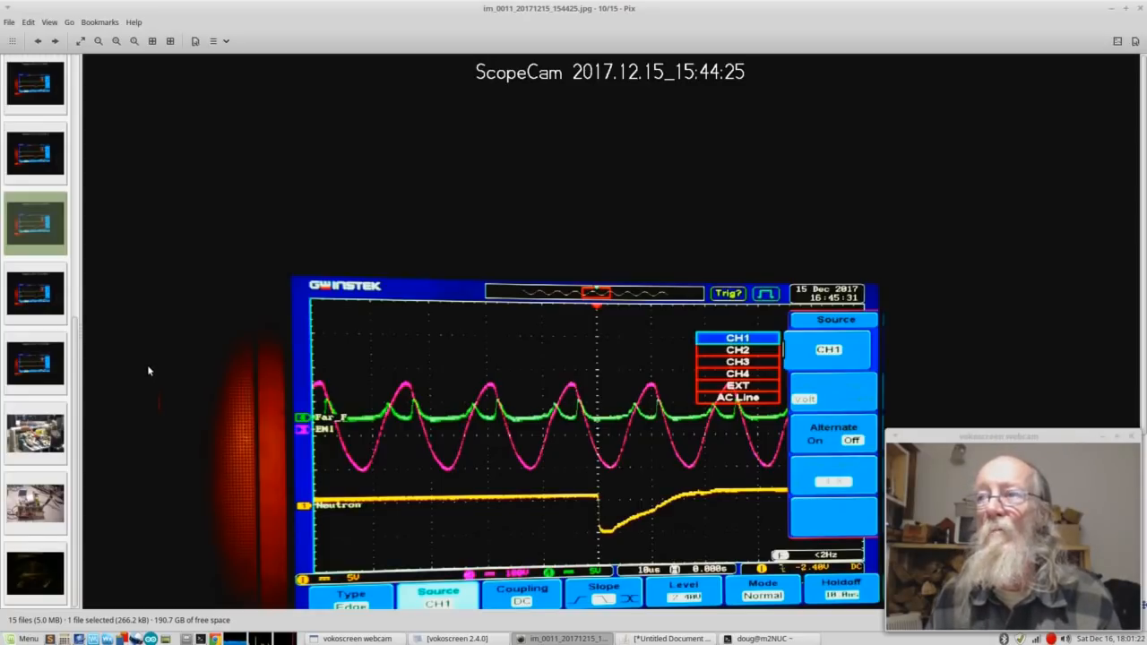